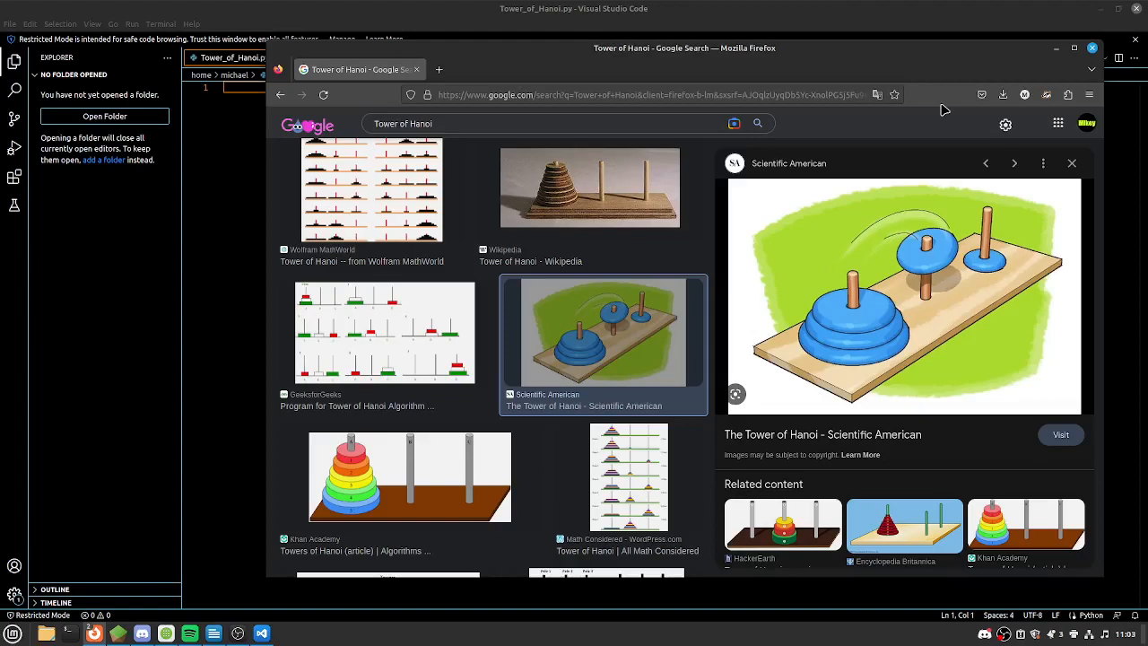
mouse_move(351, 477)
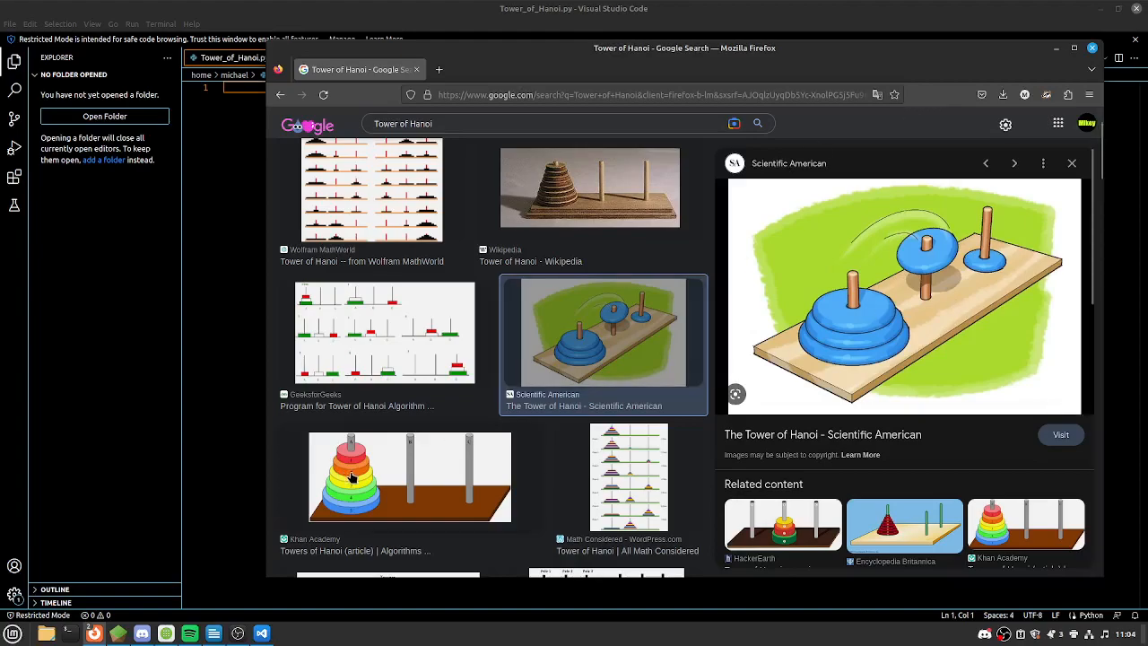
mouse_move(1130, 272)
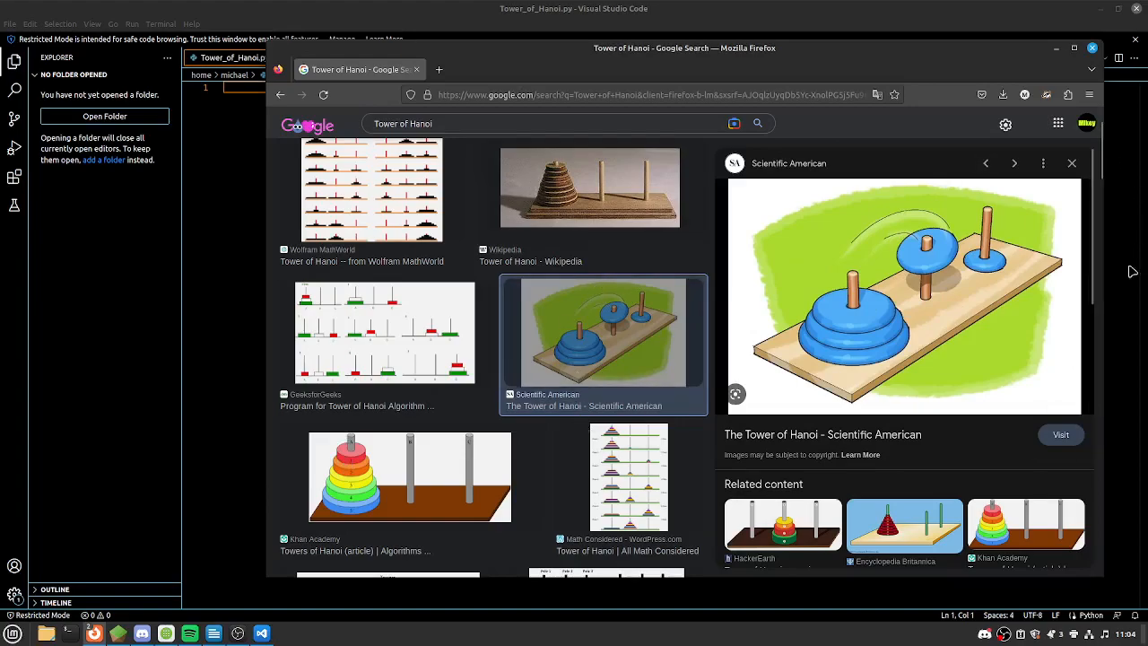
mouse_move(875, 574)
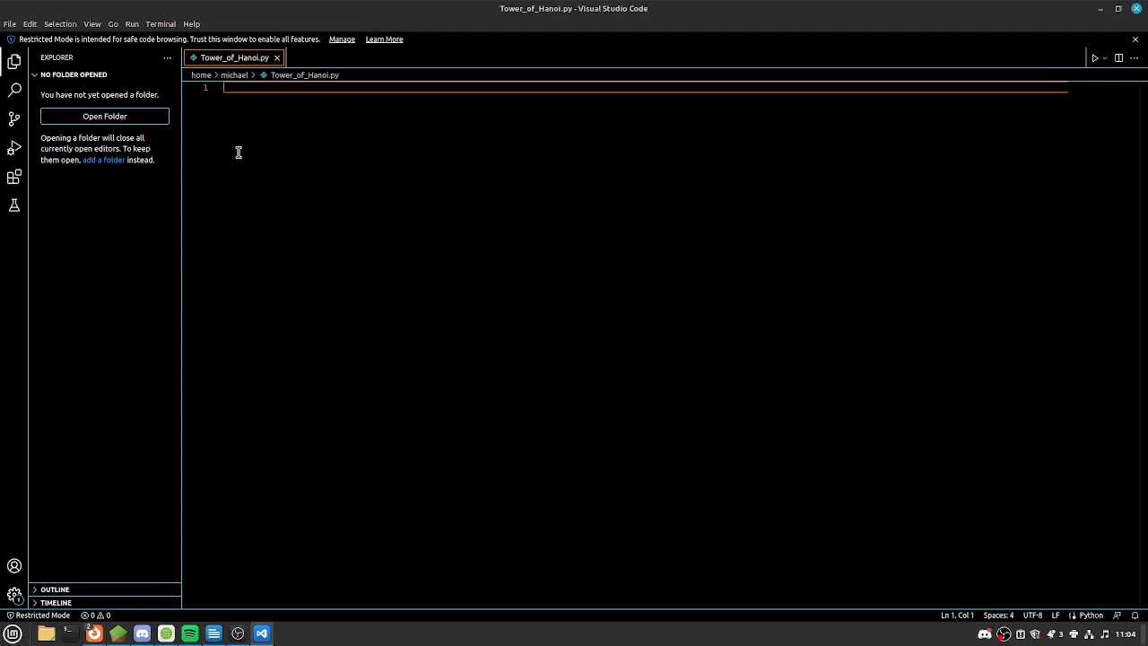
Write the header def solve(number_of_disks, start, end, temp): and begin its indented body
key(Enter)
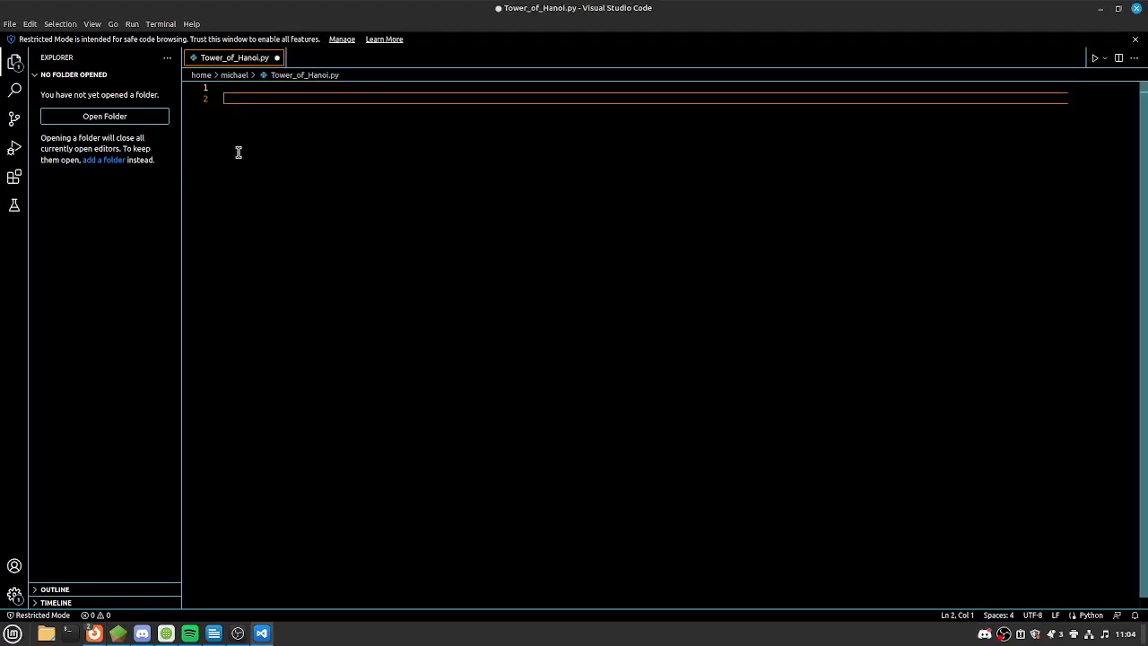
text(defr)
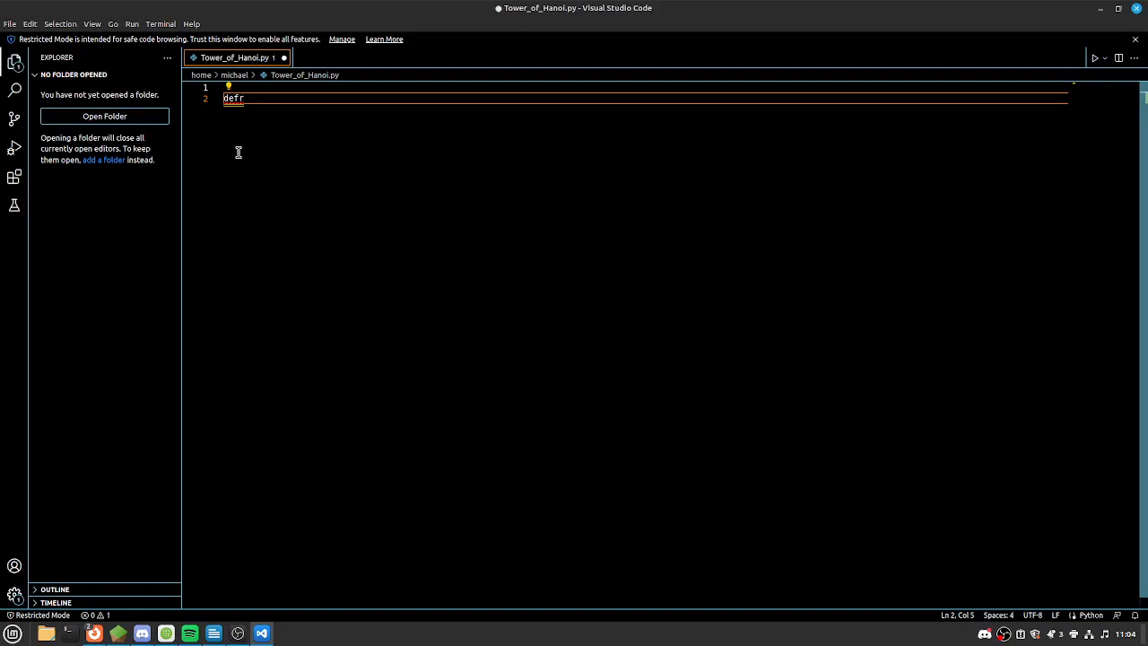
key(Backspace)
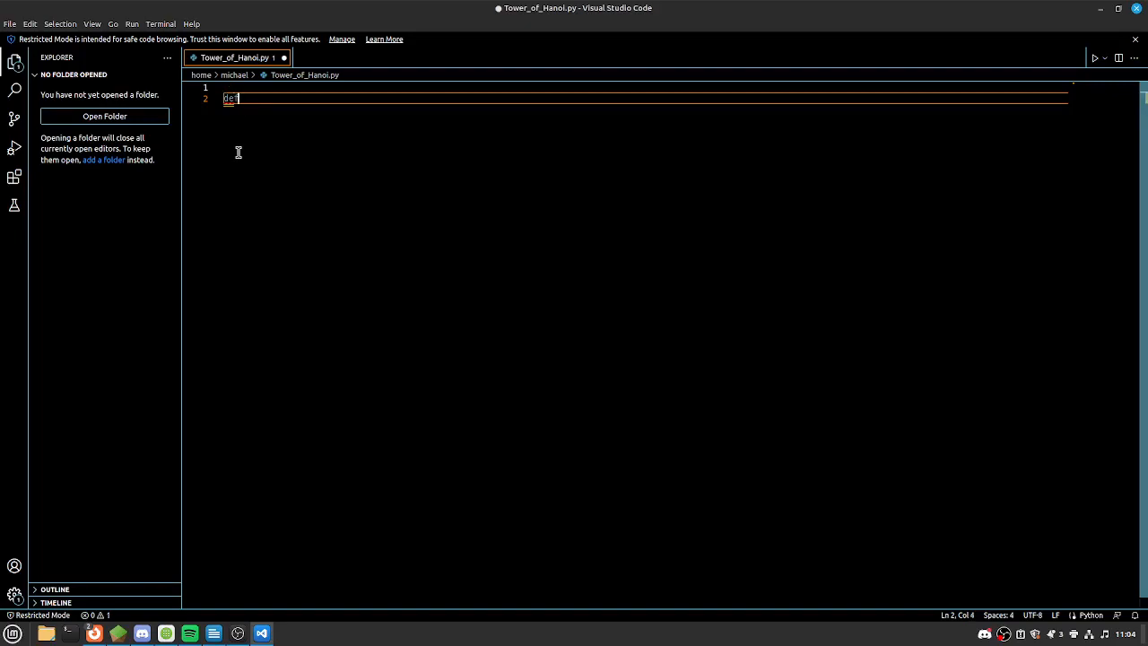
text(solve()
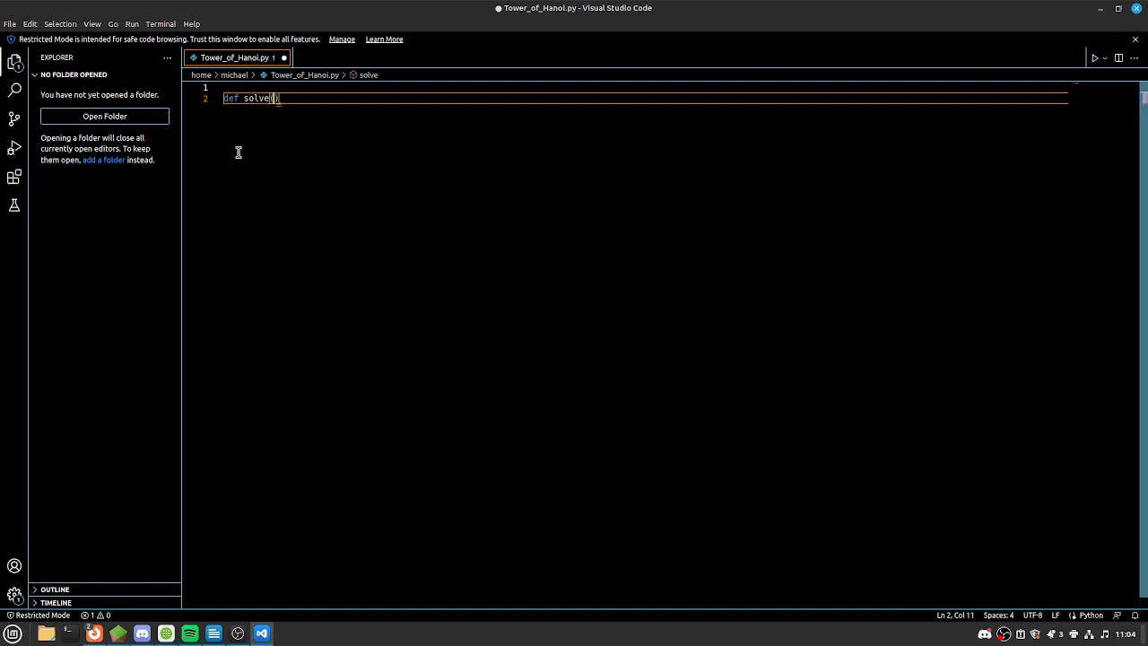
text(number_of_di)
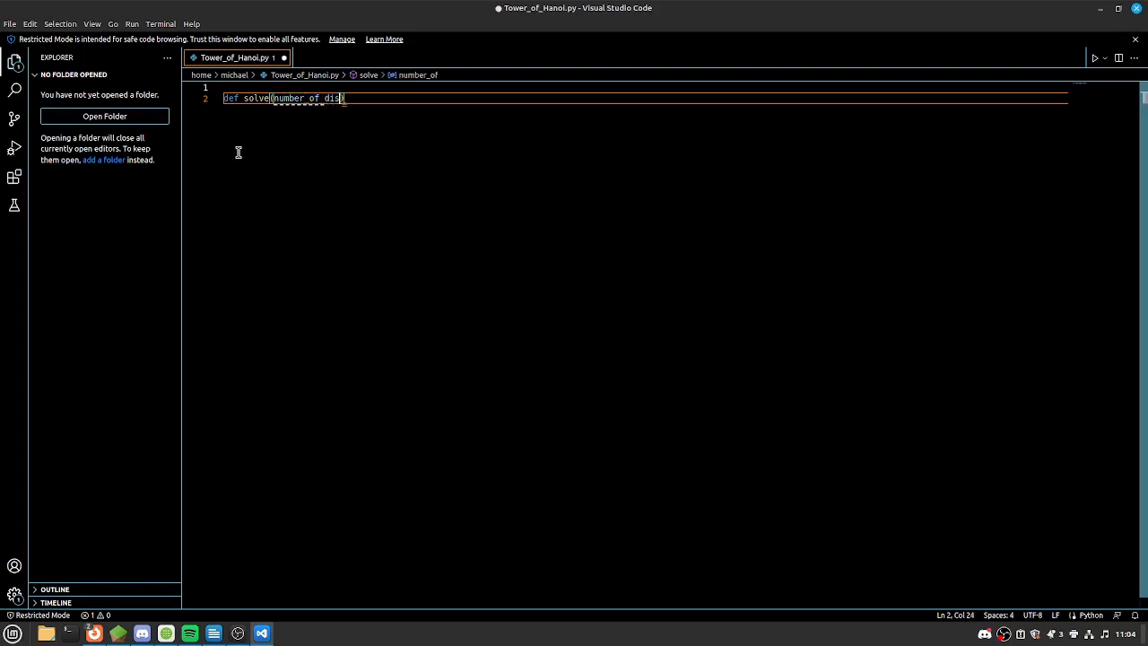
text(s,s)
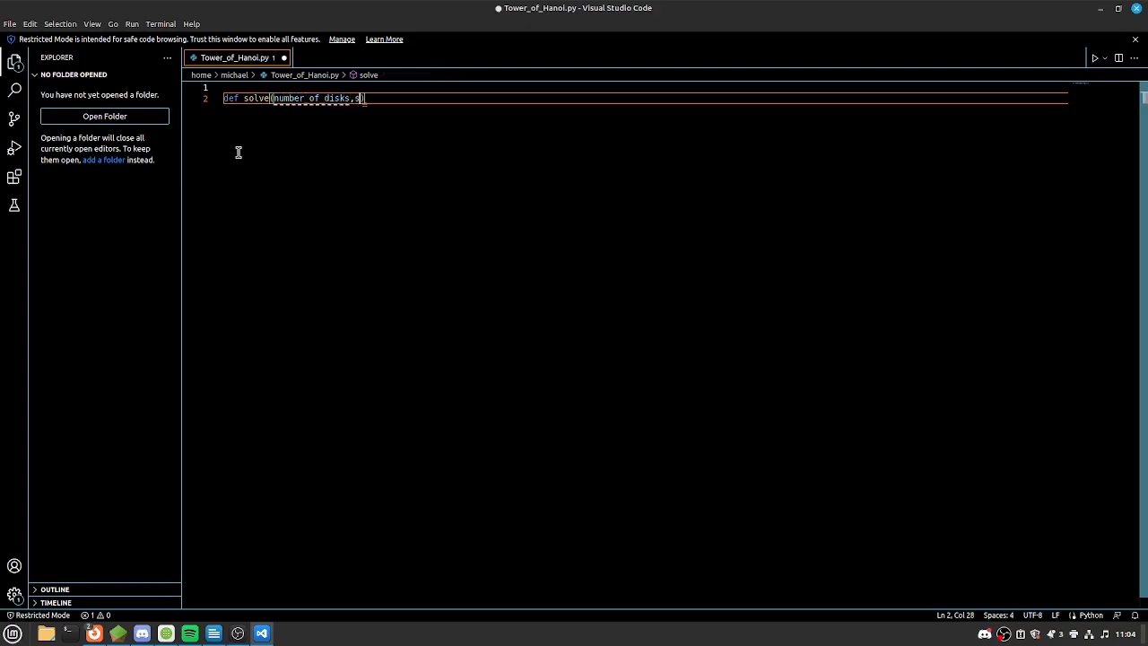
text(tar)
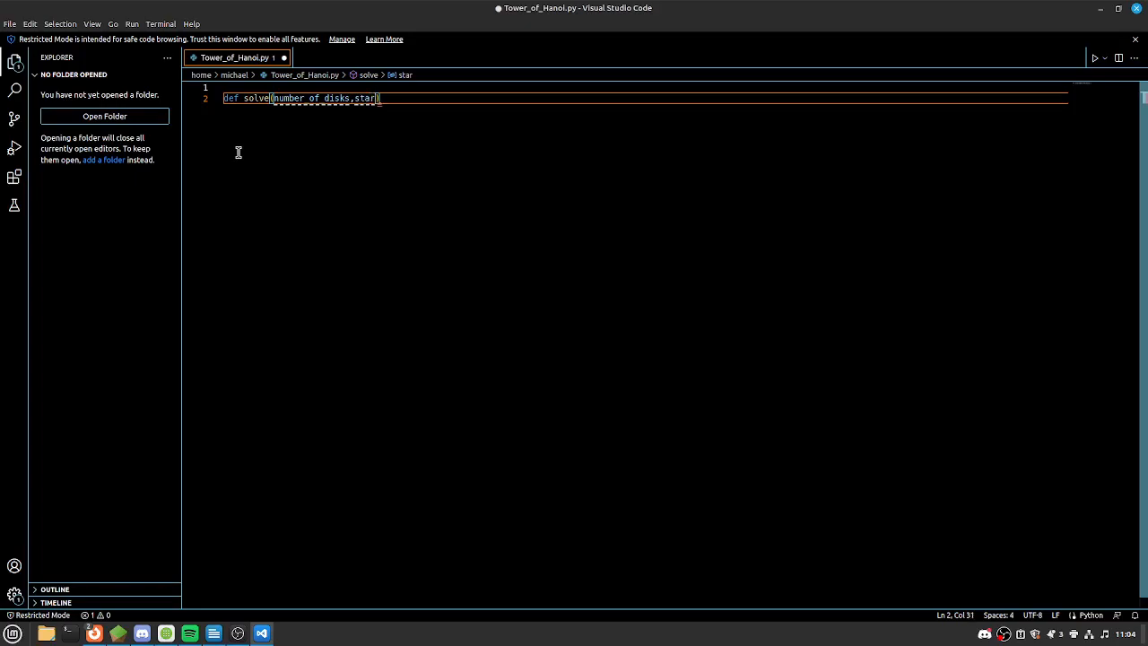
text(,end)
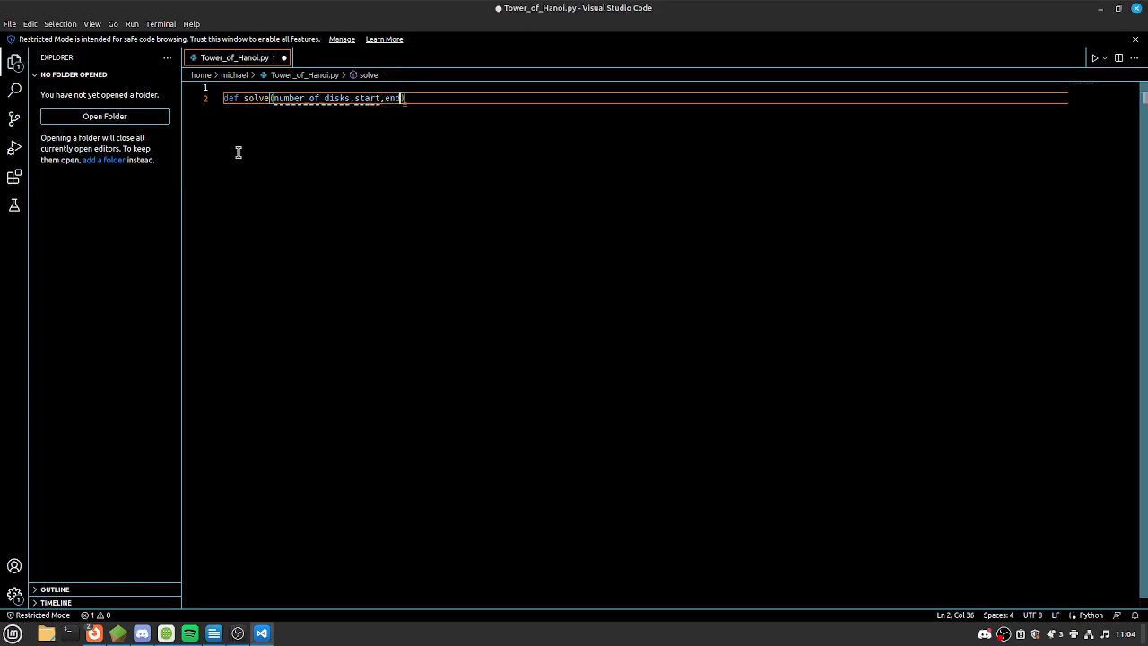
text(,temp)
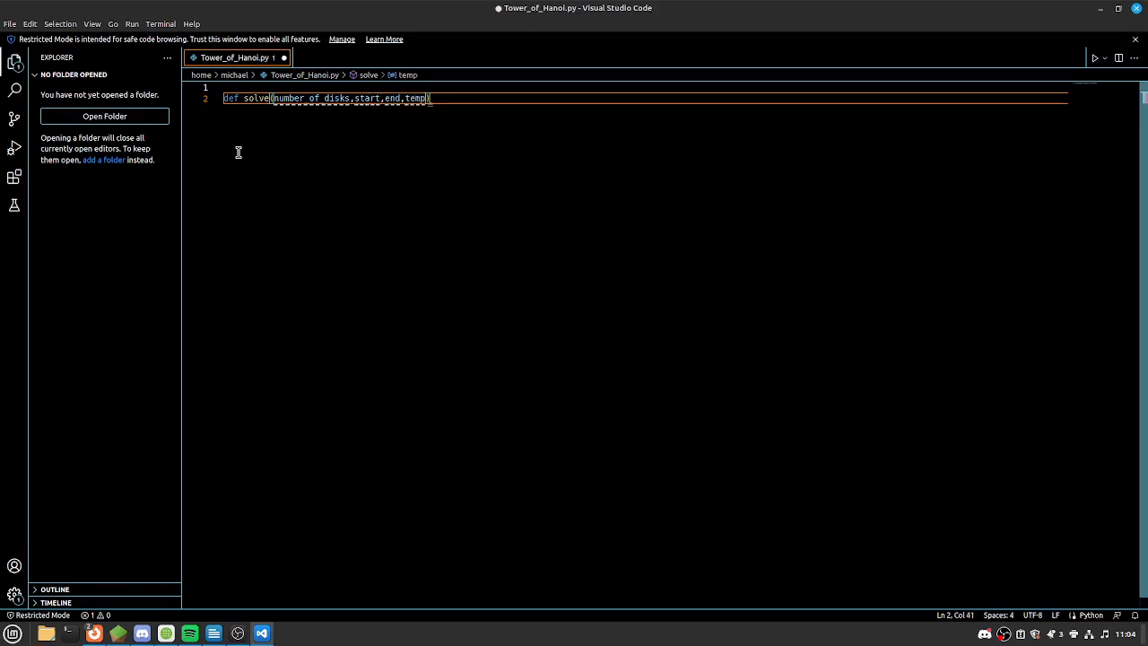
text(:)
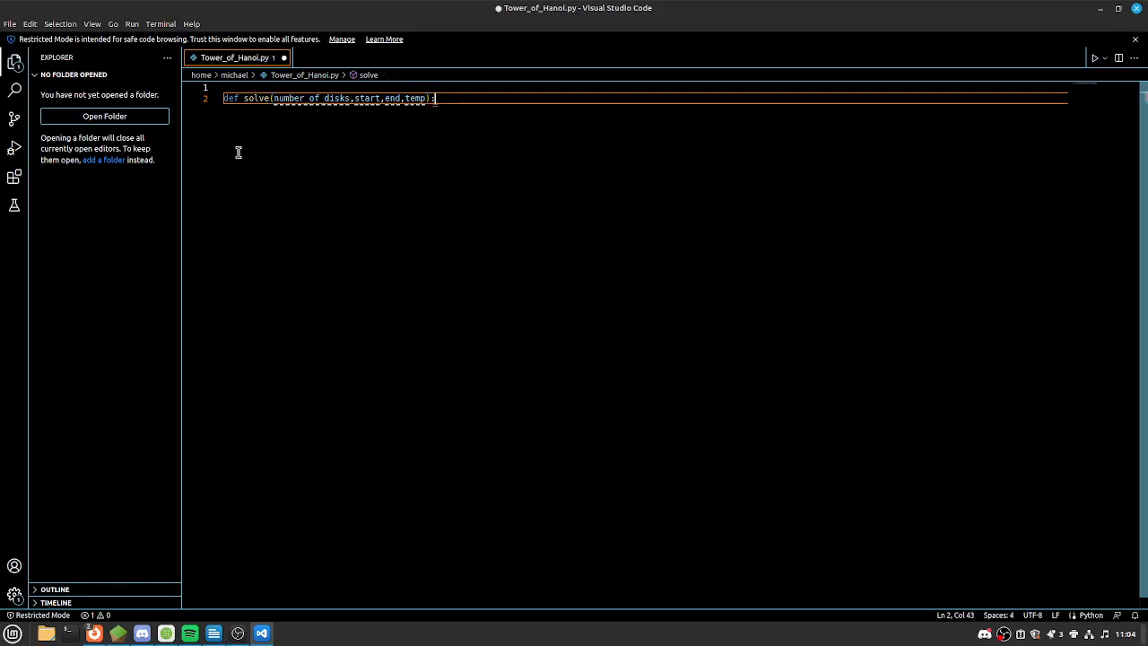
key(Return)
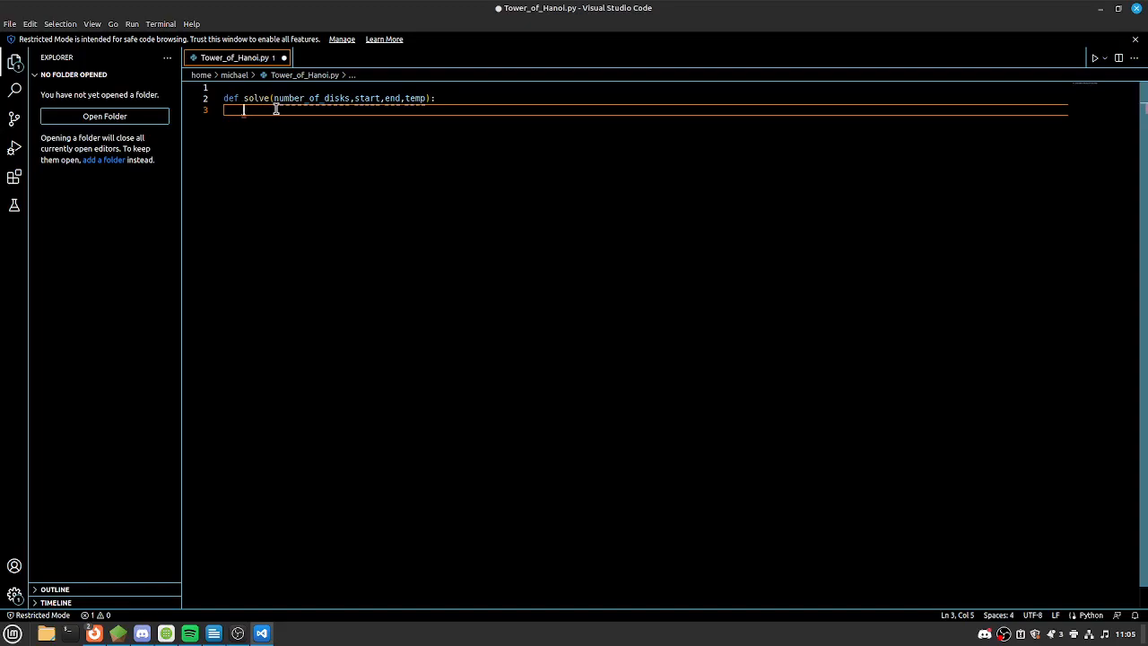
Add the base-case condition if number_of_disks == 1: and begin its block
text(i)
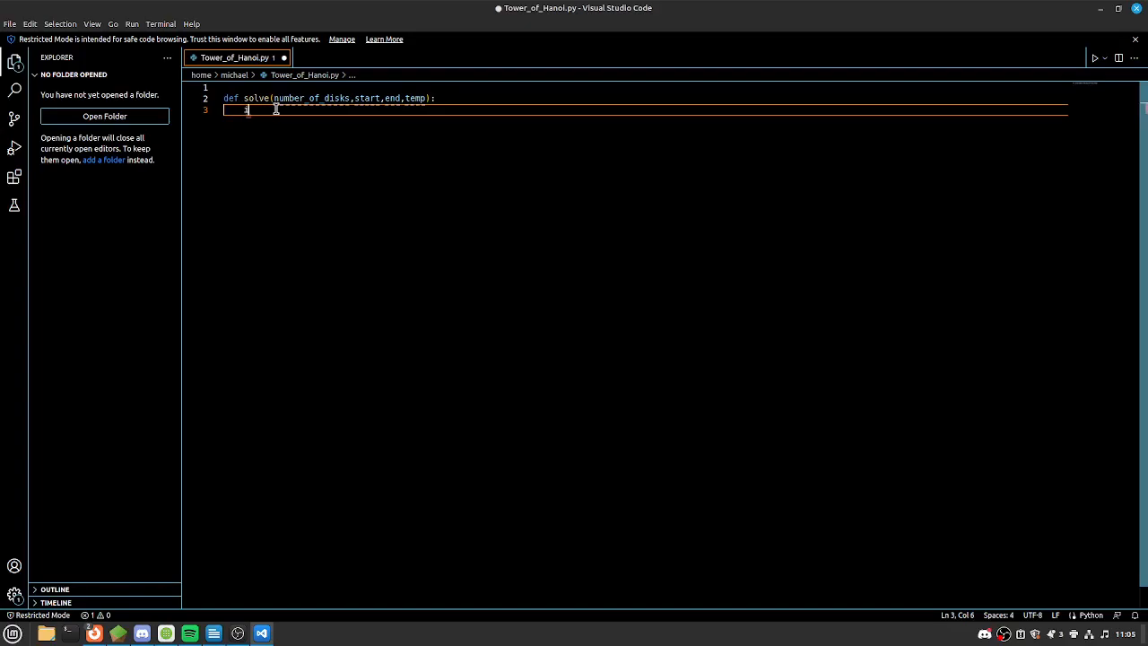
text(if number_of_disks)
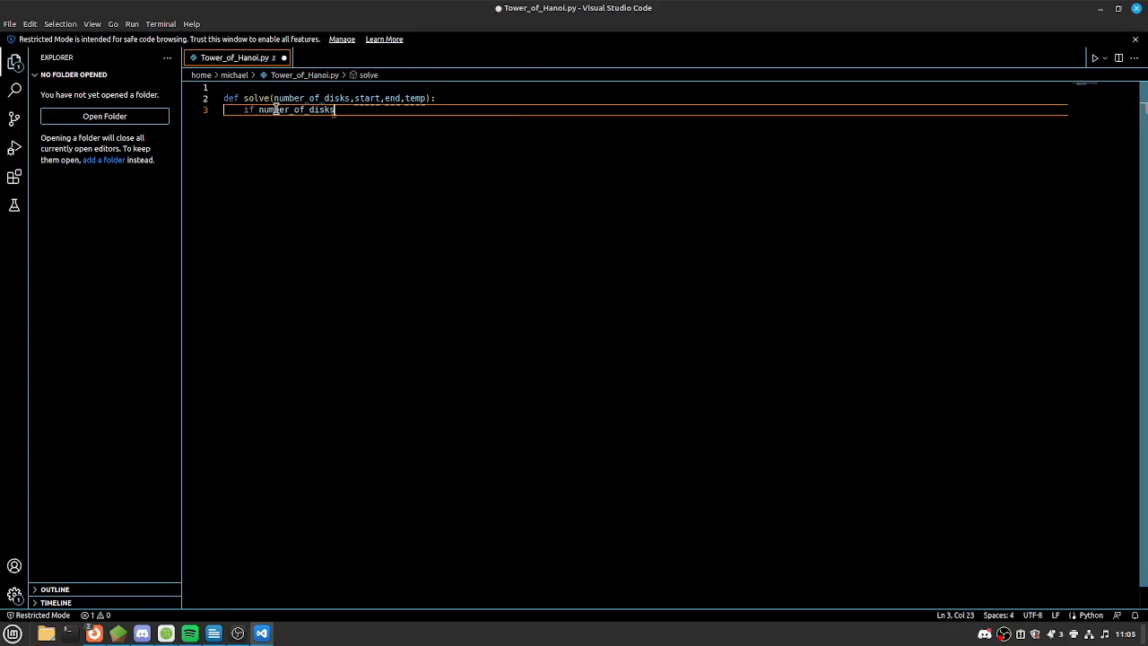
text(== 1)
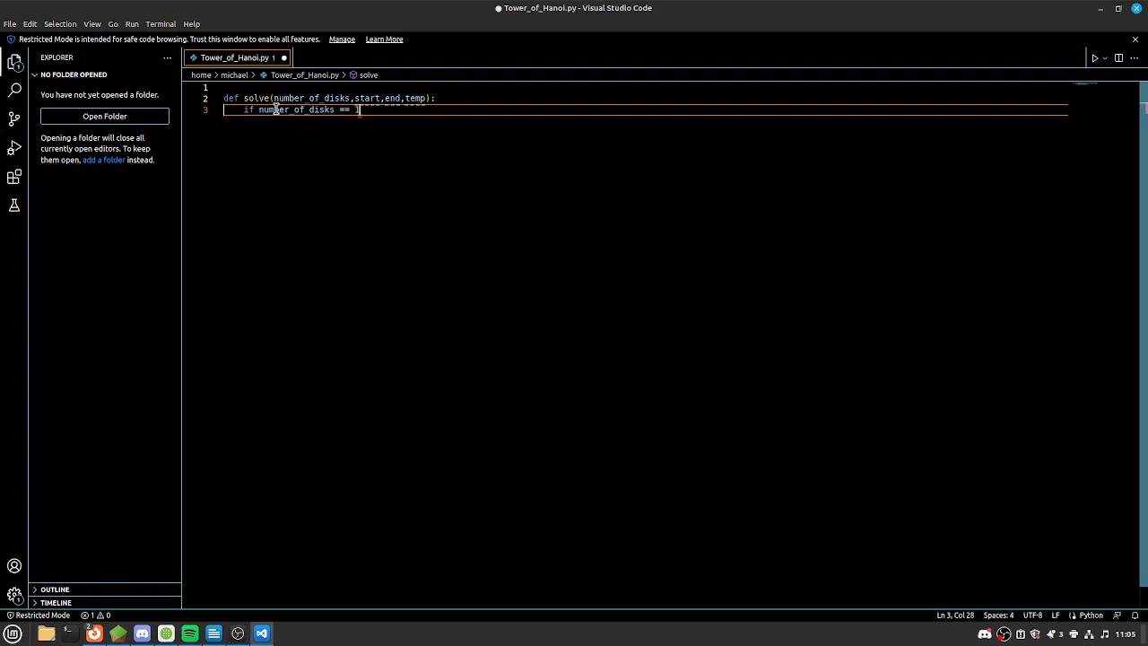
text(:)
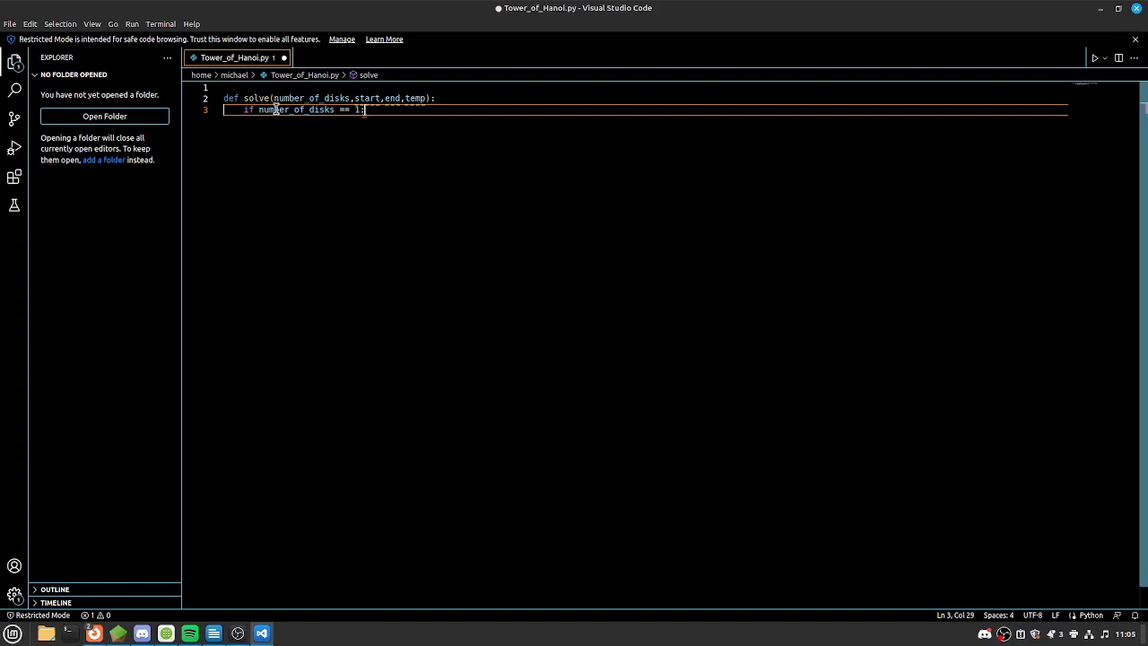
key(Return)
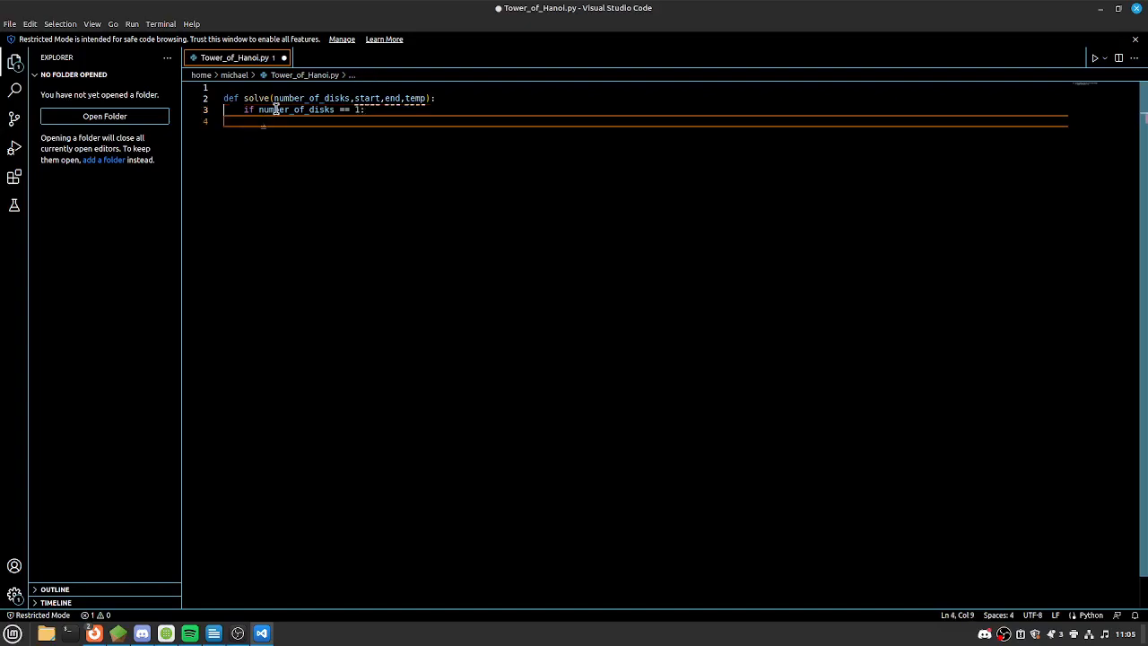
Print "Move disk 1 from rod", start, "to rod", end inside the base case
text(print)
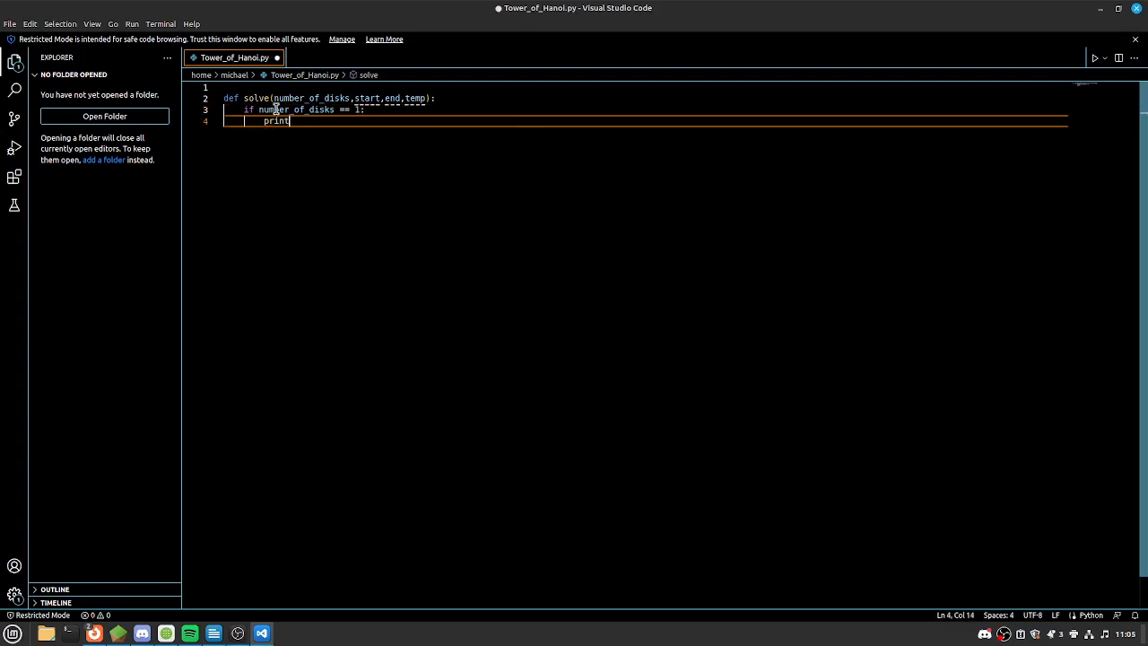
text(()
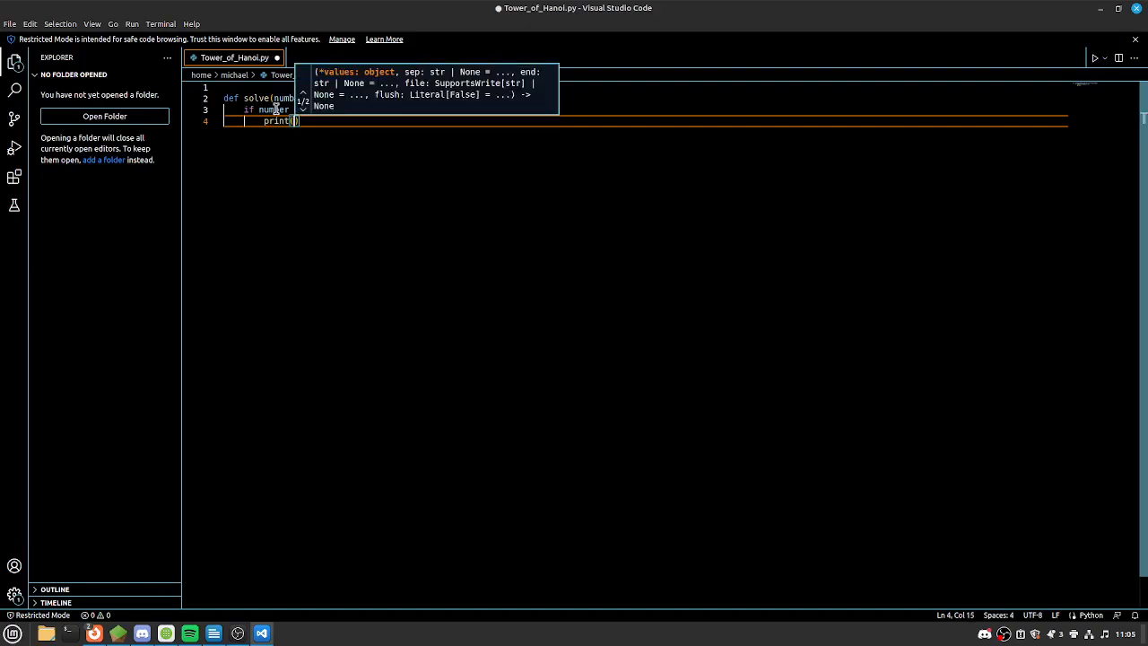
text("Mo")
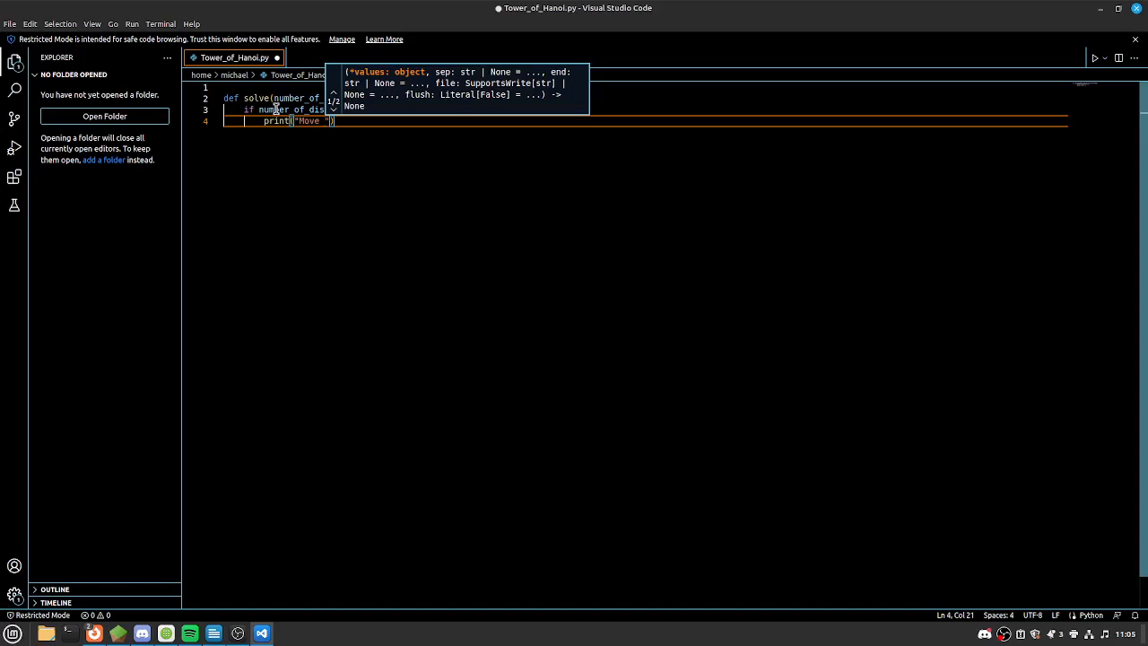
text(disk 1)
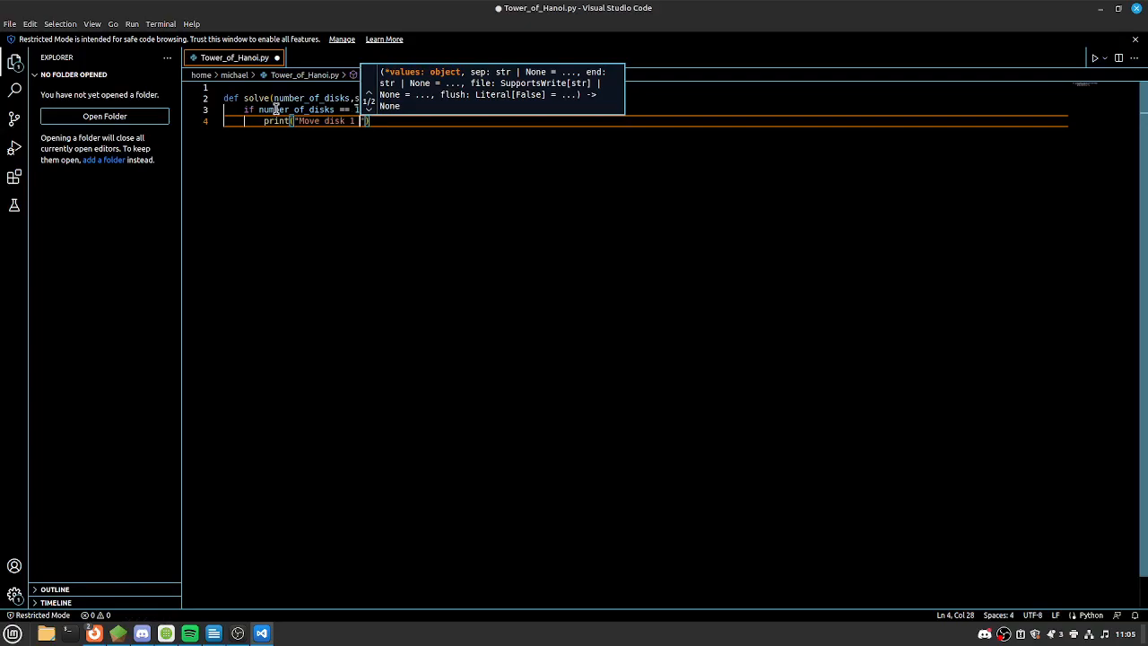
text(from)
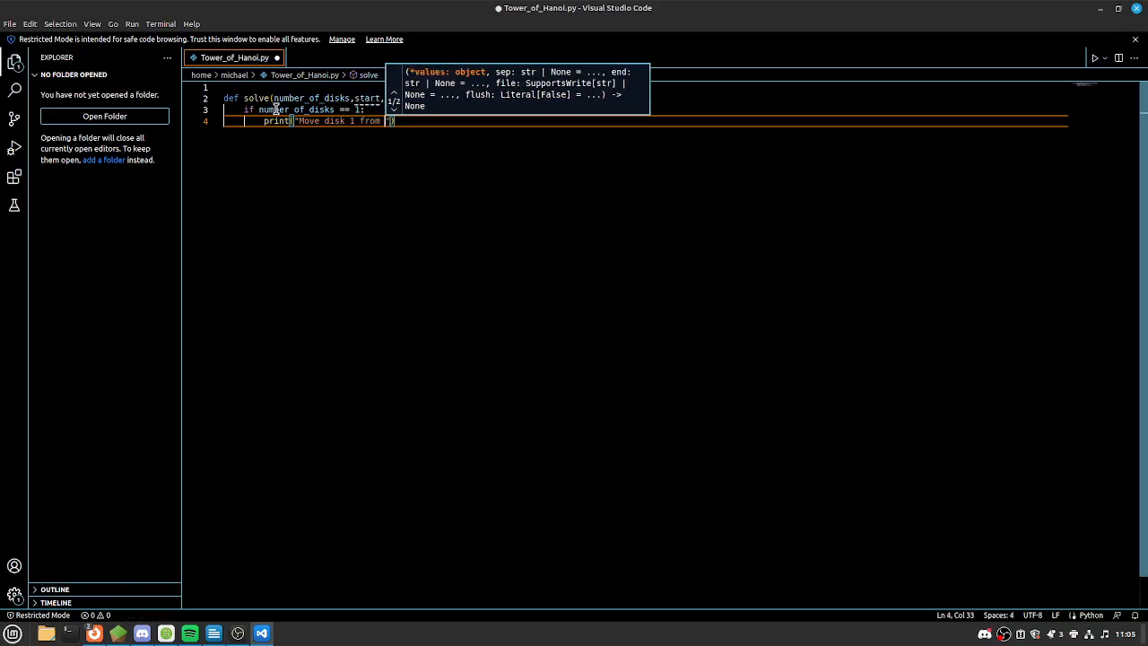
text(rod)
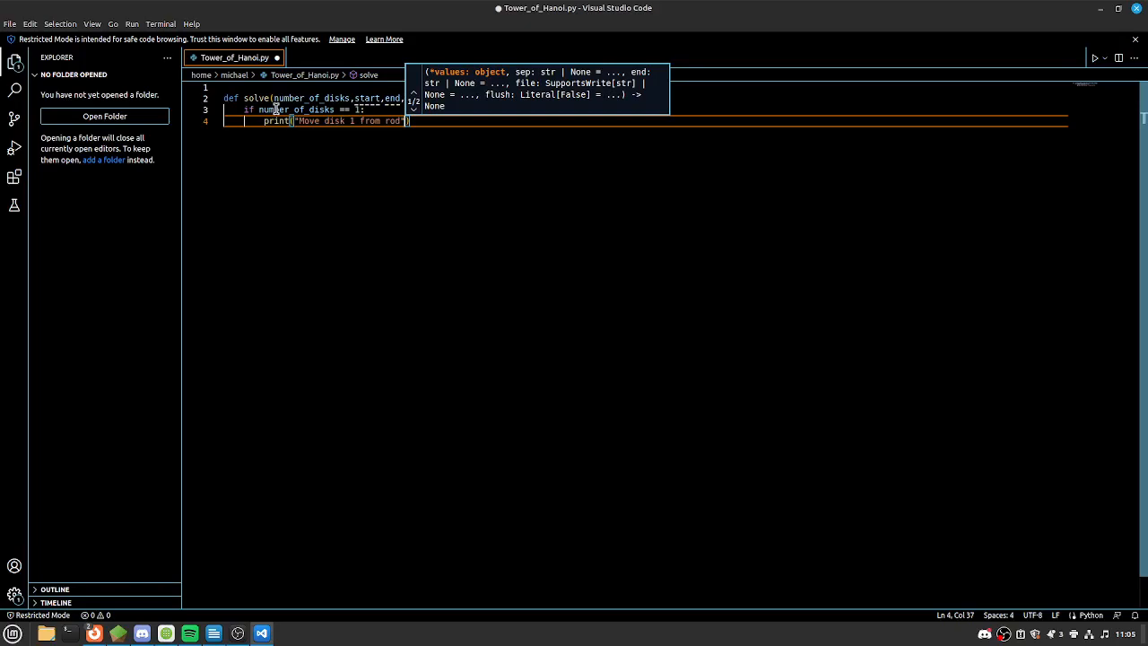
text(,start)
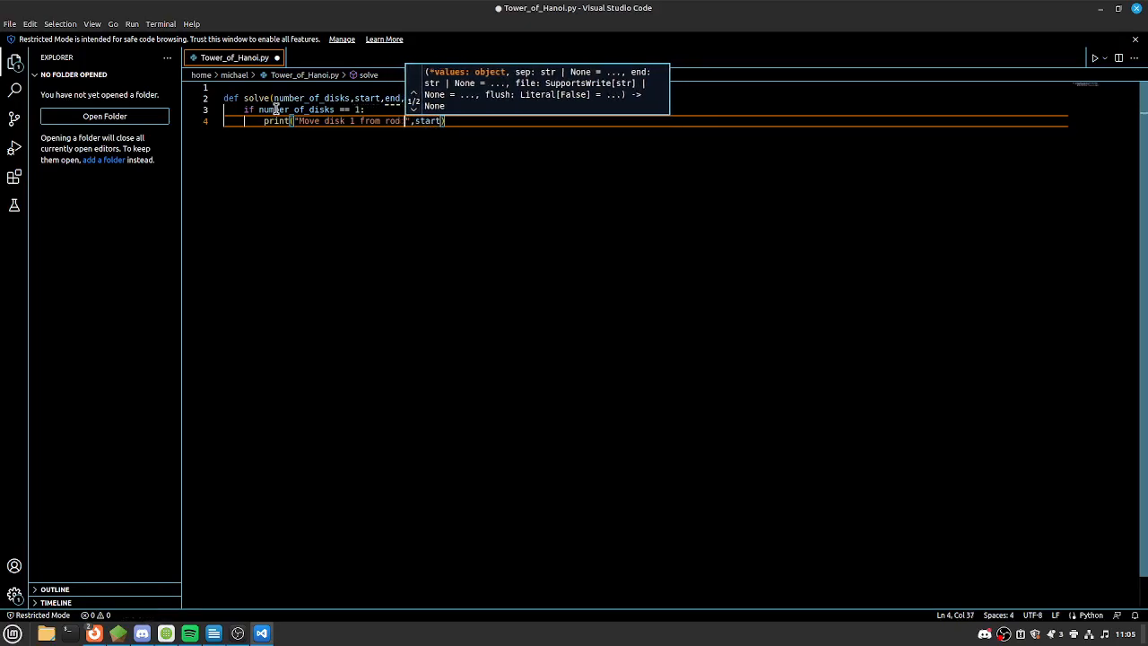
text(,temp)
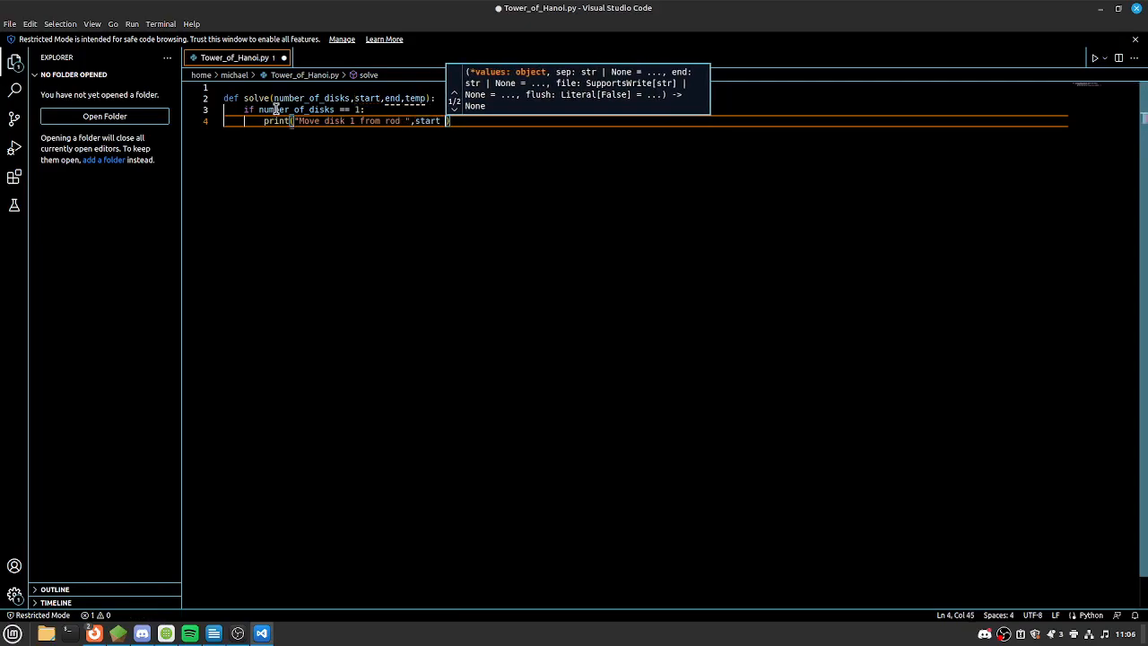
text(, *to rod", "")
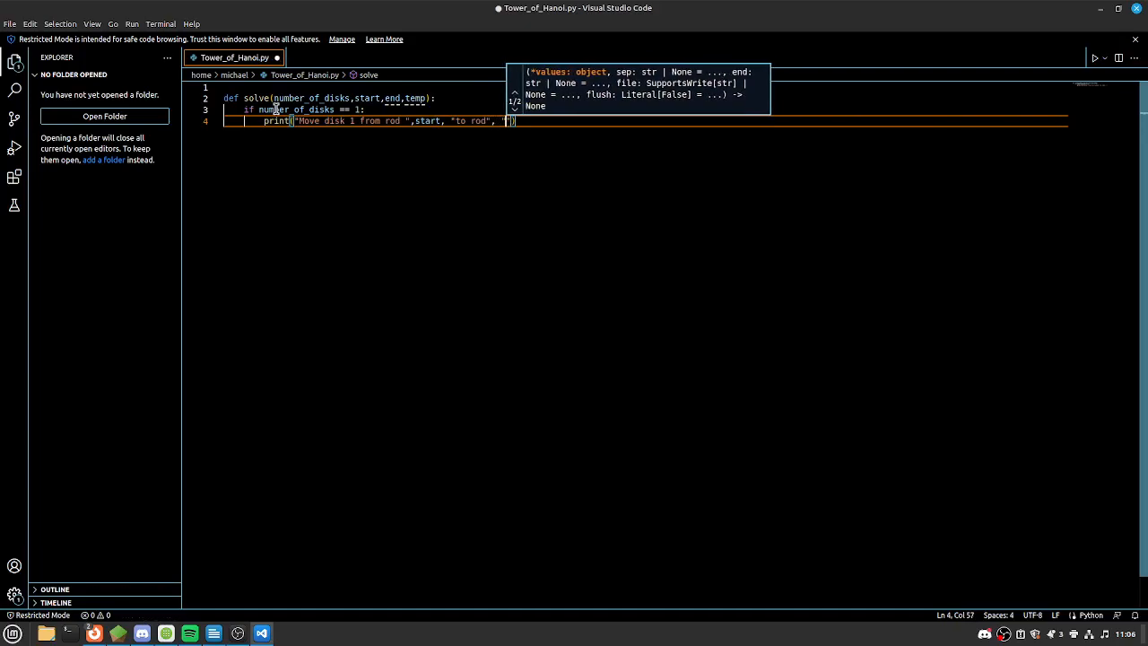
key(Backspace)
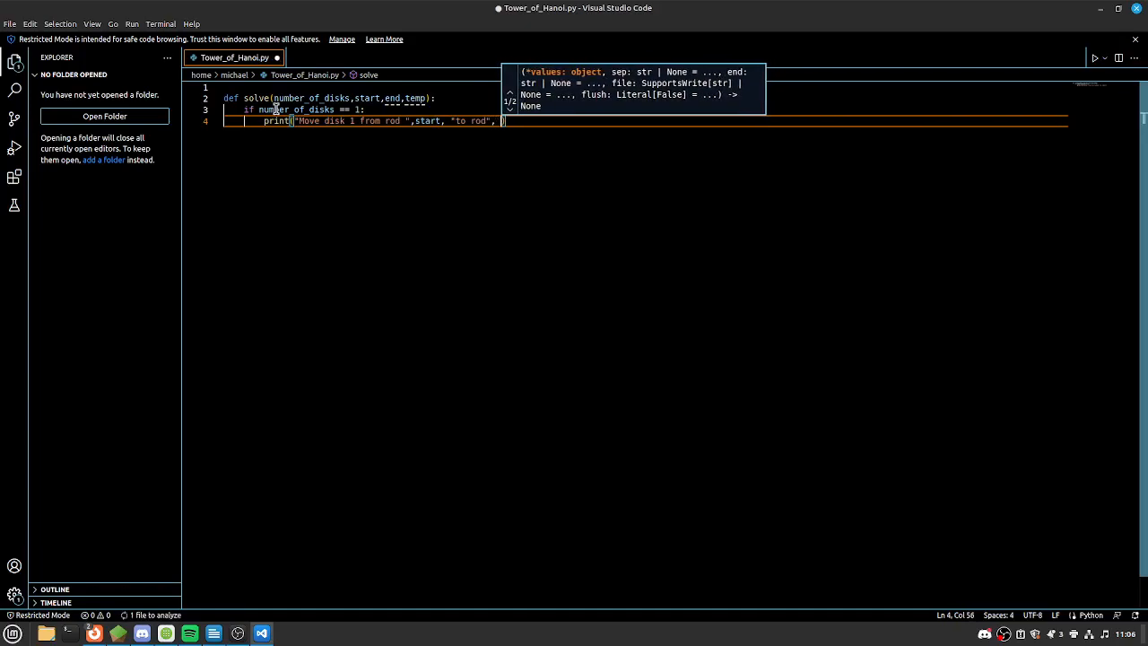
text(end))
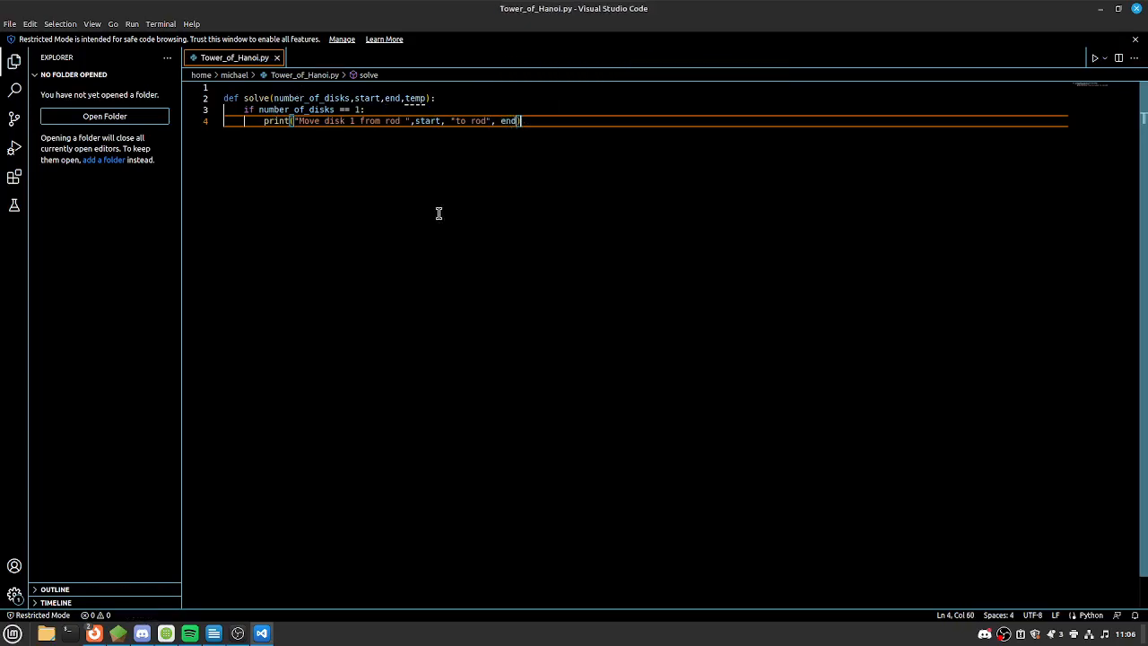
key(Return)
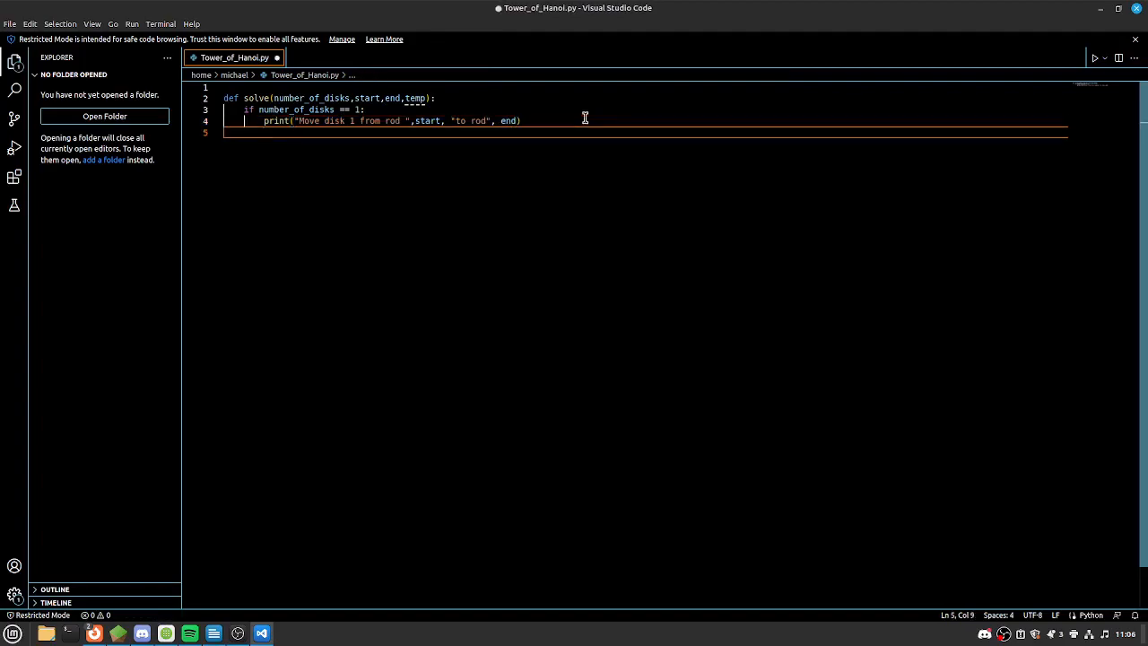
End the base case with return and save the file
text(return)
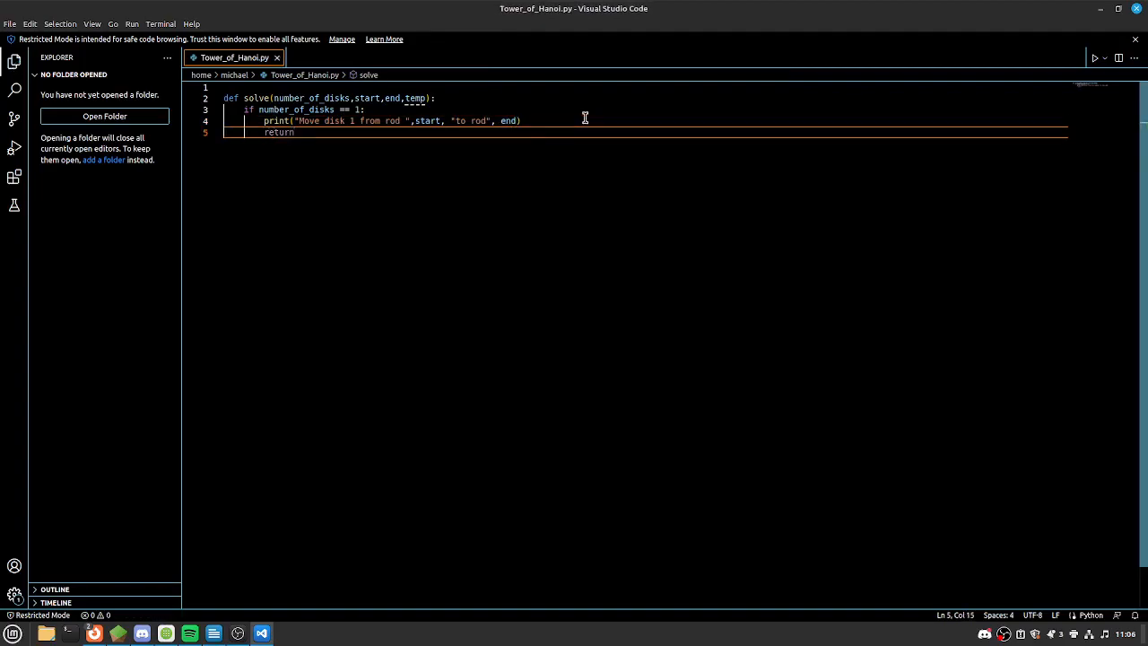
key(Return)
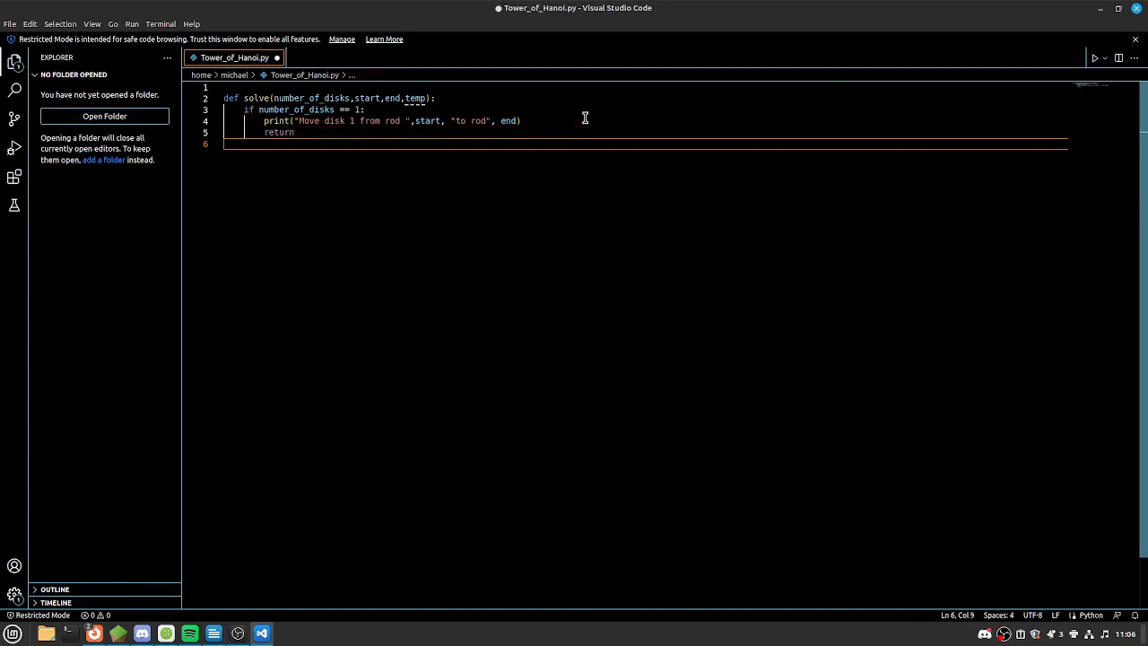
key(ctrl+s)
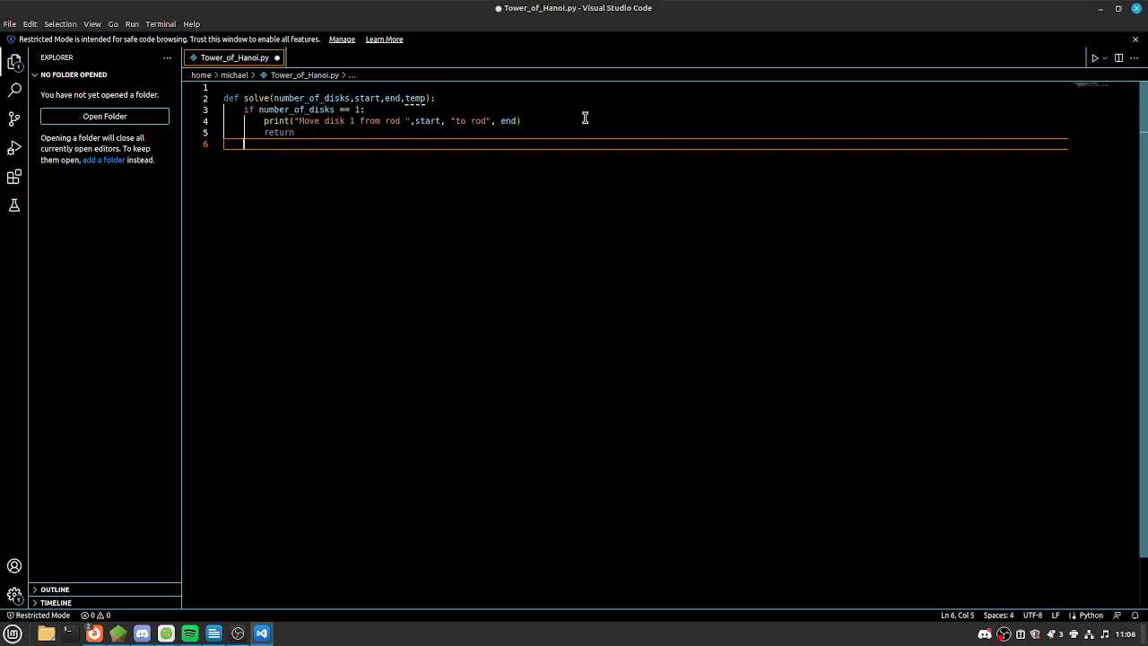
mouse_move(398, 197)
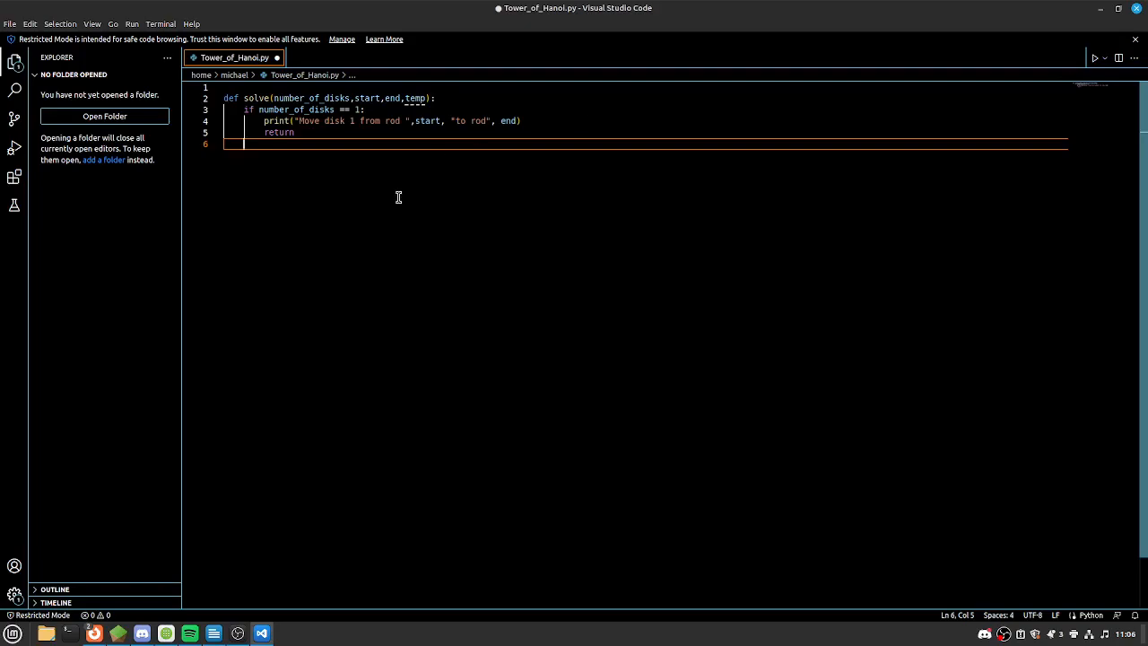
click(384, 96)
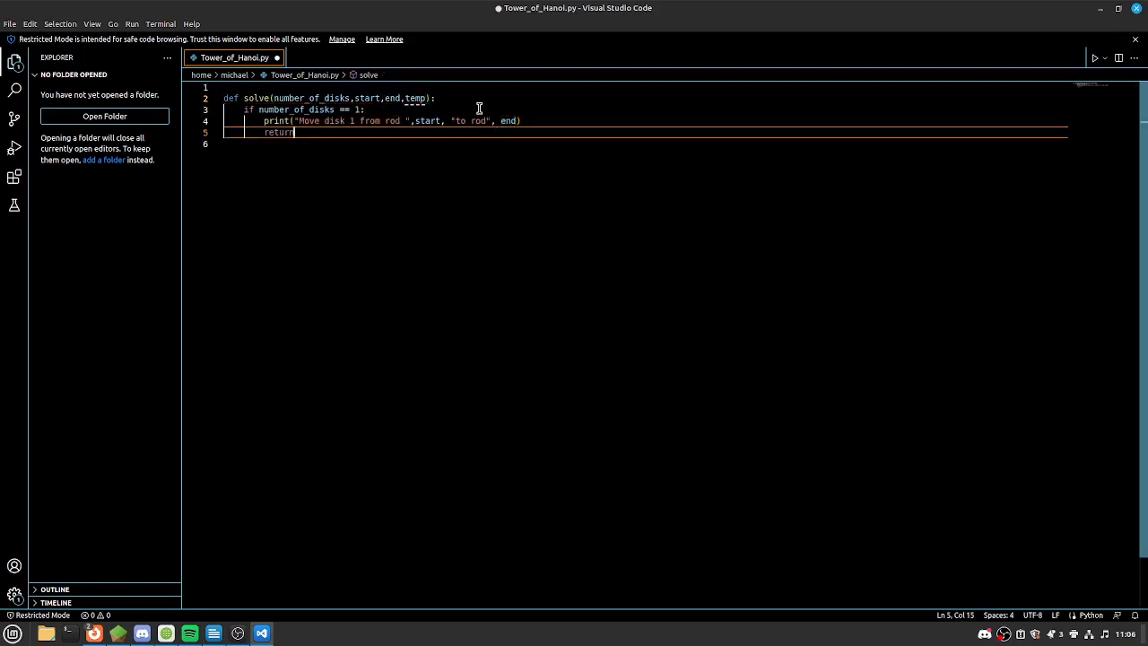
mouse_move(229, 199)
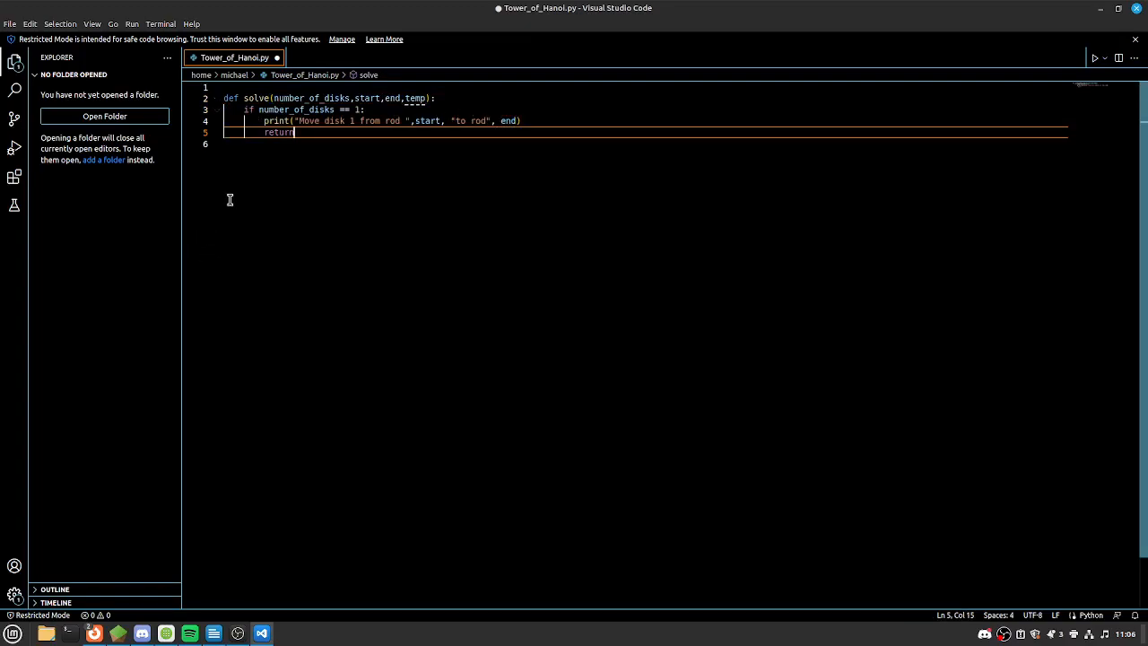
Add the recursive call solve(number_of_disks -1, start, temp, end) after the base case
key(Return)
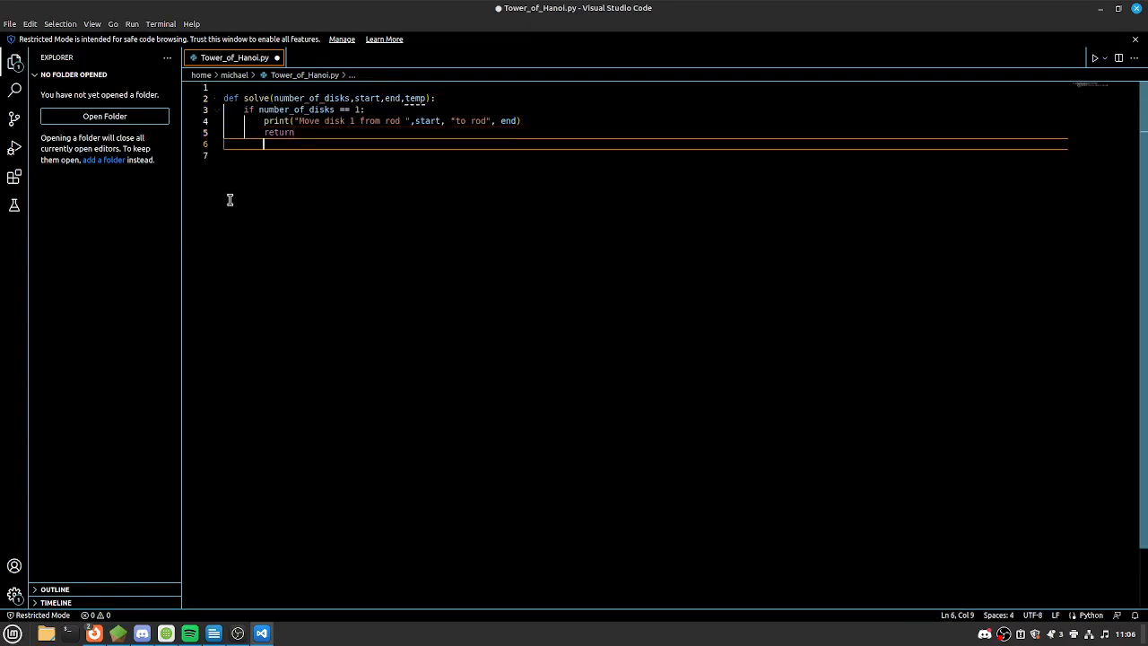
text(solve)
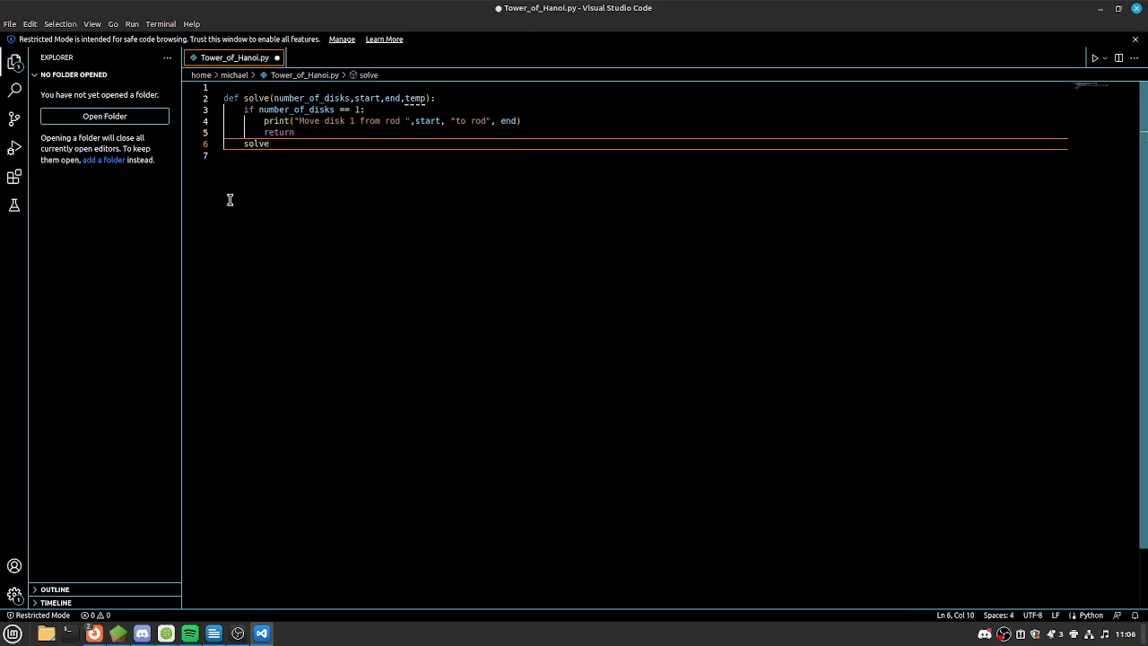
text(()
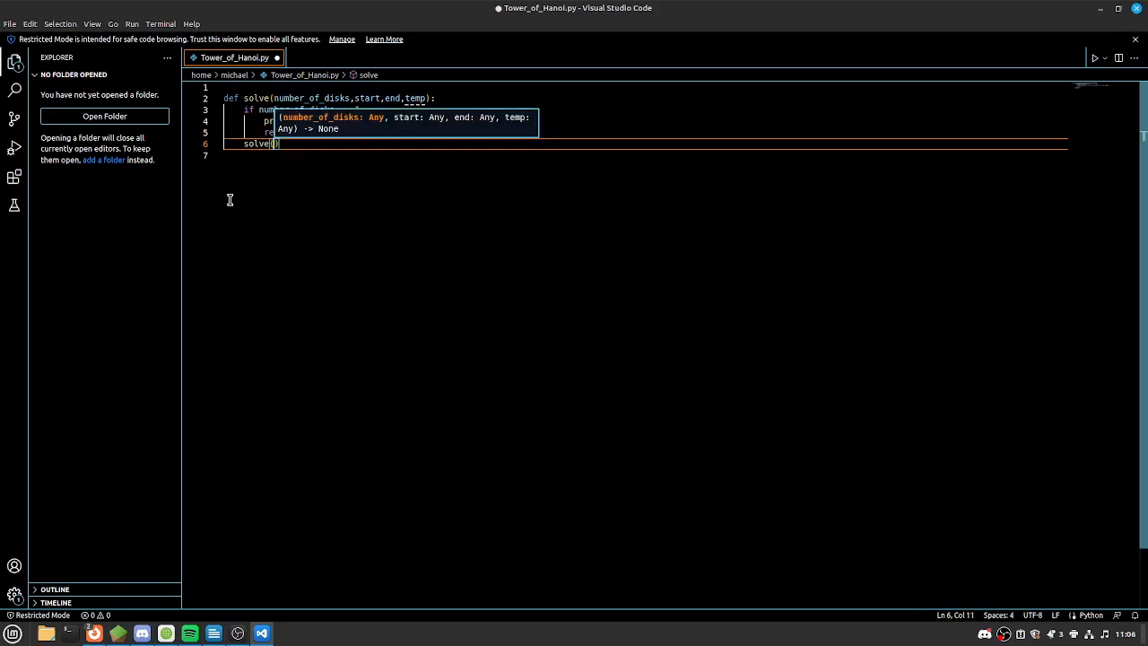
text(number_of_disks)
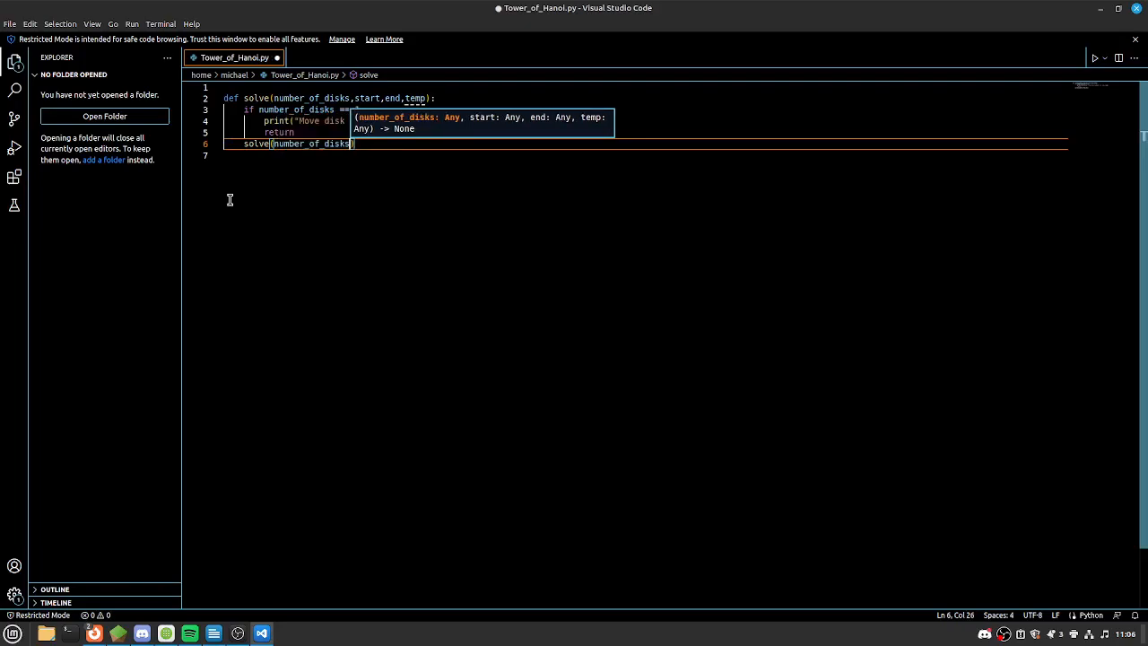
text(-1)
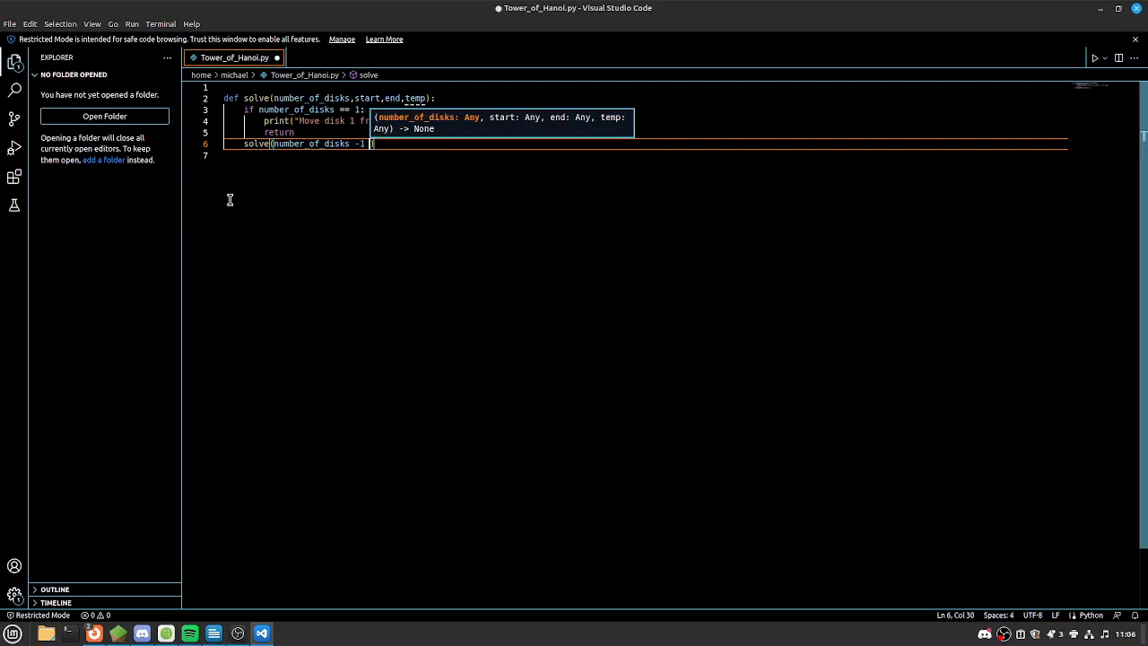
text(,)
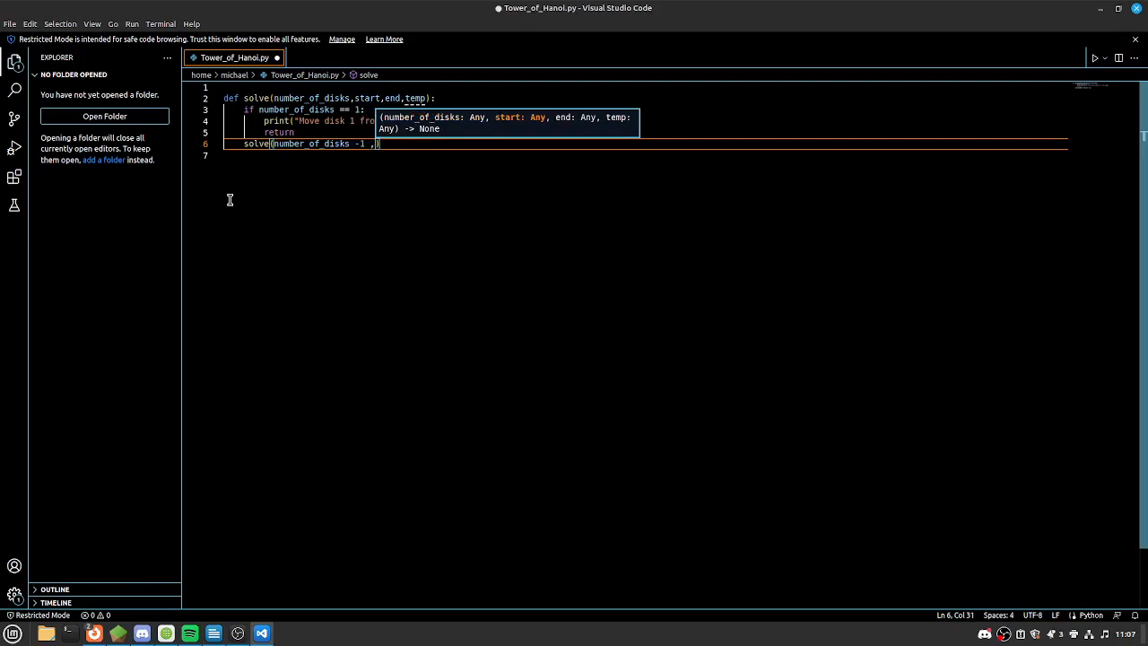
text(start)
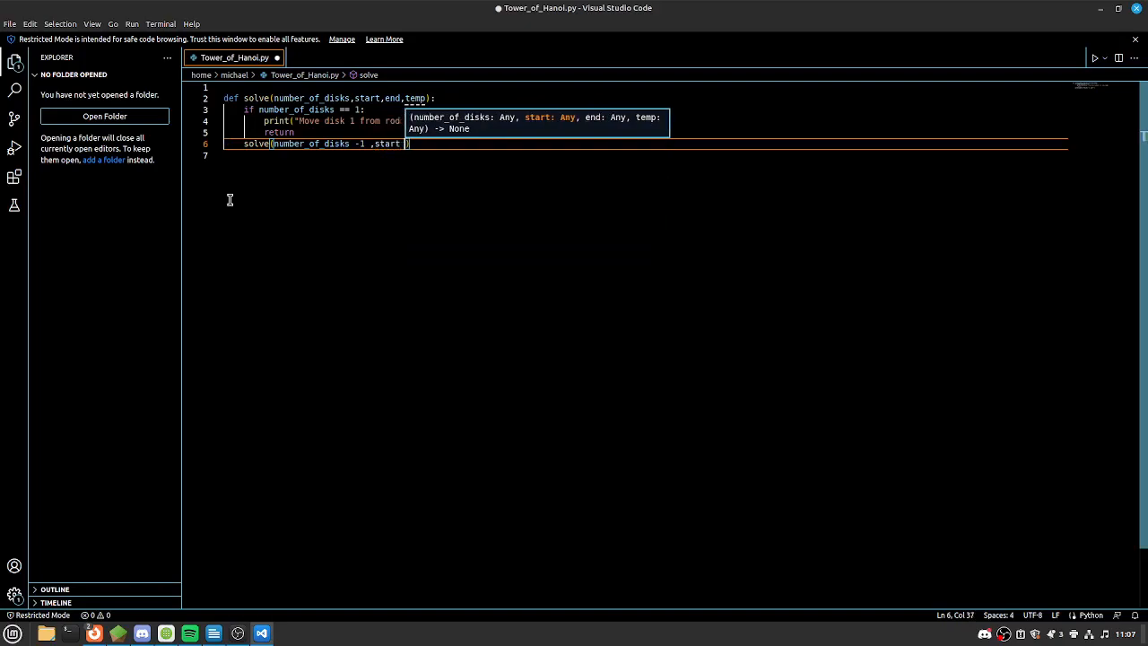
text(t)
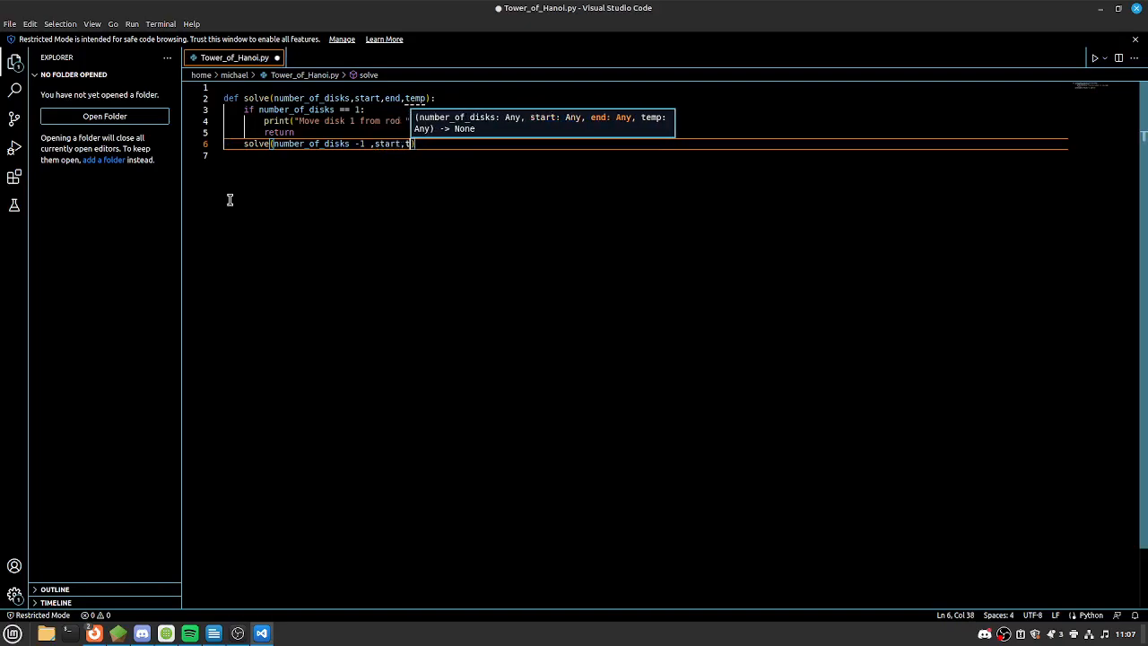
text(emp)
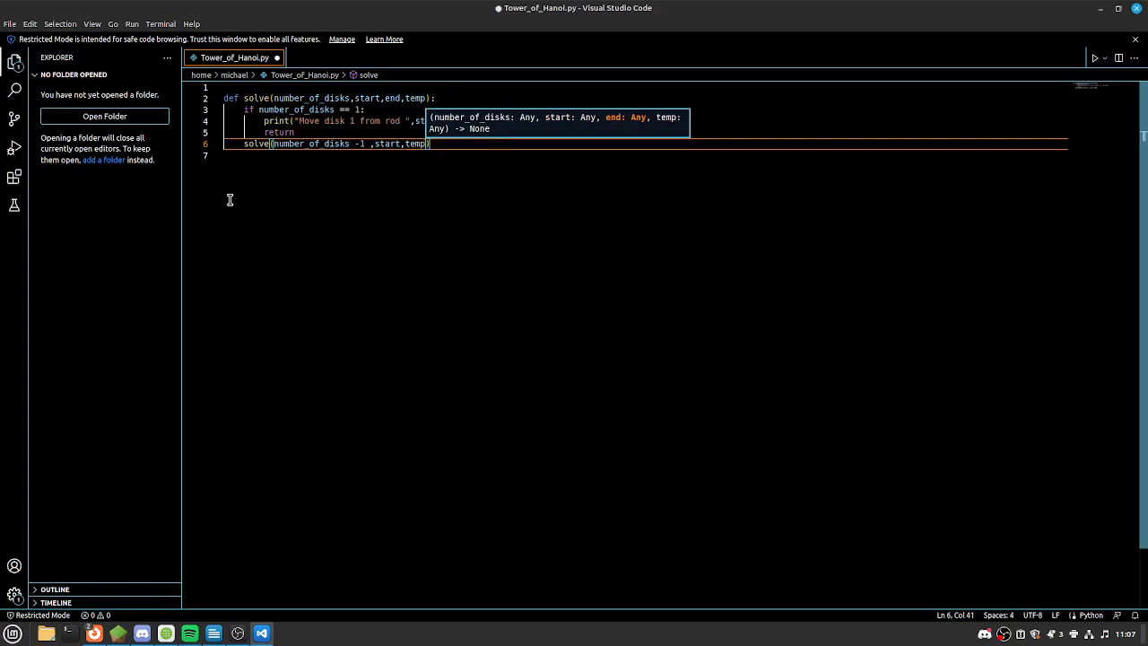
text(end)
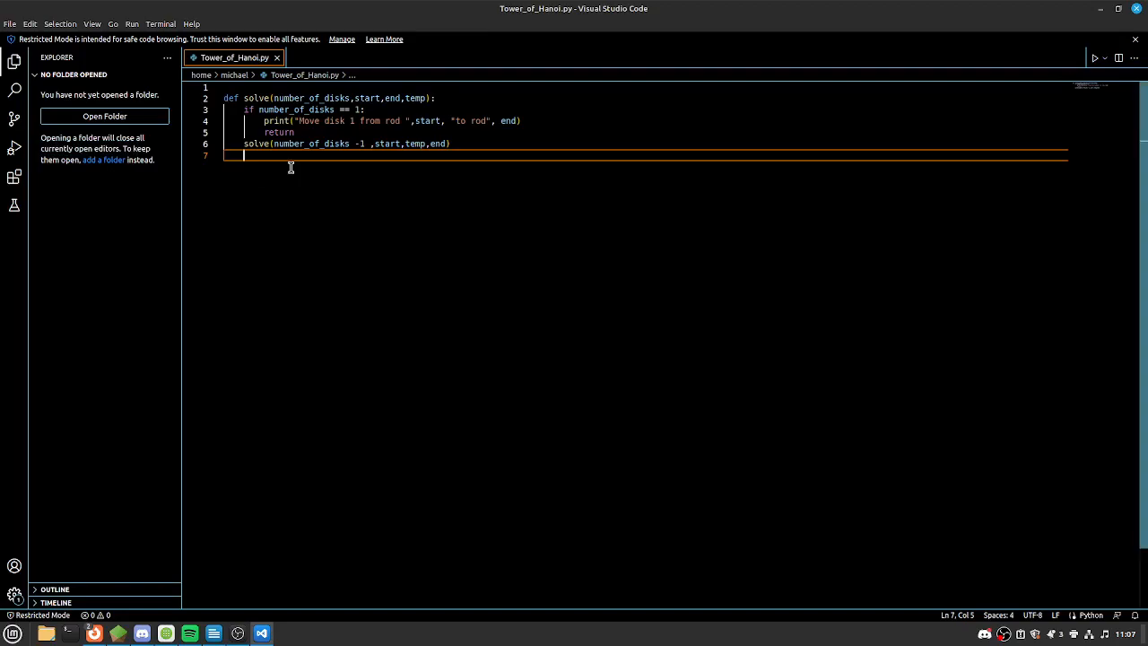
double_click(388, 144)
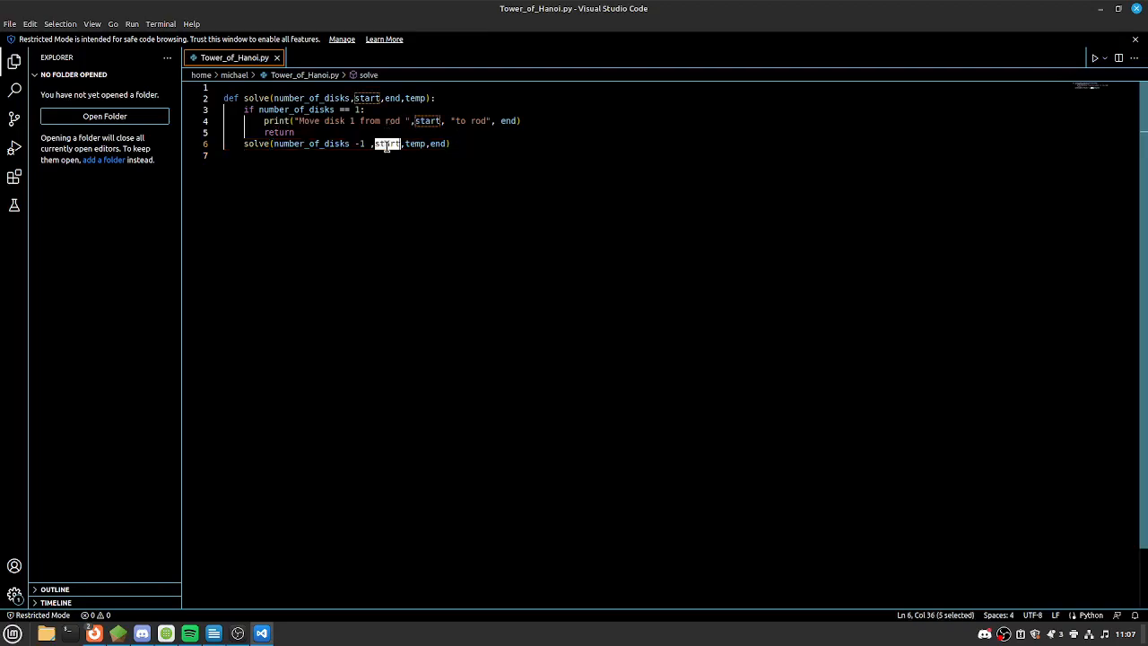
click(355, 154)
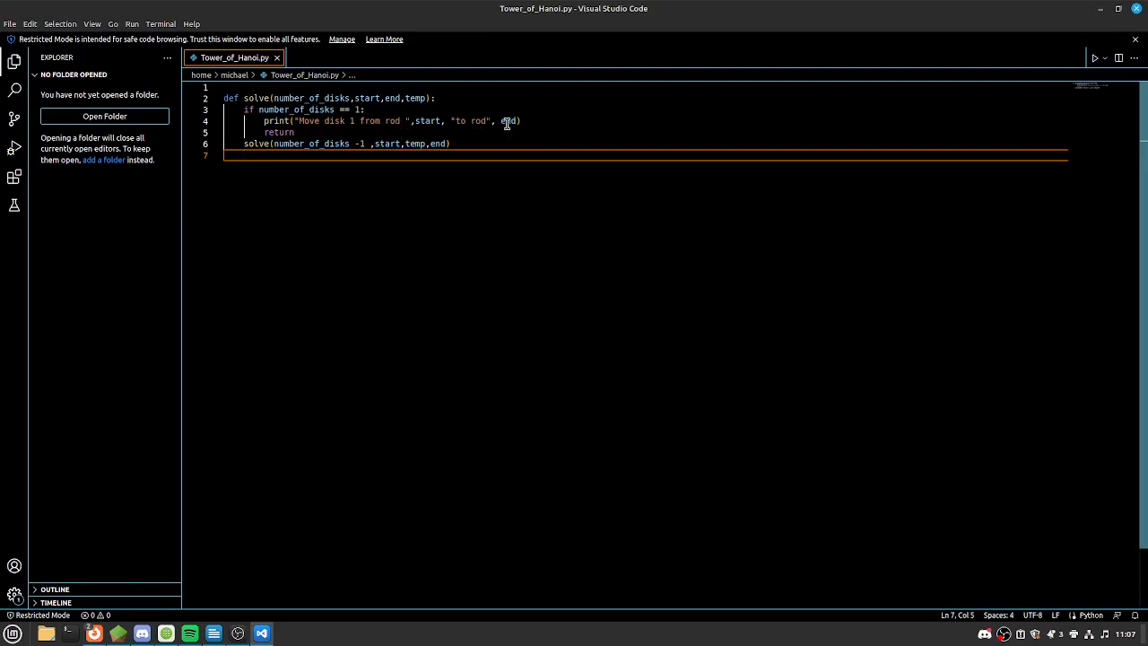
Print "move disk", number_of_disks, "from rod", start, "to rod", end after the recursive call
text(print)
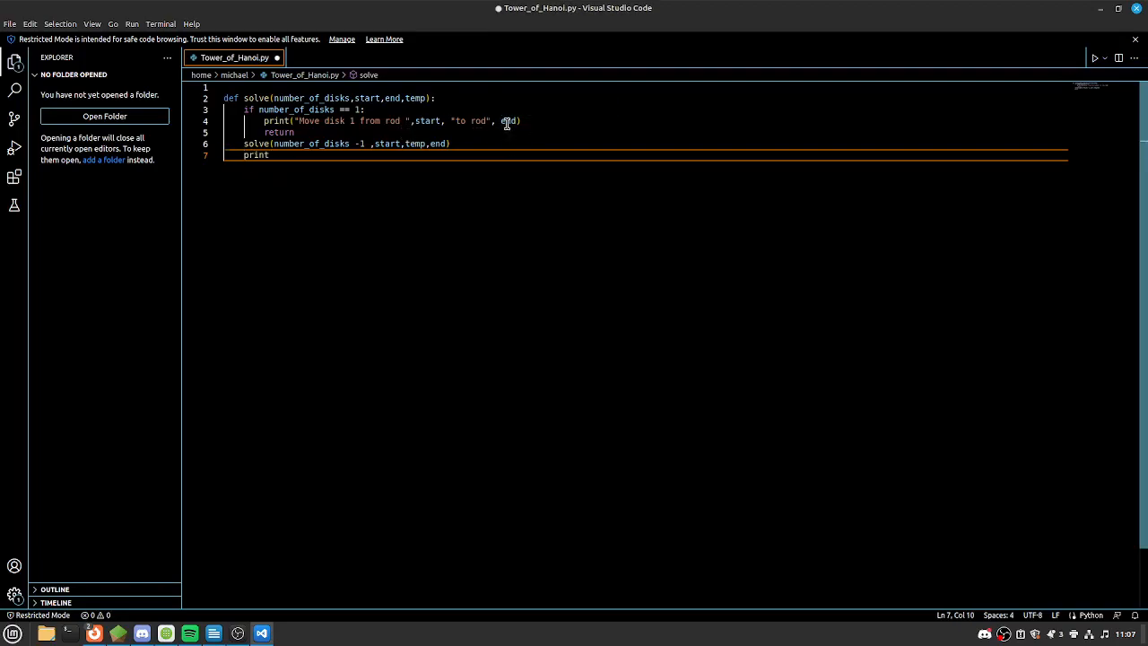
text(("move)
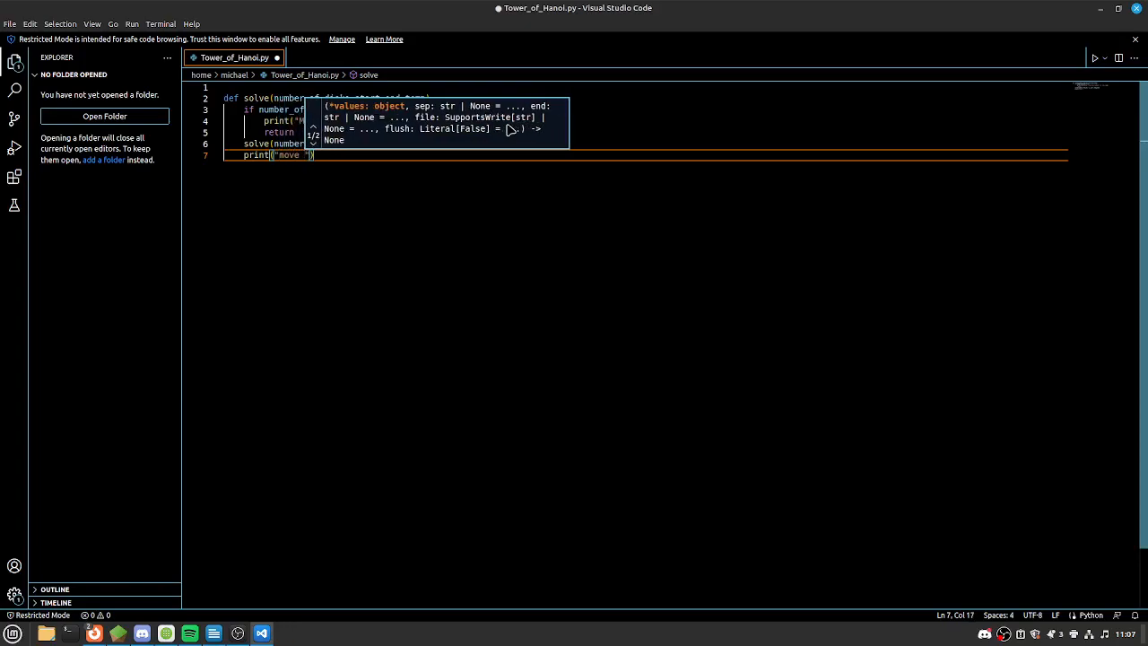
text(disk)
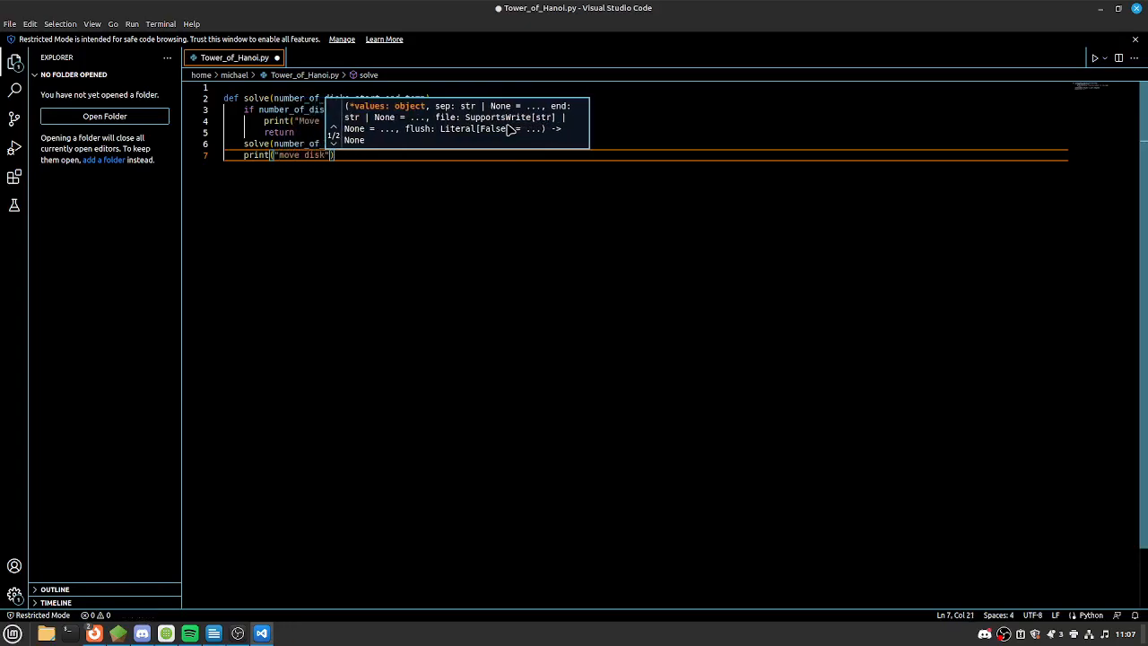
text(, n)
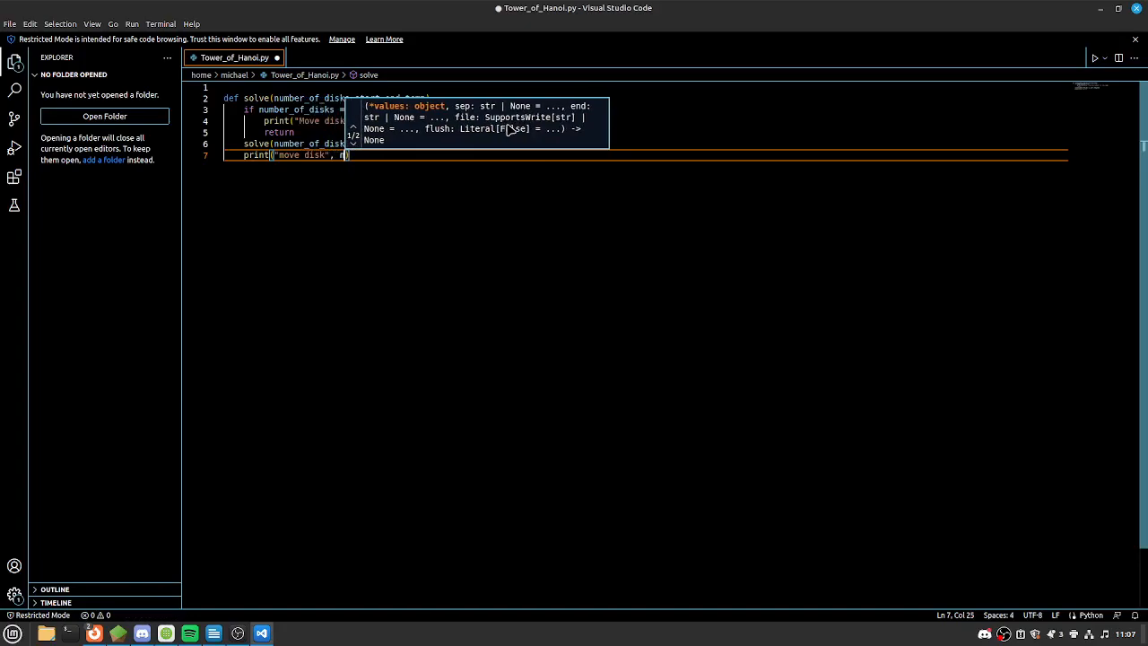
text(umber_of_disks)
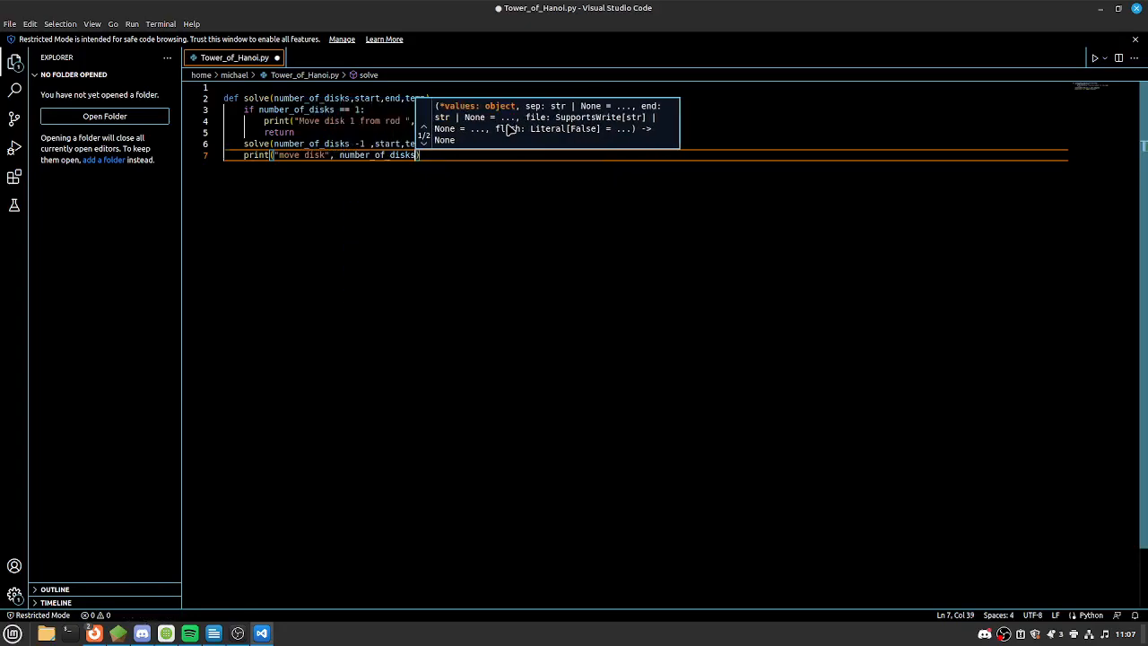
text(,"")
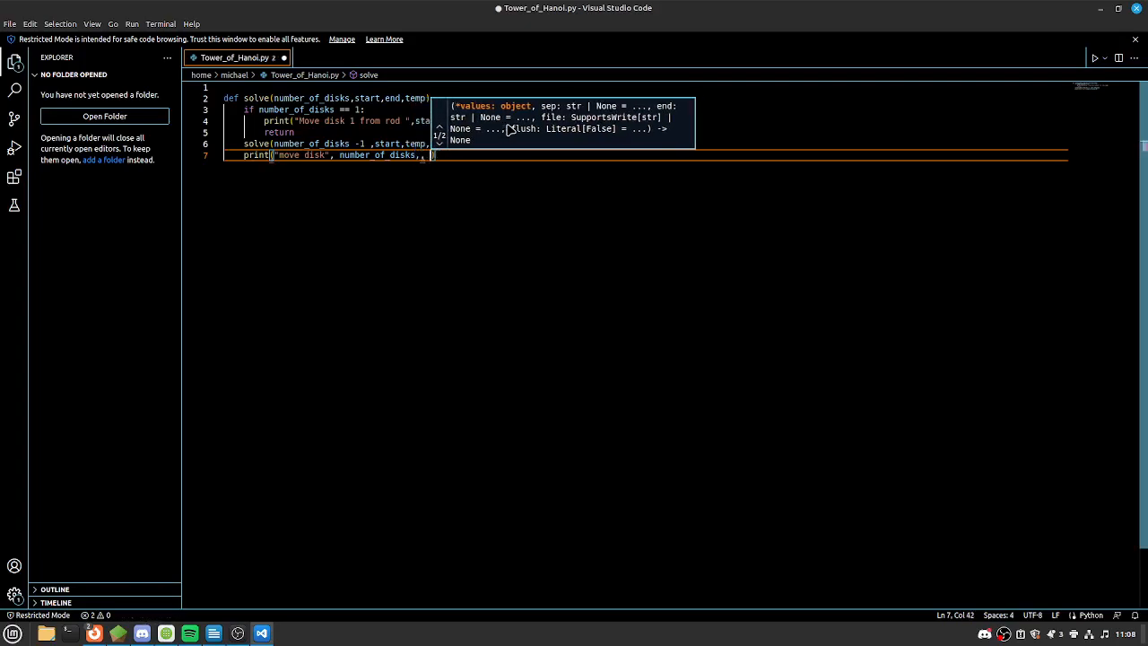
key(Backspace)
text("from rod)
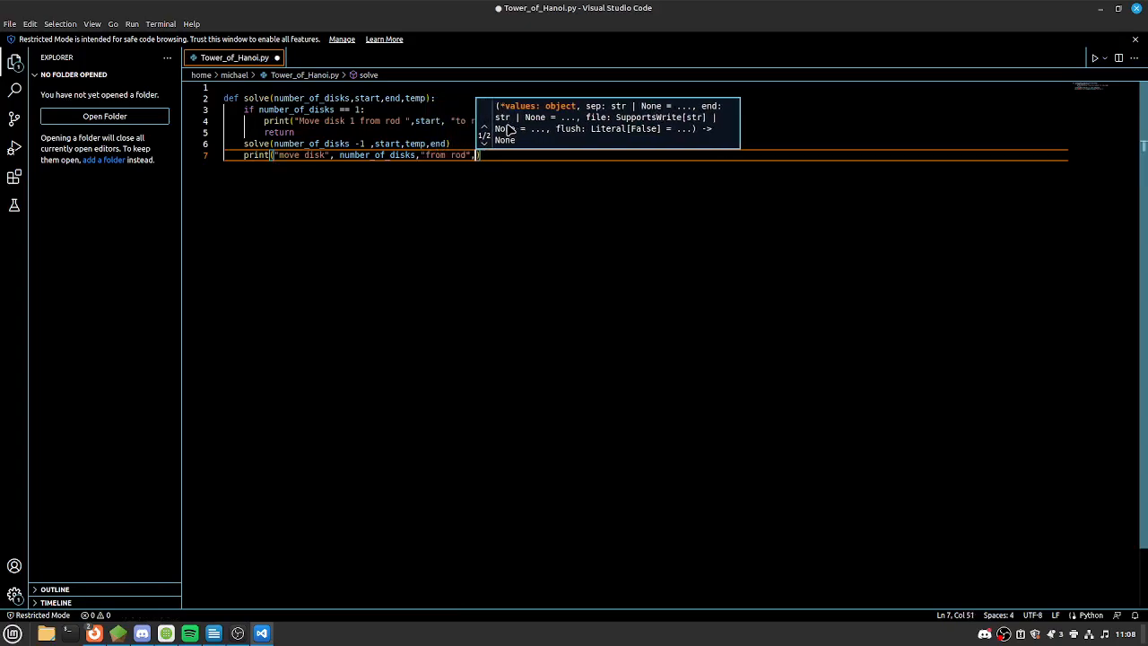
text(s)
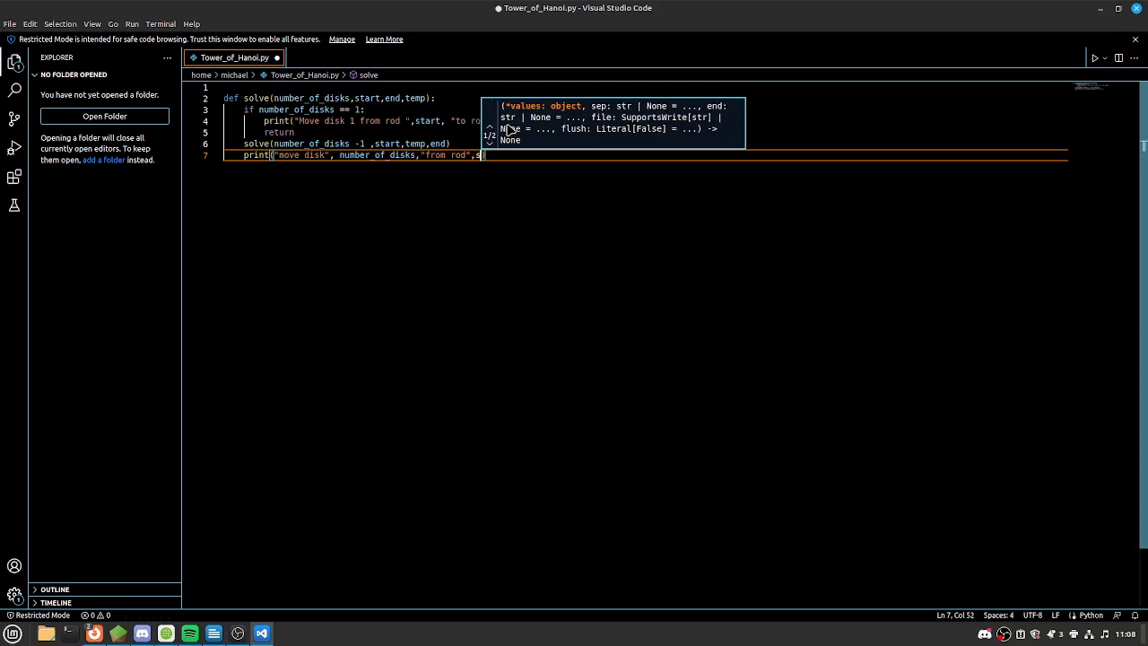
text(tart)
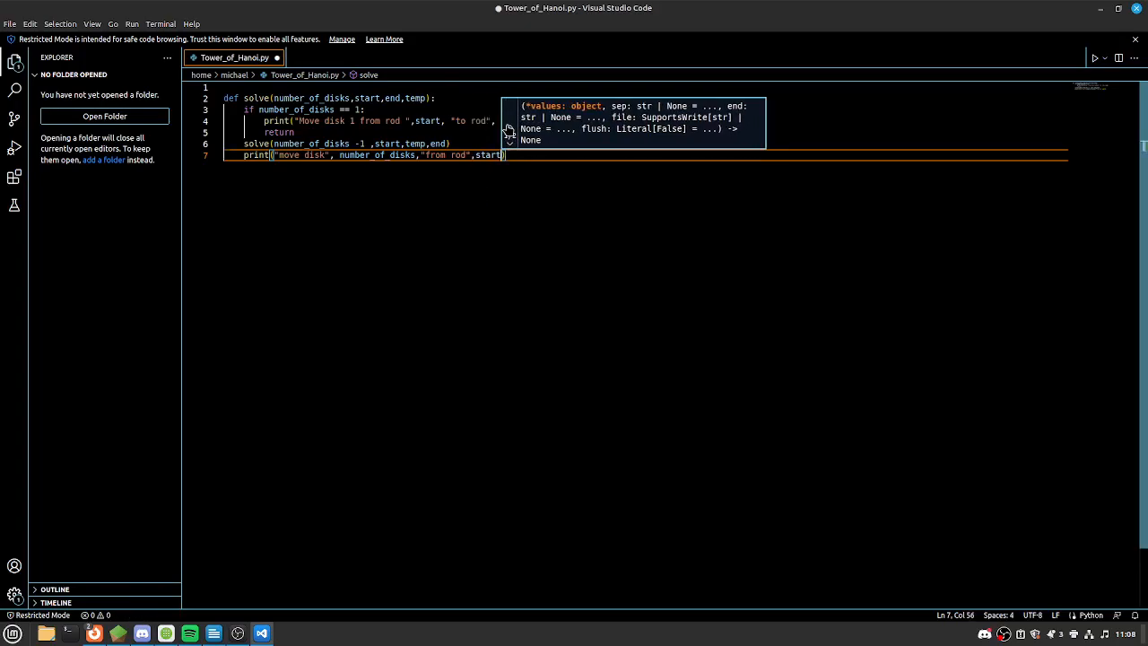
text("to rod)
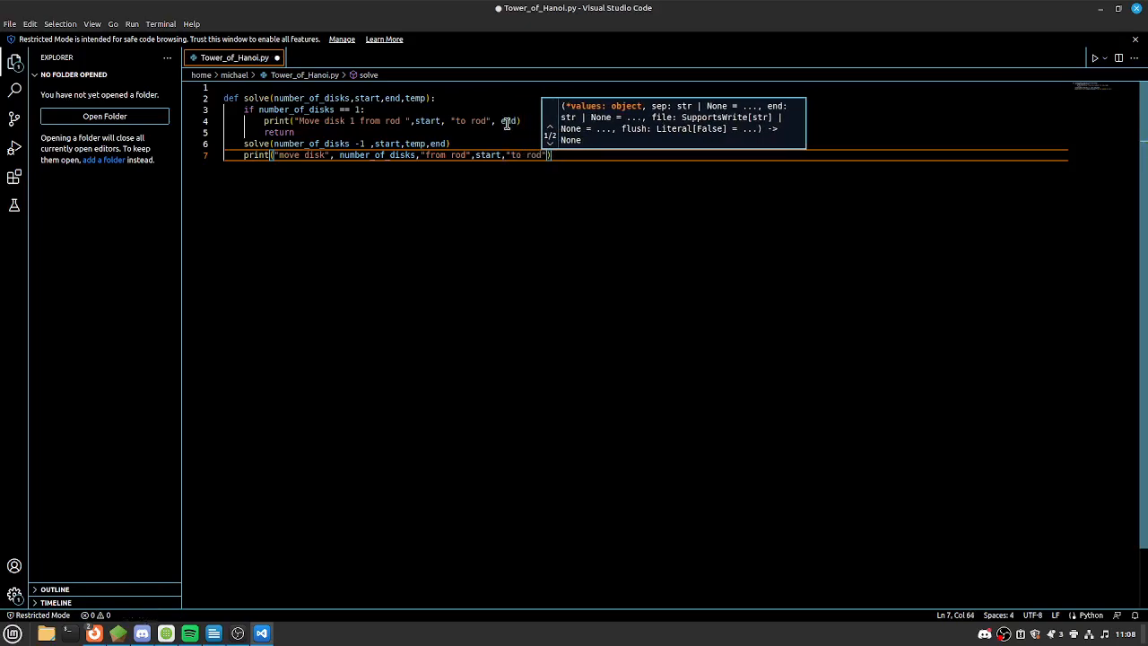
text(end)
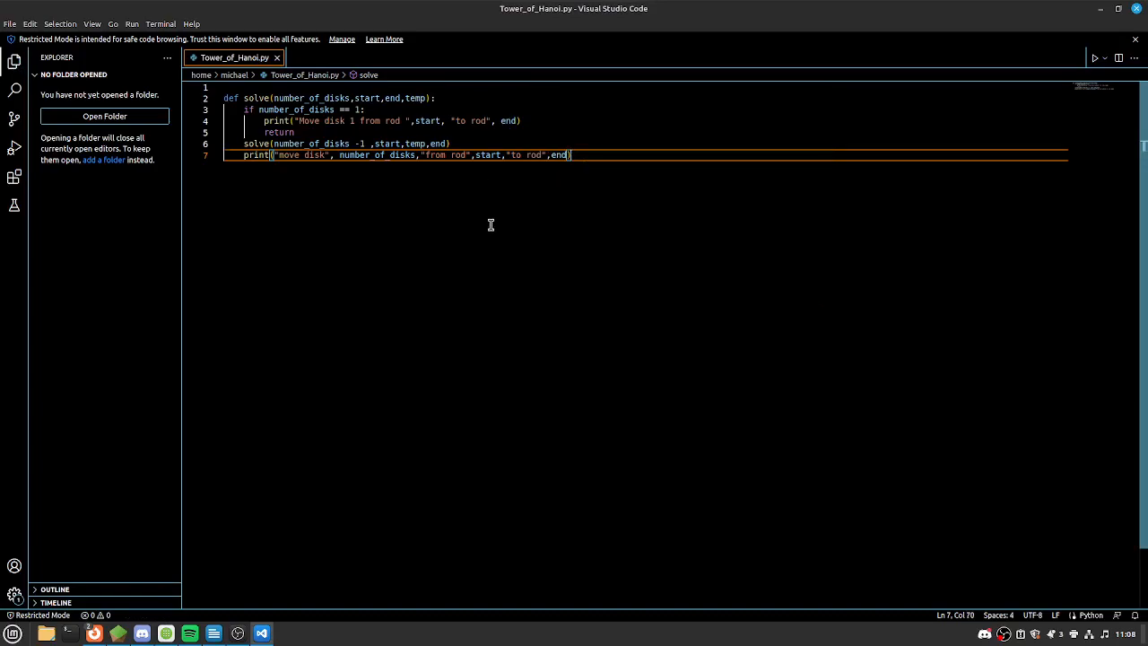
mouse_move(462, 174)
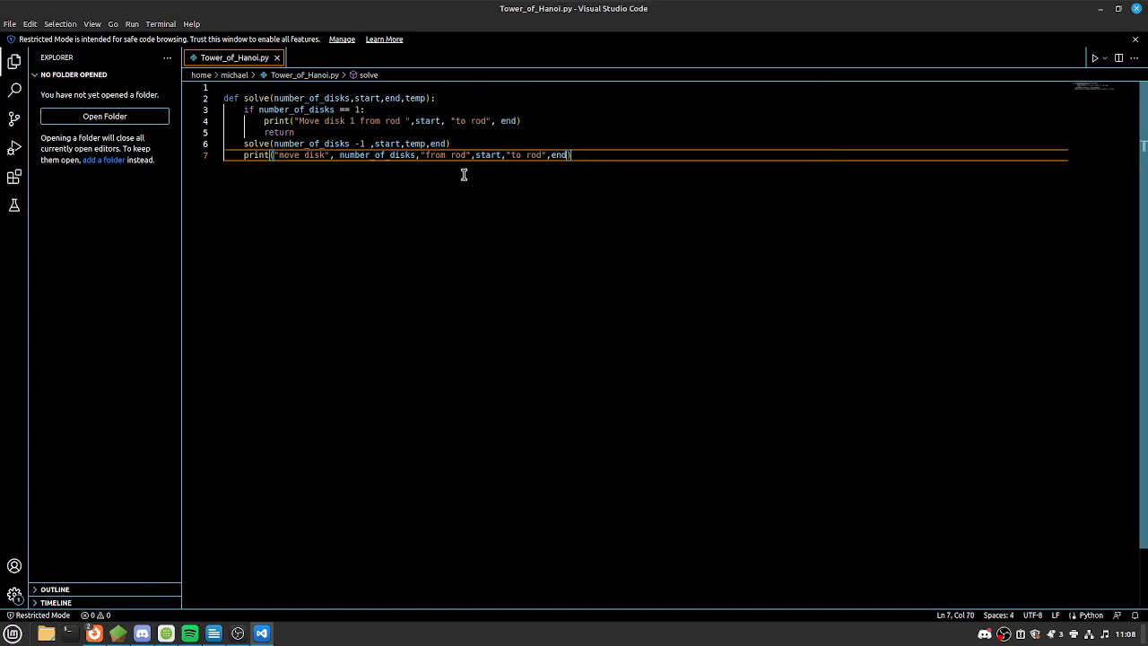
click(362, 144)
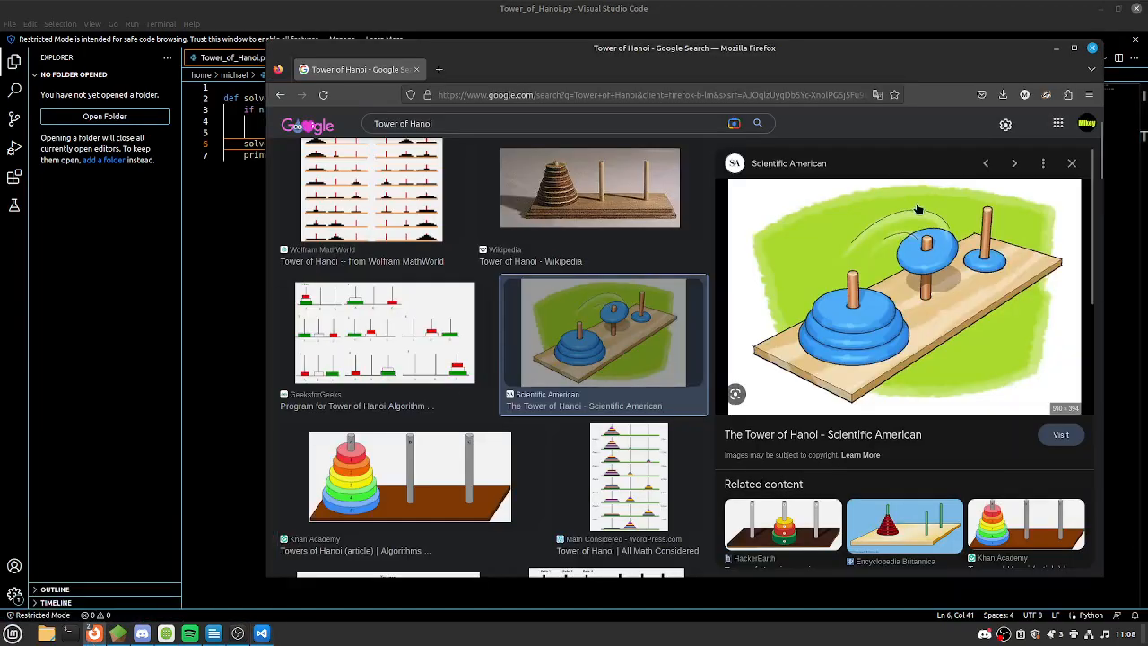
mouse_move(924, 242)
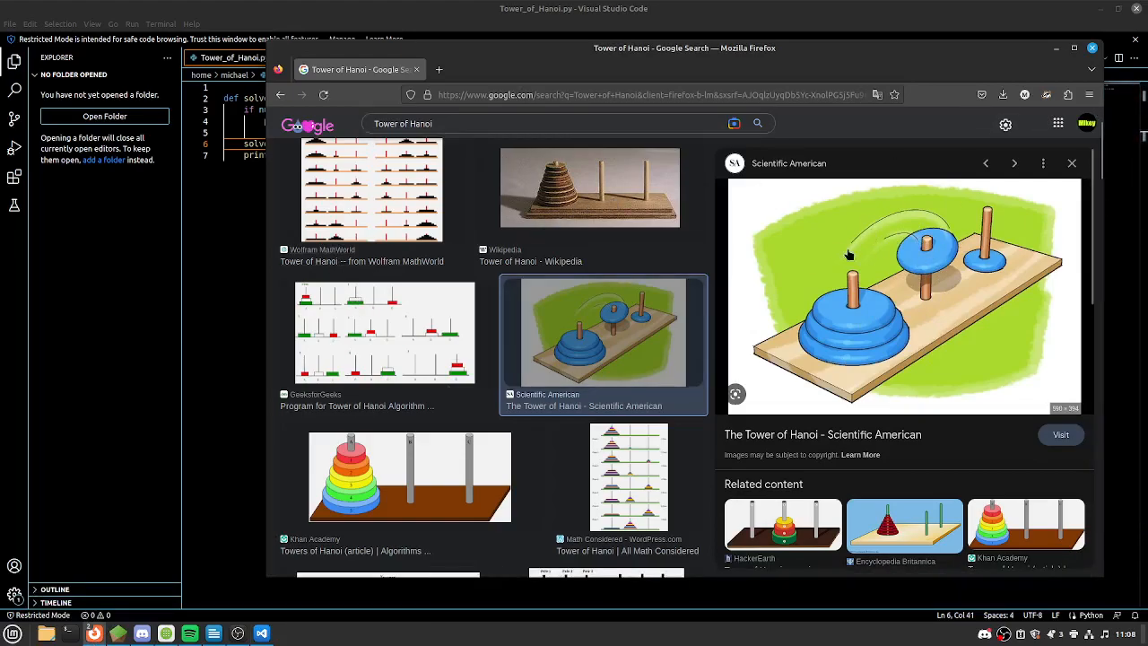
mouse_move(827, 242)
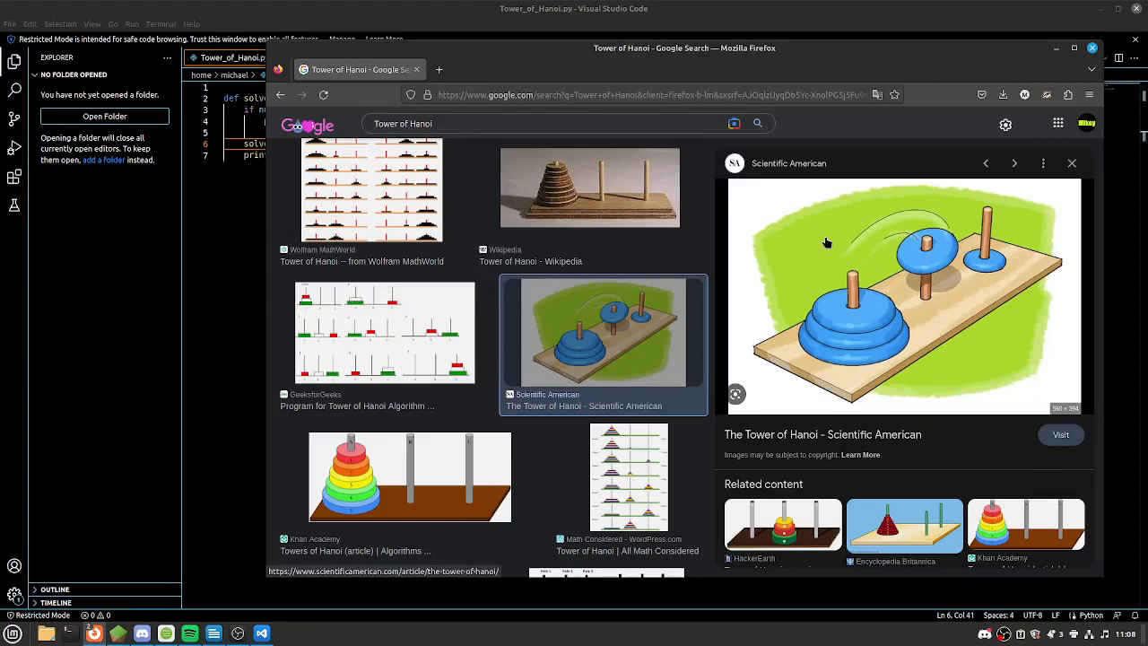
mouse_move(782, 217)
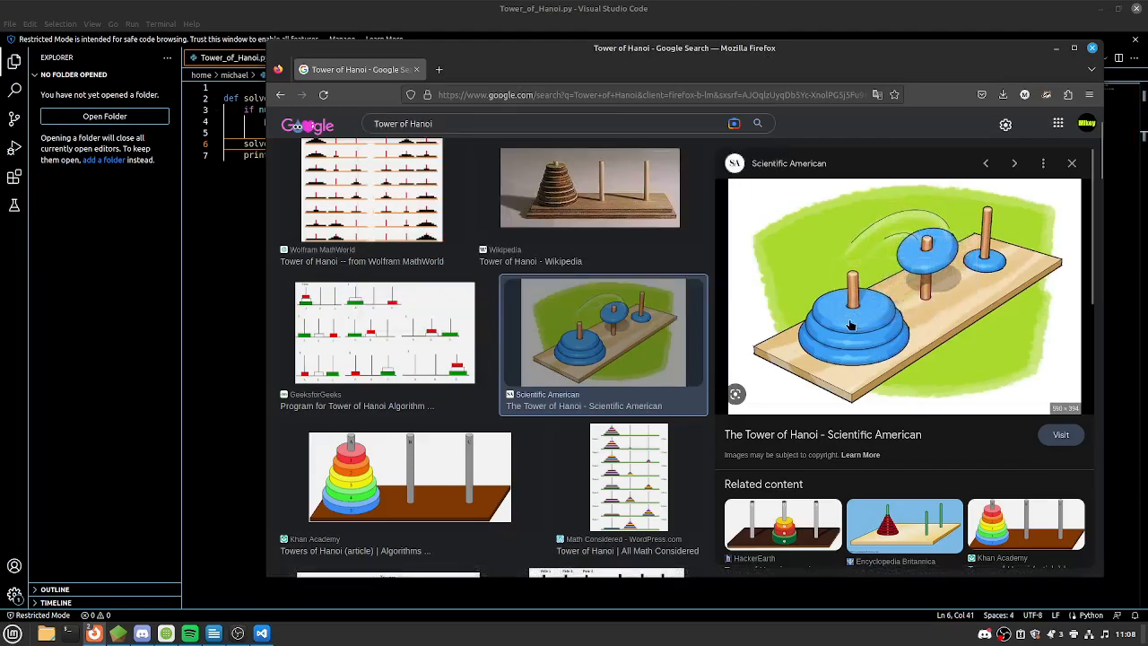
mouse_move(876, 323)
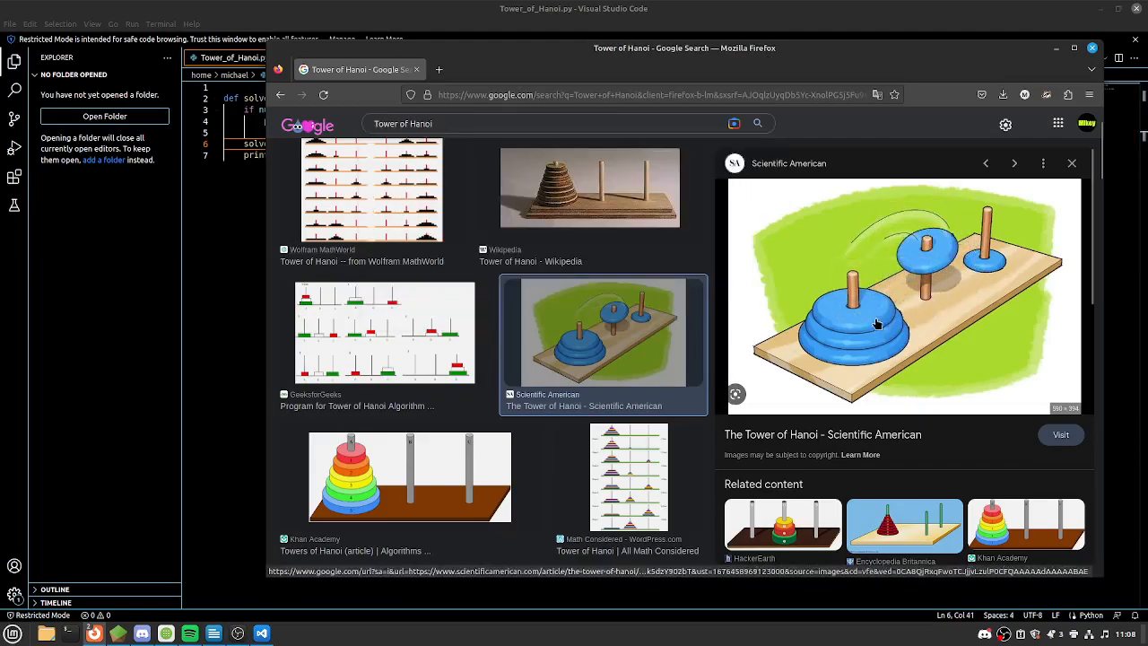
mouse_move(824, 348)
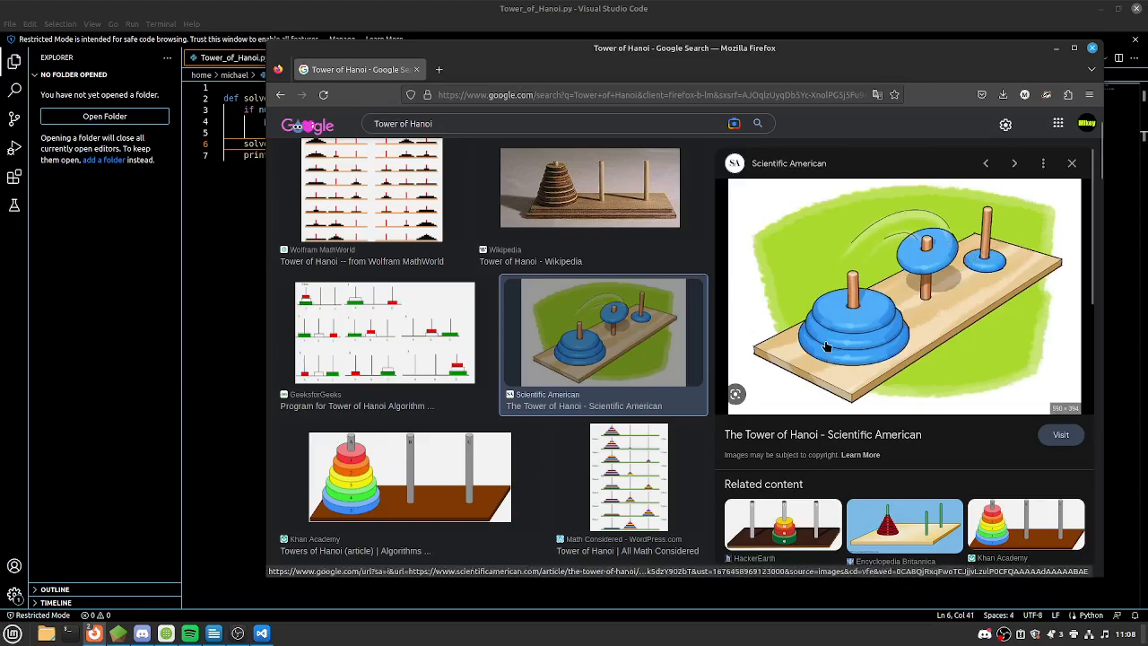
mouse_move(918, 366)
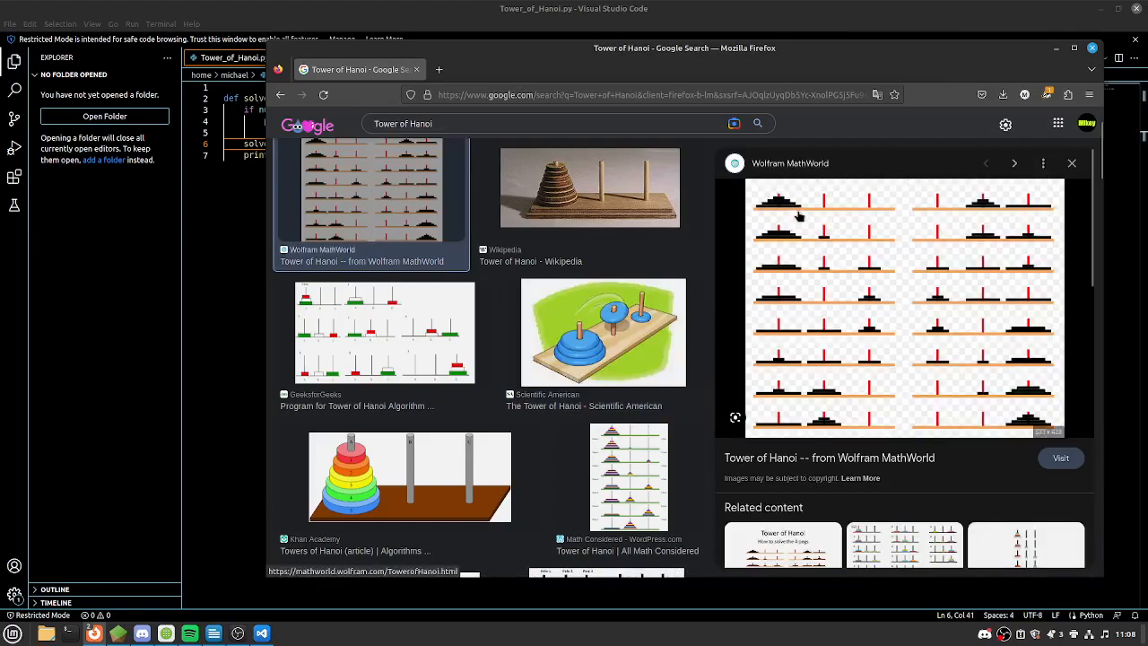
mouse_move(879, 240)
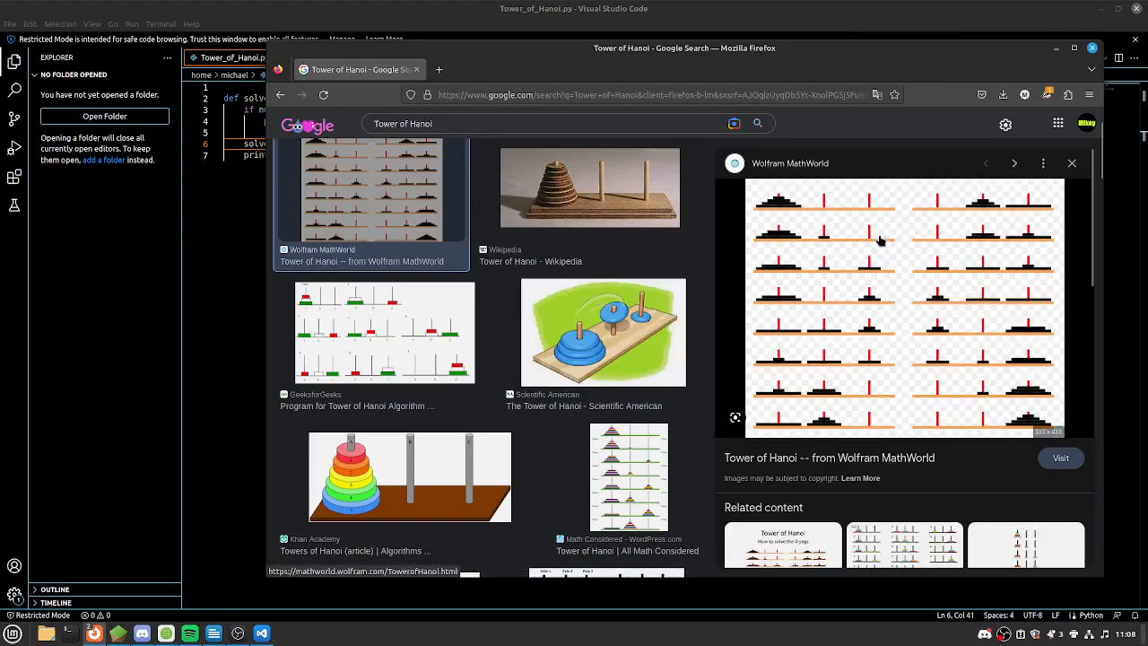
mouse_move(816, 285)
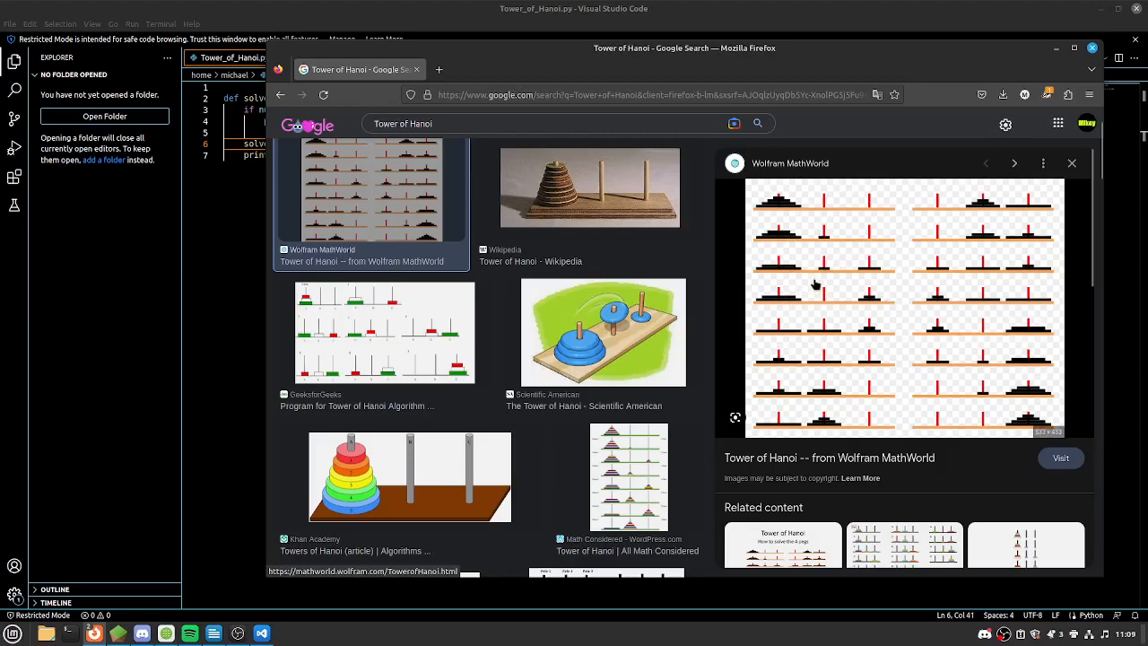
mouse_move(875, 491)
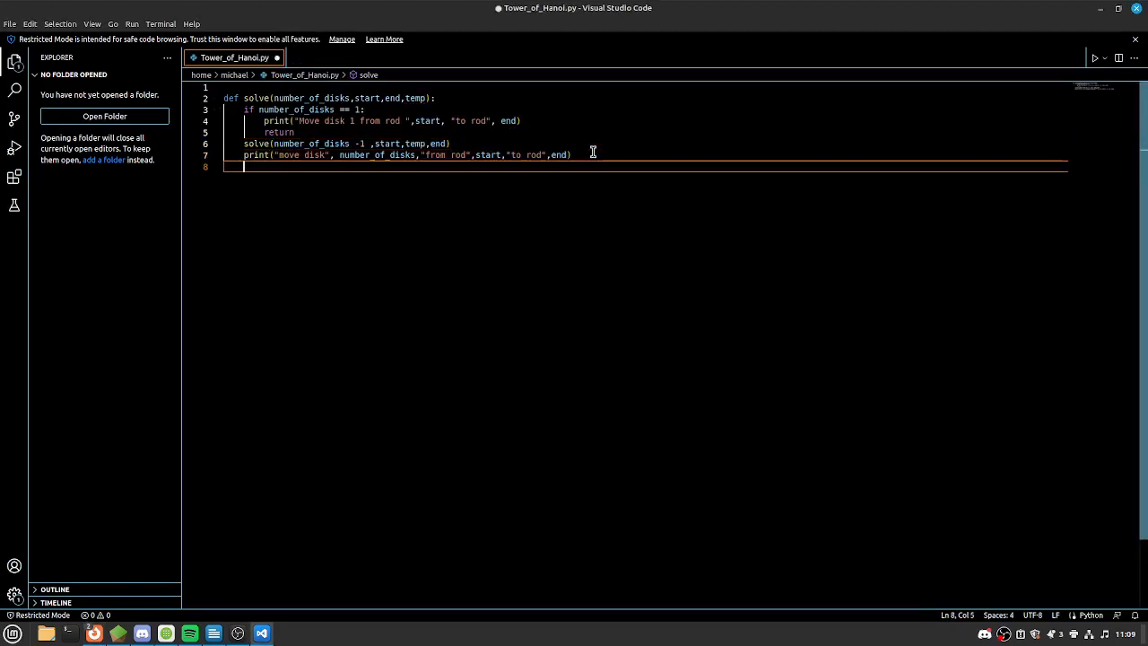
Add the second recursive call solve(number_of_disks -1, temp, end, start) to finish the function
text(solve)
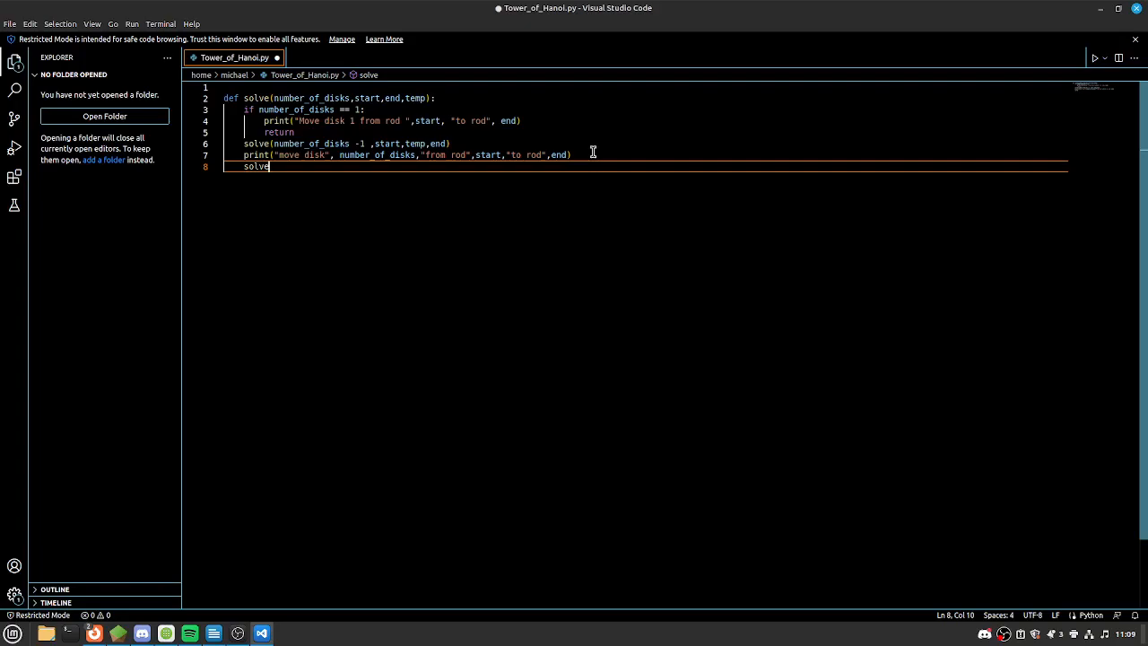
text((number_of_disks=)
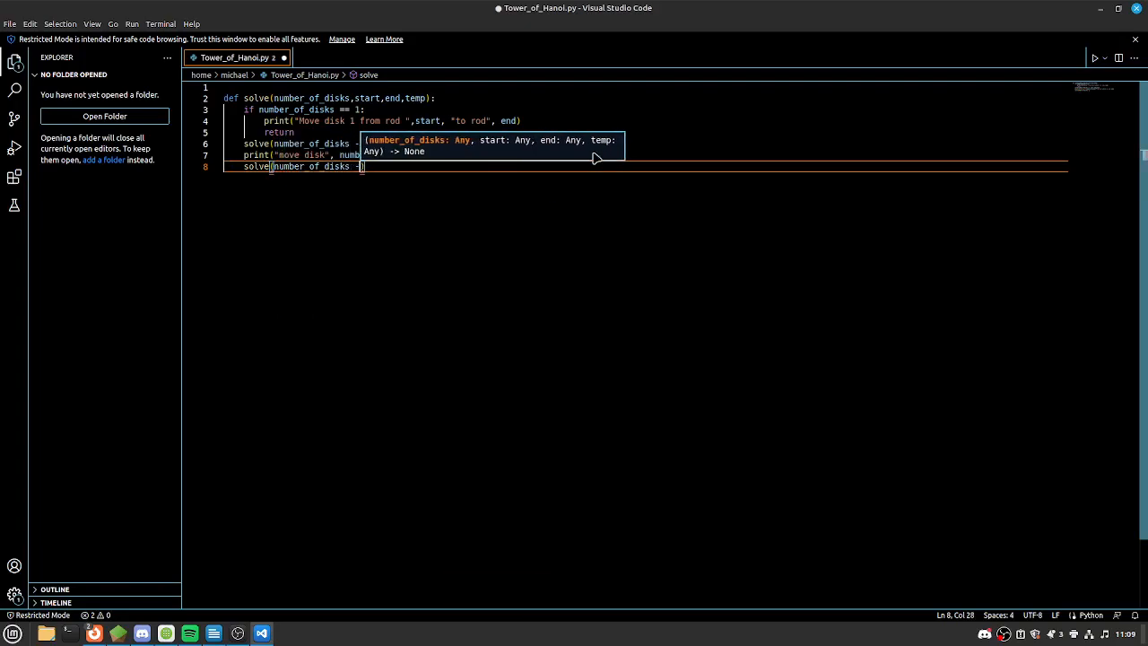
text(1)
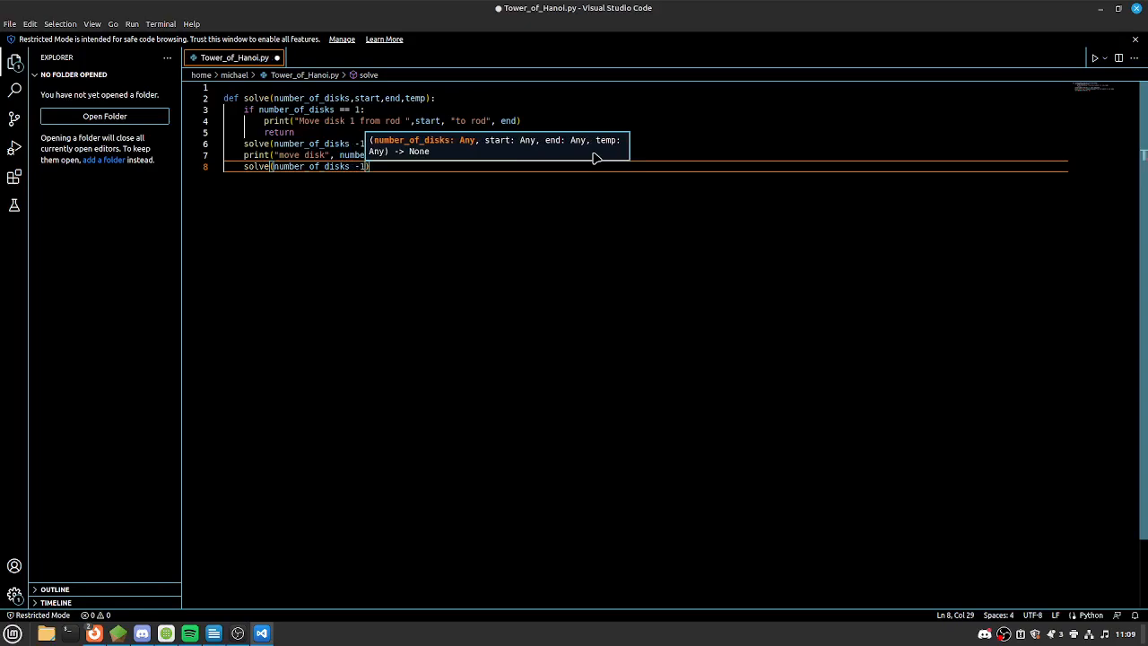
text(,temp)
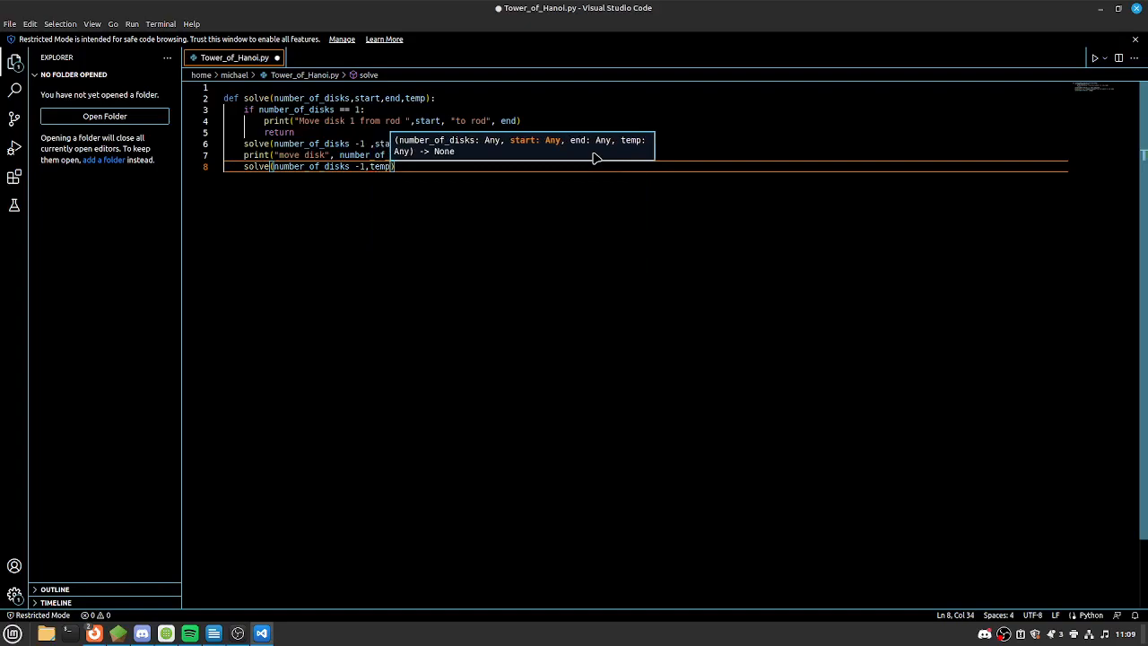
text(end)
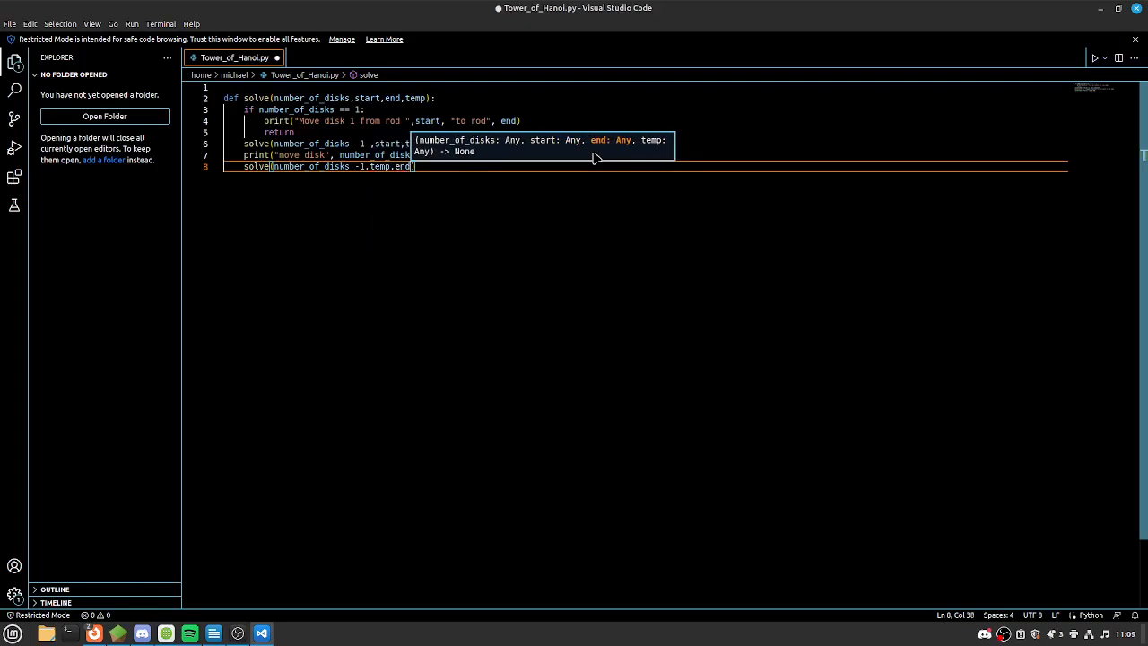
text(start)
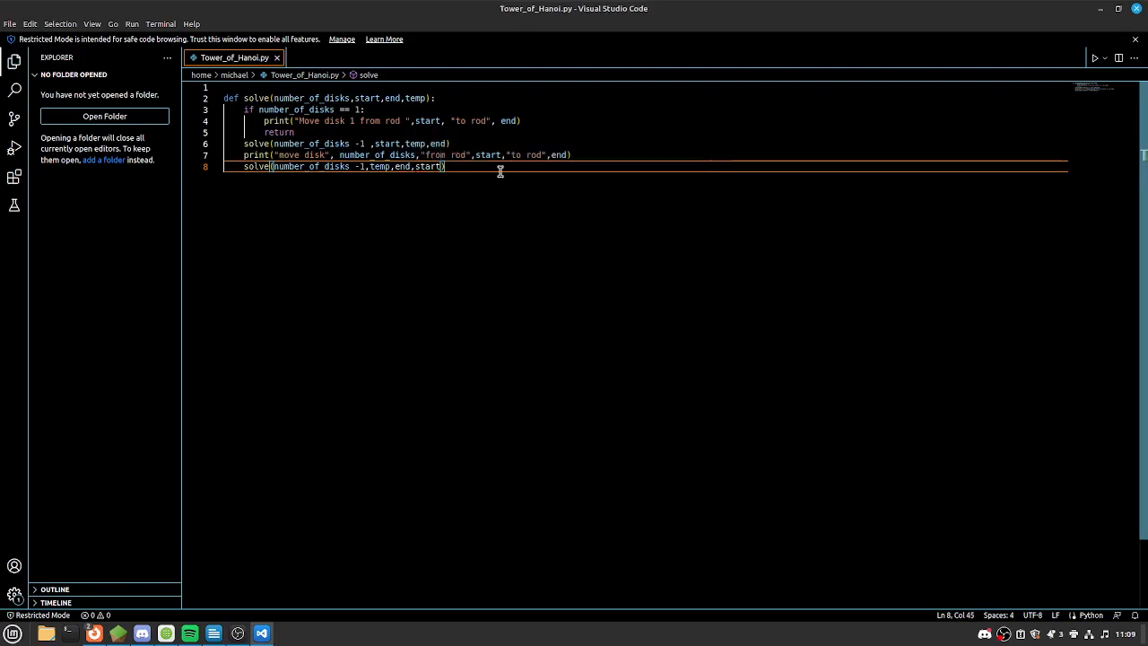
key(Enter)
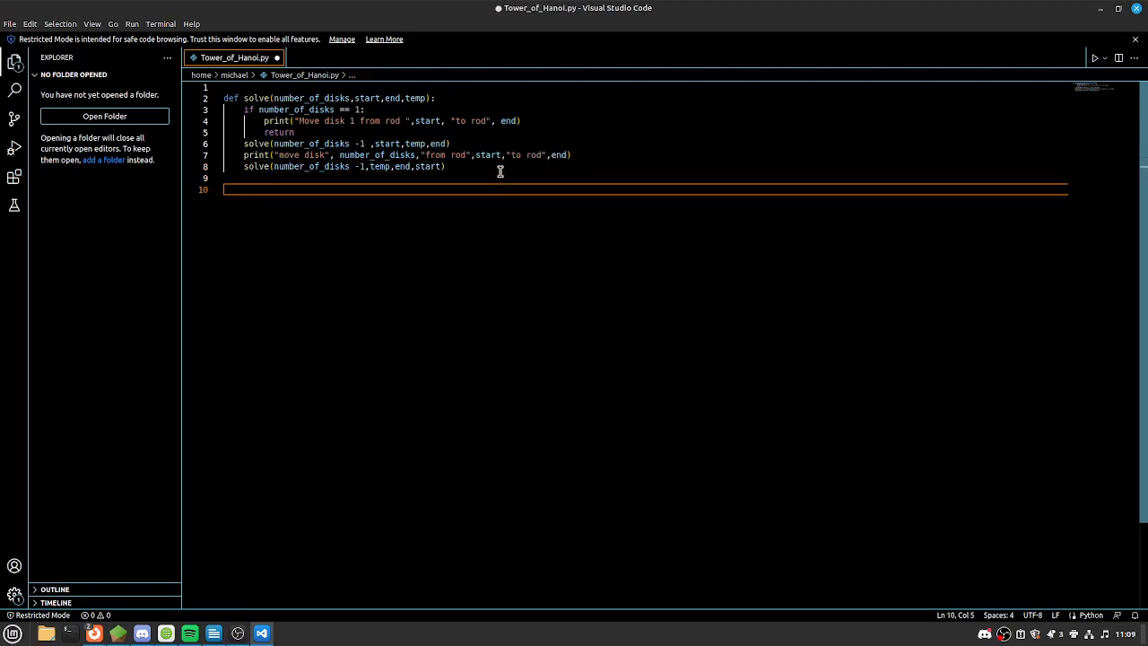
Add the top-level call solve(5,'A','B','C') below the function
text(solve)
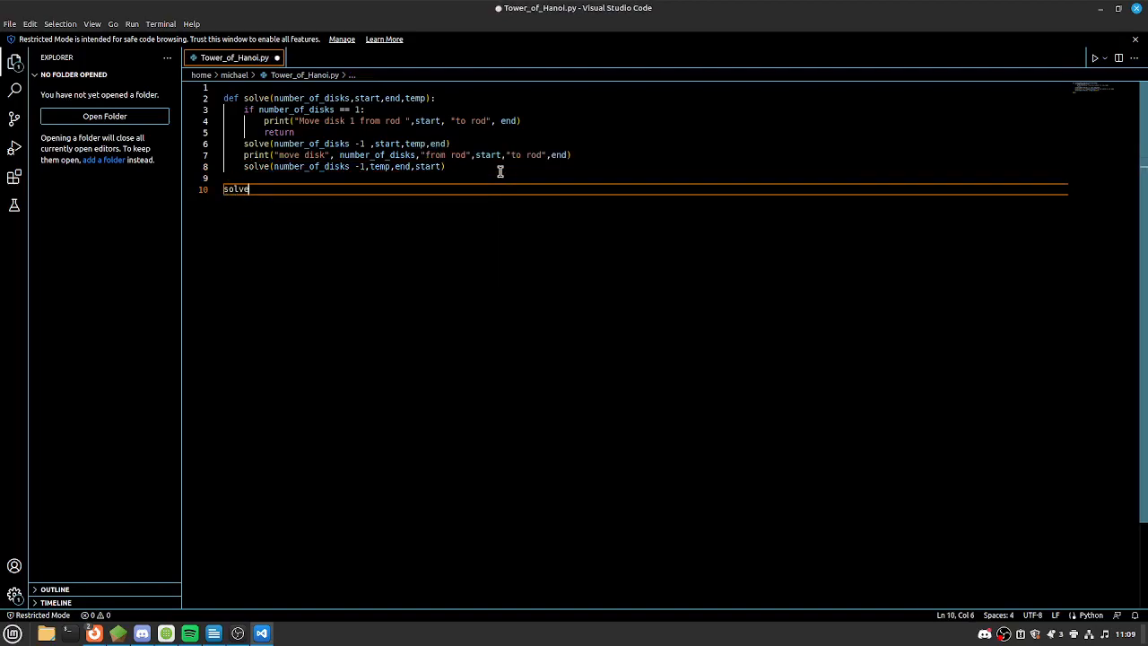
text((5,"A)
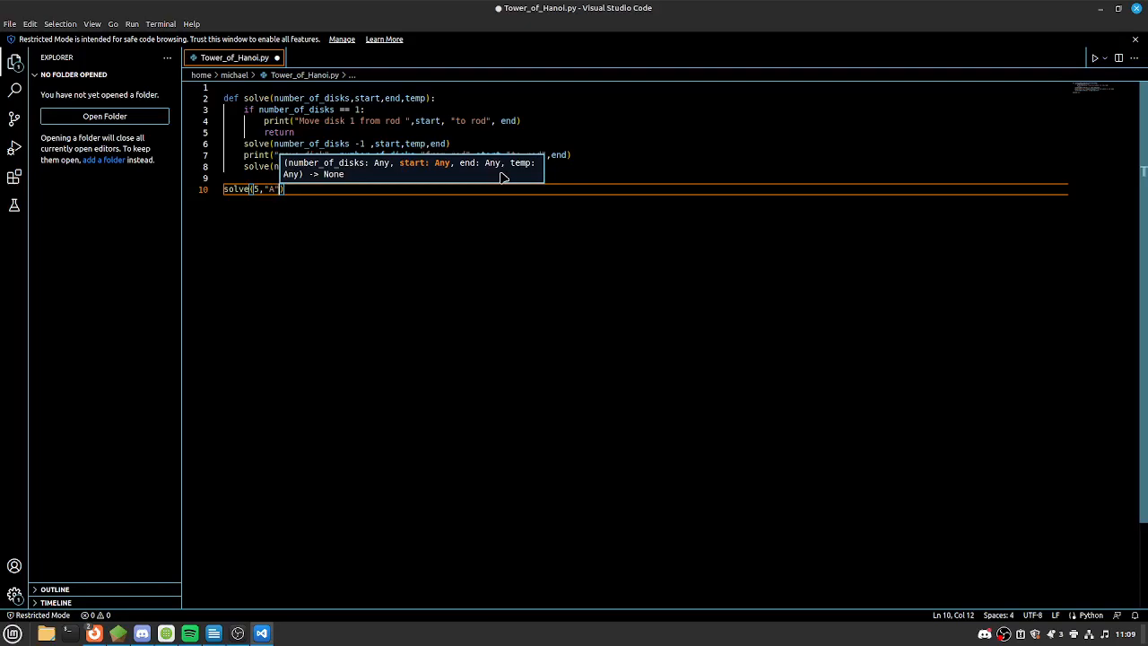
text(,"B")
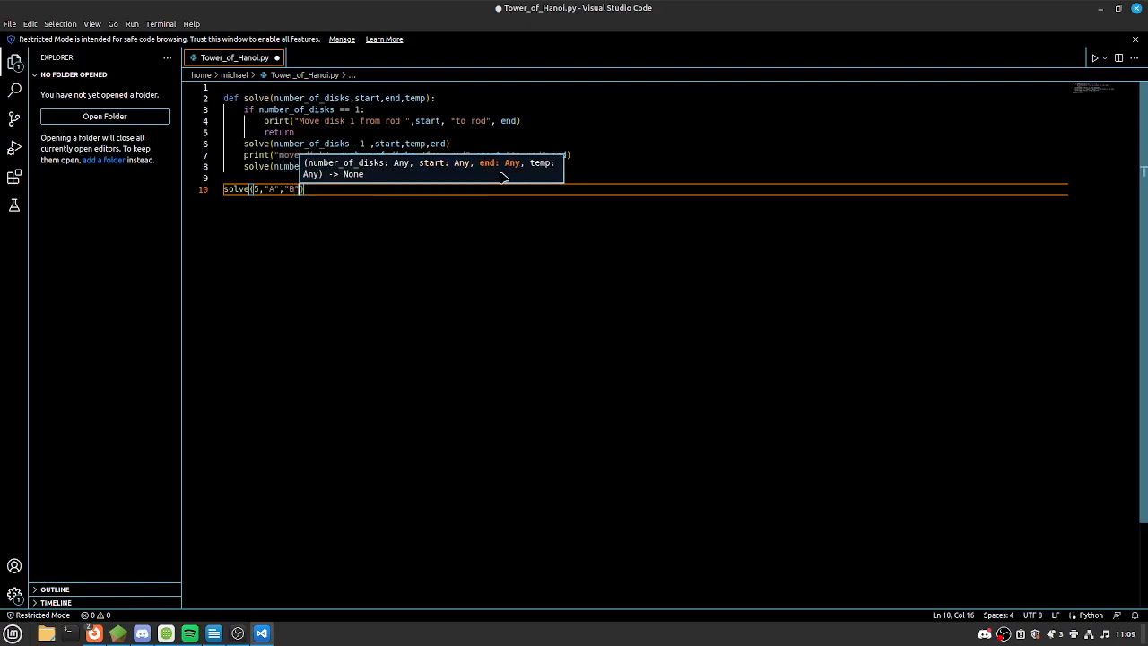
text(","C")
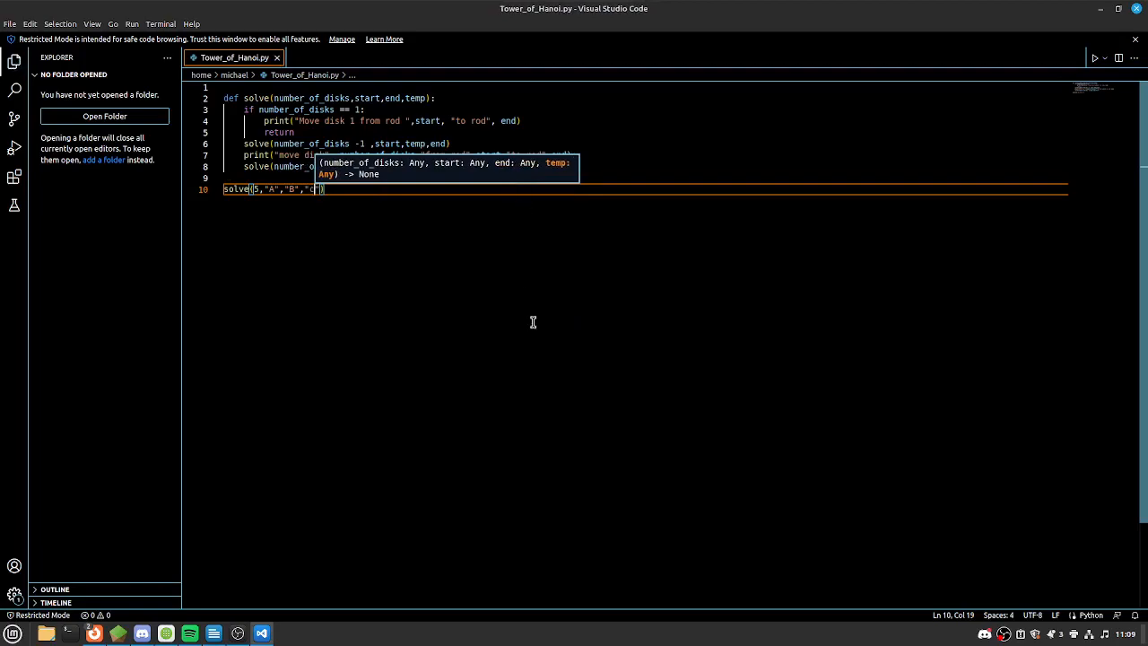
Run the Python file and trust the workspace to let it execute
click(1094, 57)
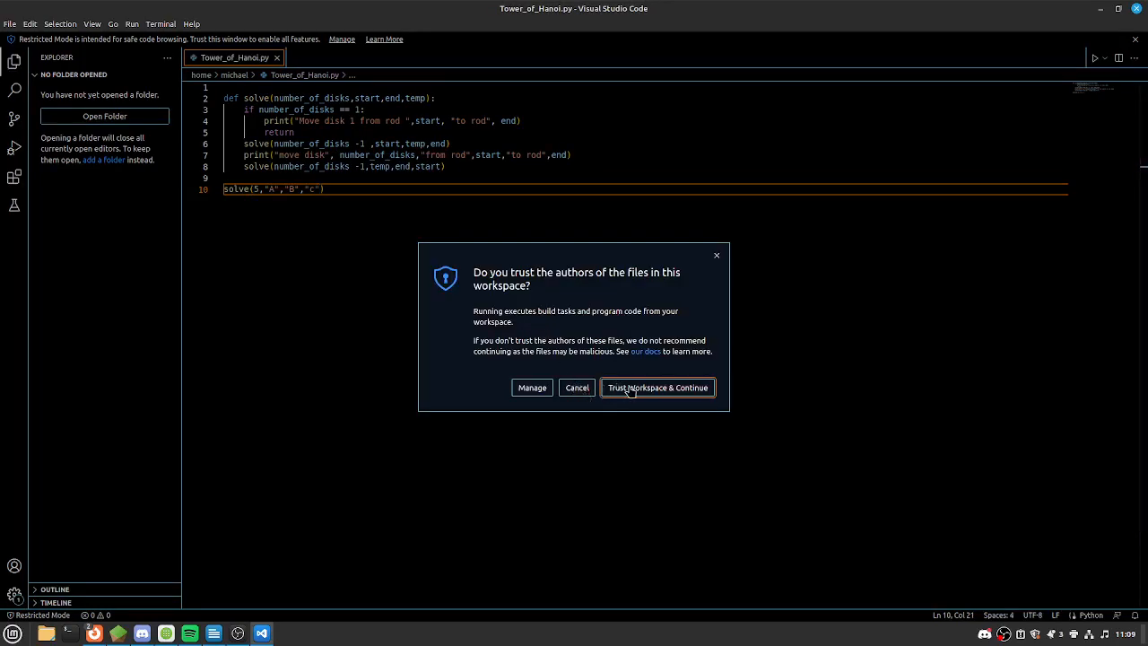
click(656, 388)
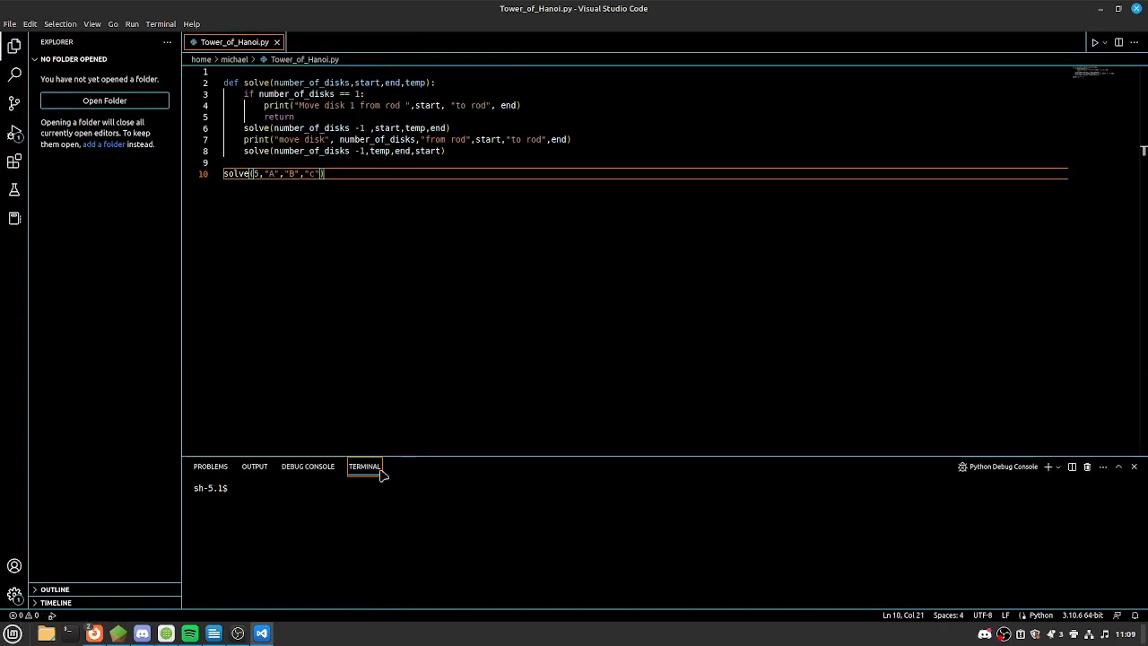
Show the terminal listing the printed five-disk move sequence
click(1093, 41)
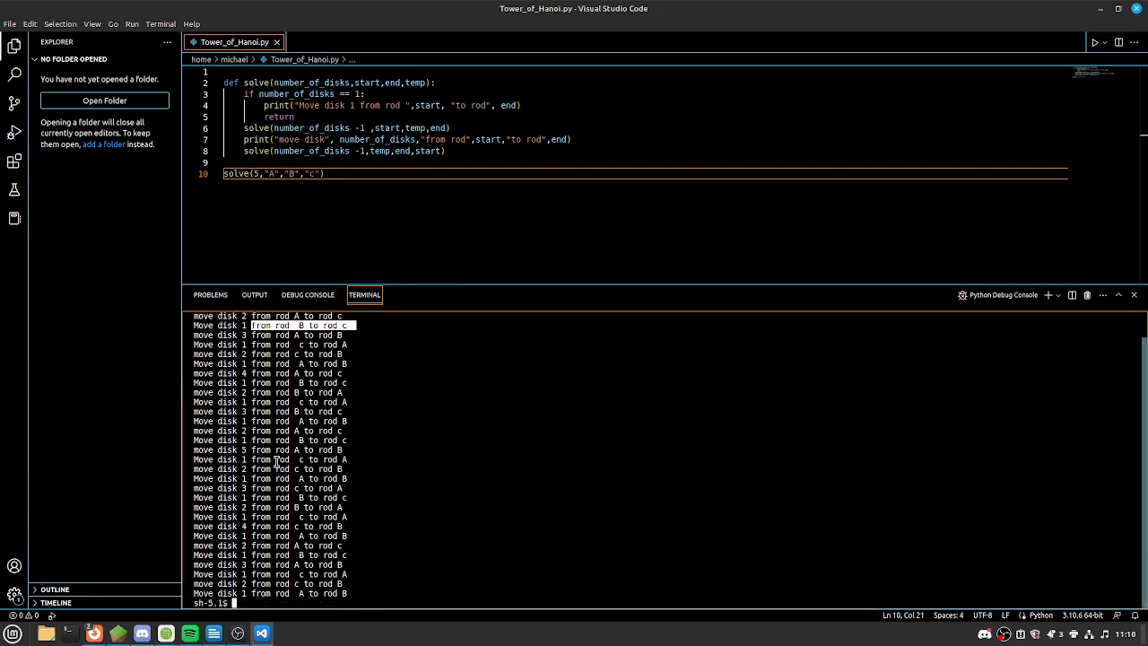
mouse_move(314, 493)
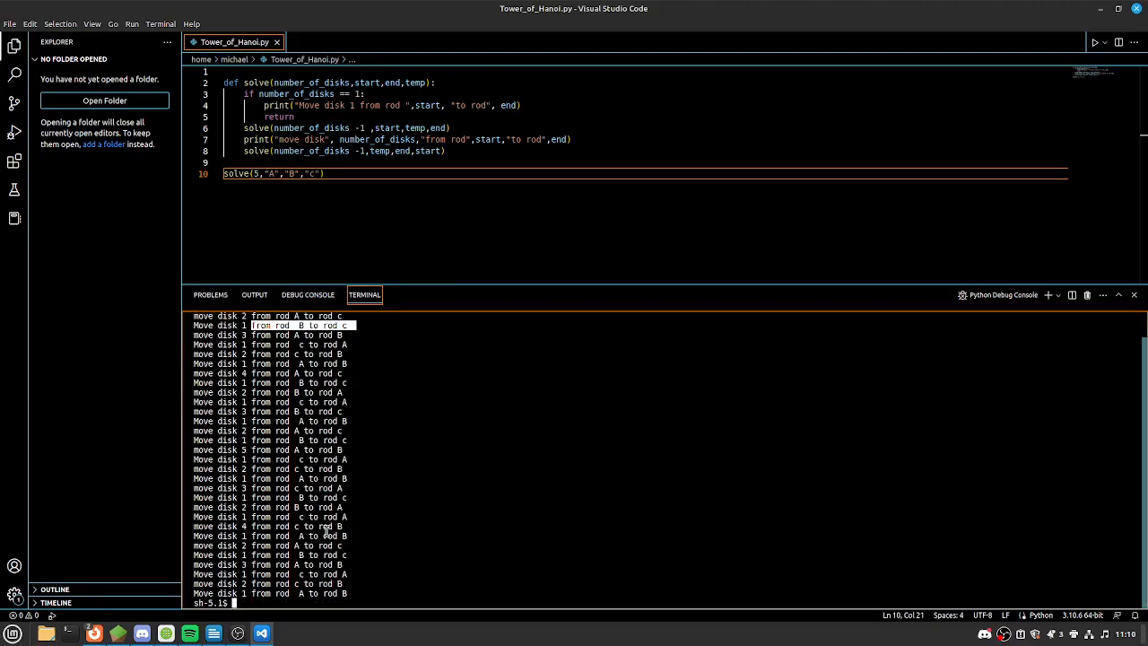
mouse_move(495, 480)
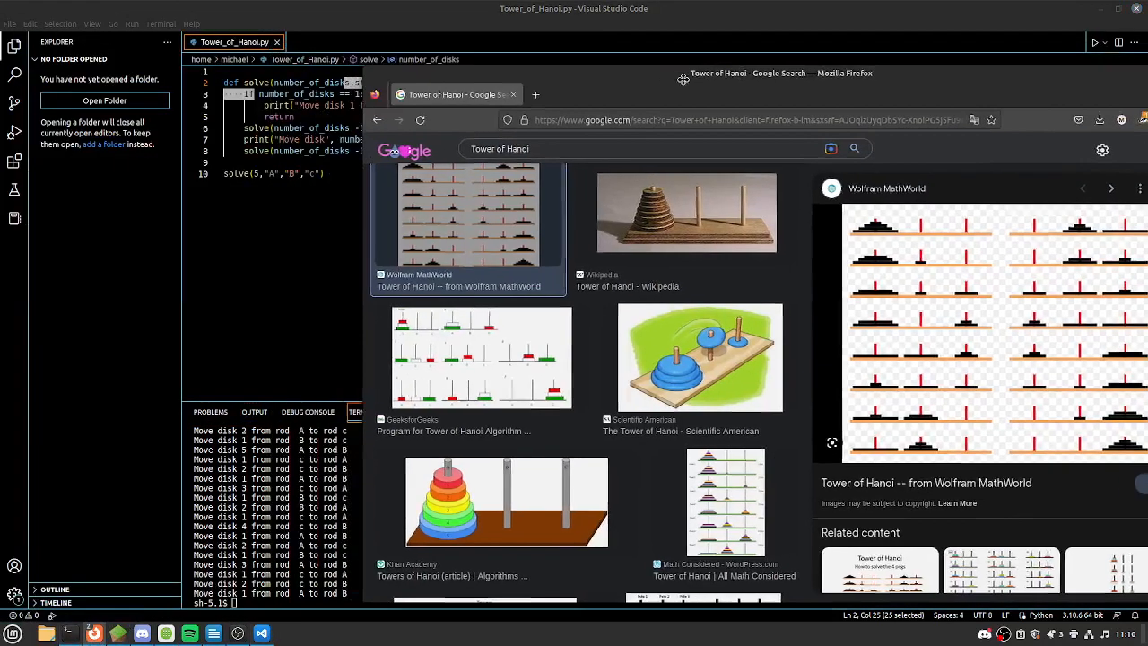
Move Firefox below the code and preview the GeeksforGeeks Tower of Hanoi diagram
drag(780, 72, 530, 229)
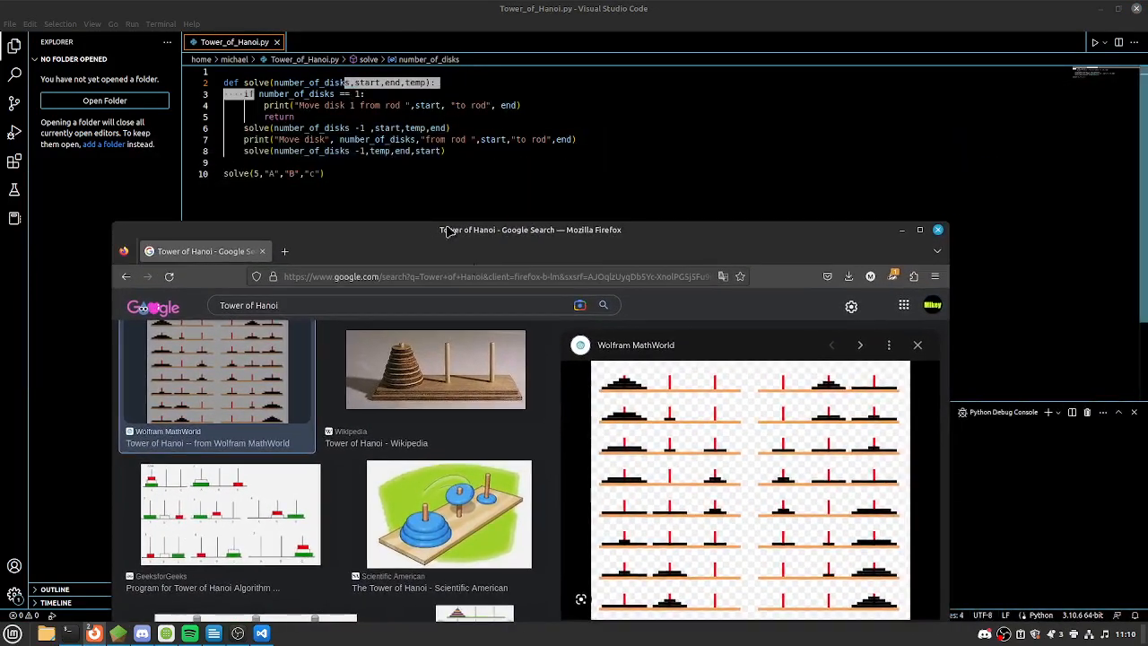
mouse_move(481, 250)
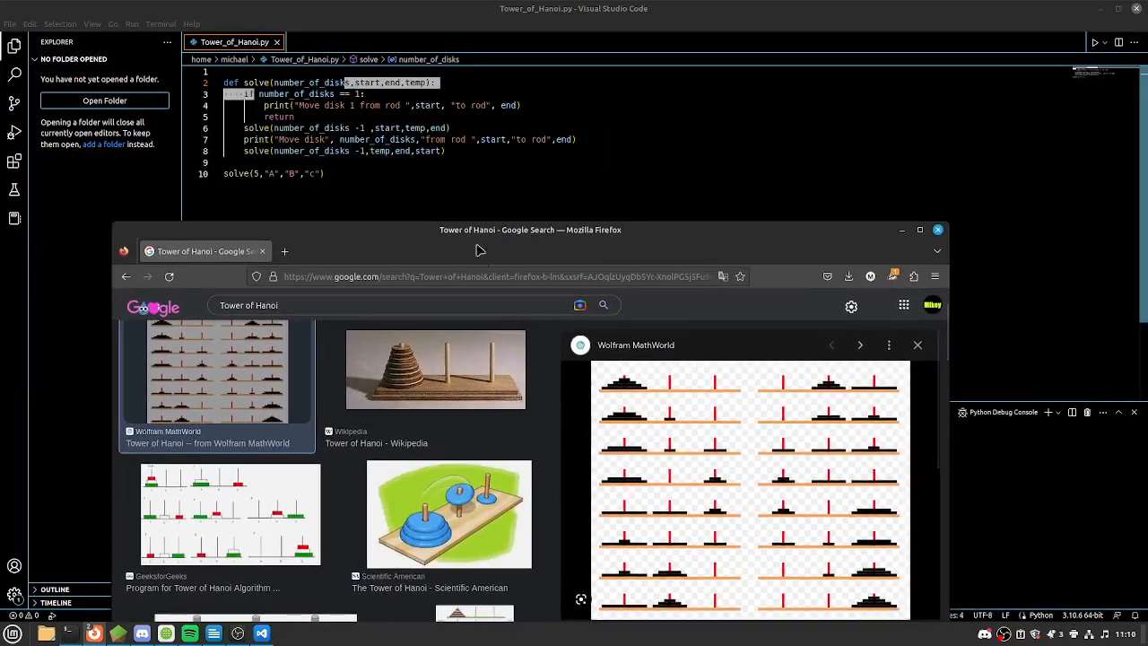
scroll(down, 3)
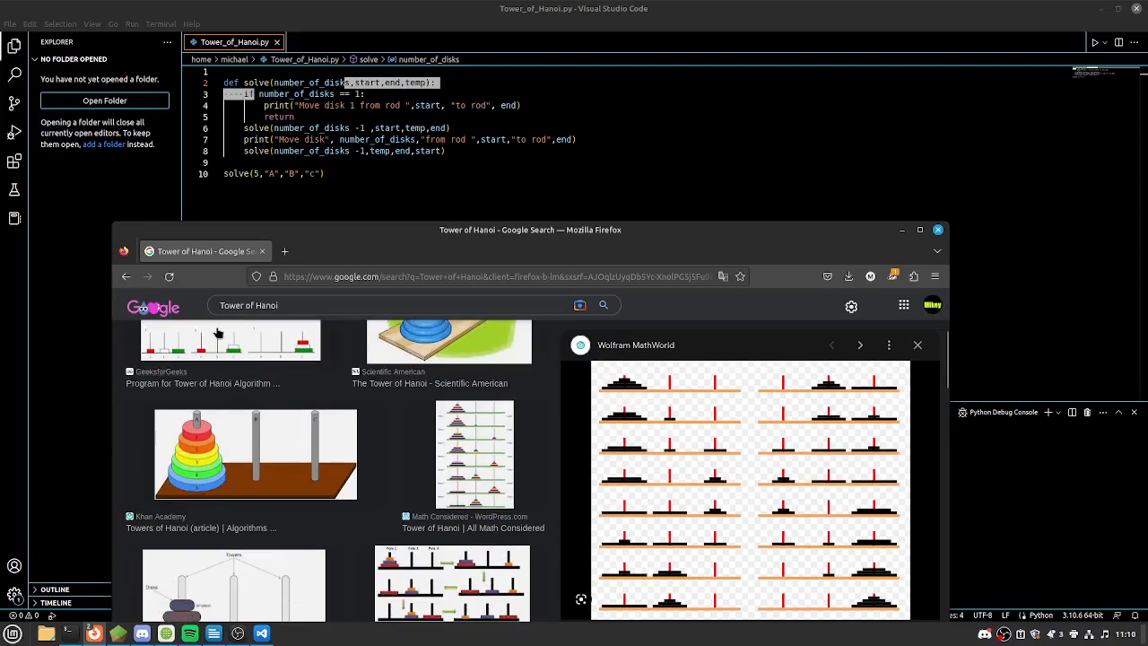
click(229, 339)
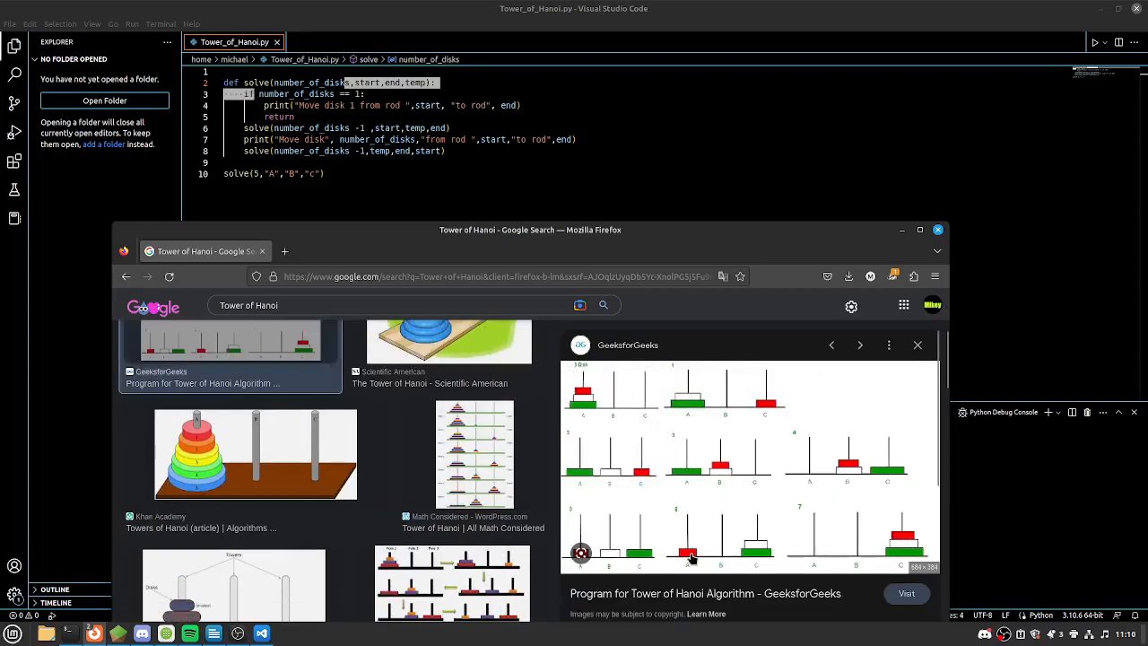
mouse_move(707, 488)
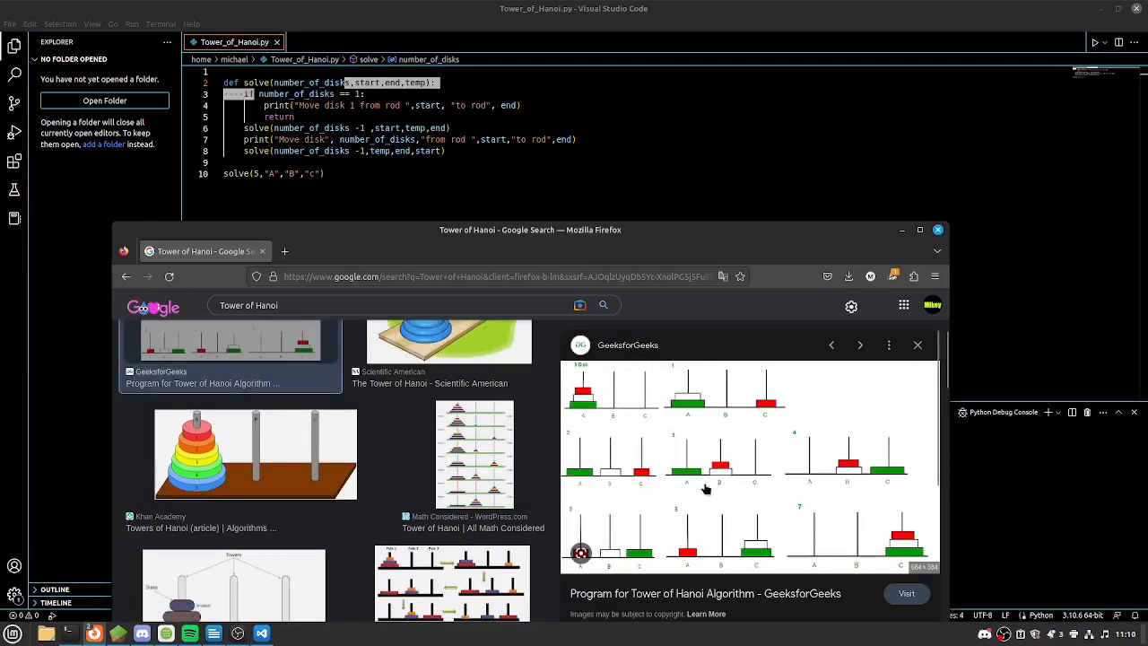
mouse_move(769, 540)
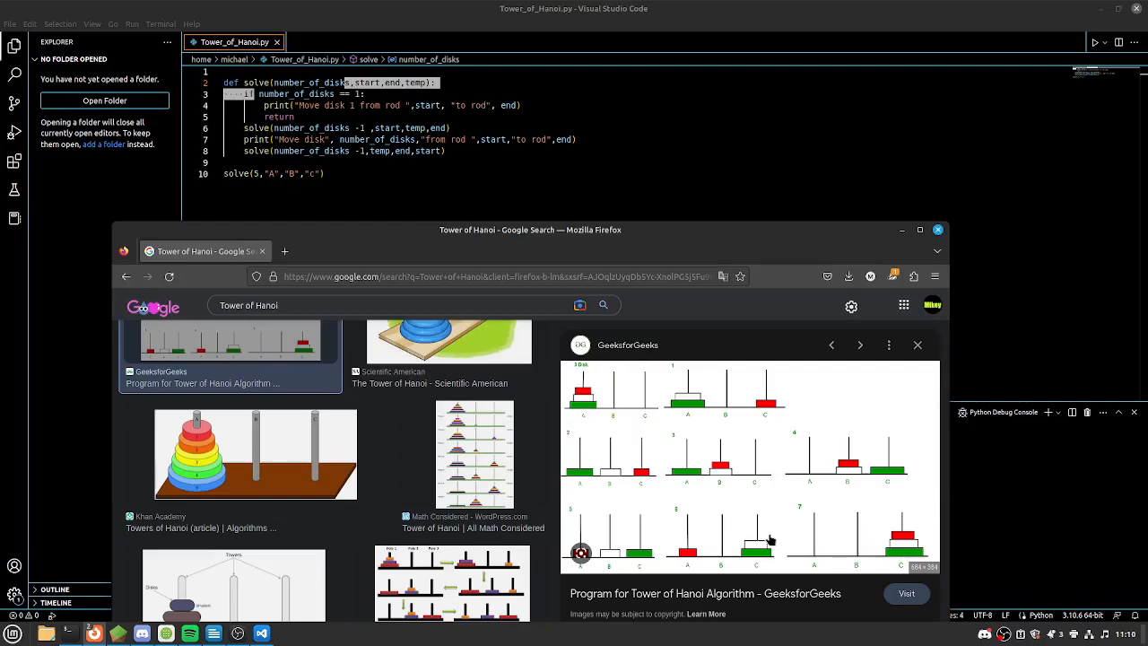
mouse_move(717, 395)
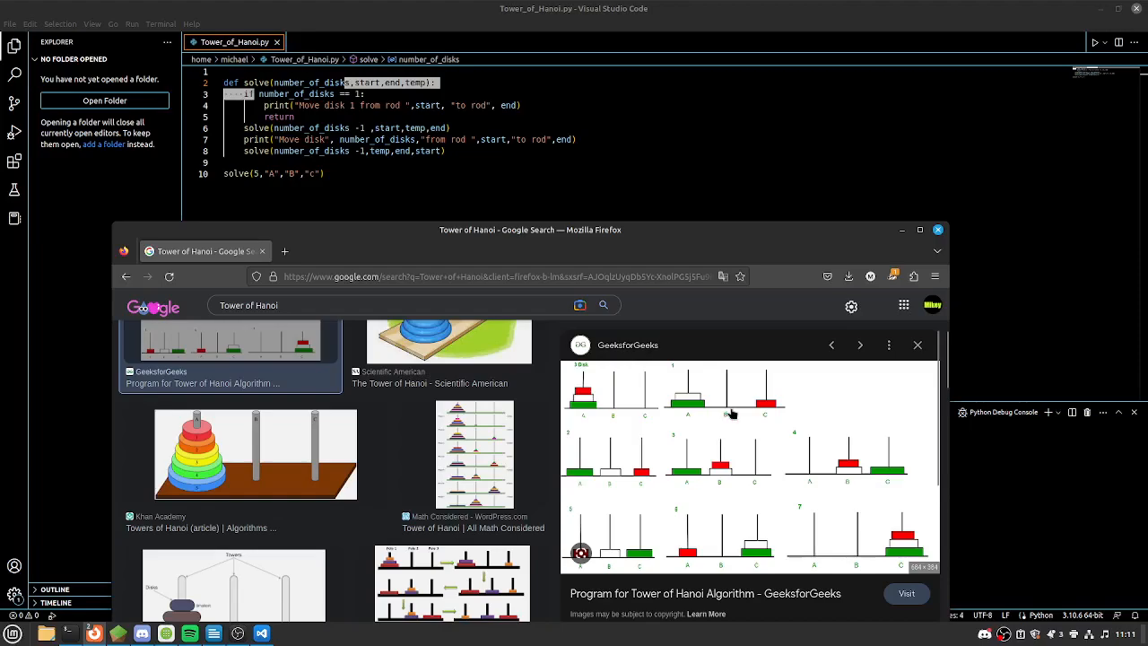
mouse_move(730, 412)
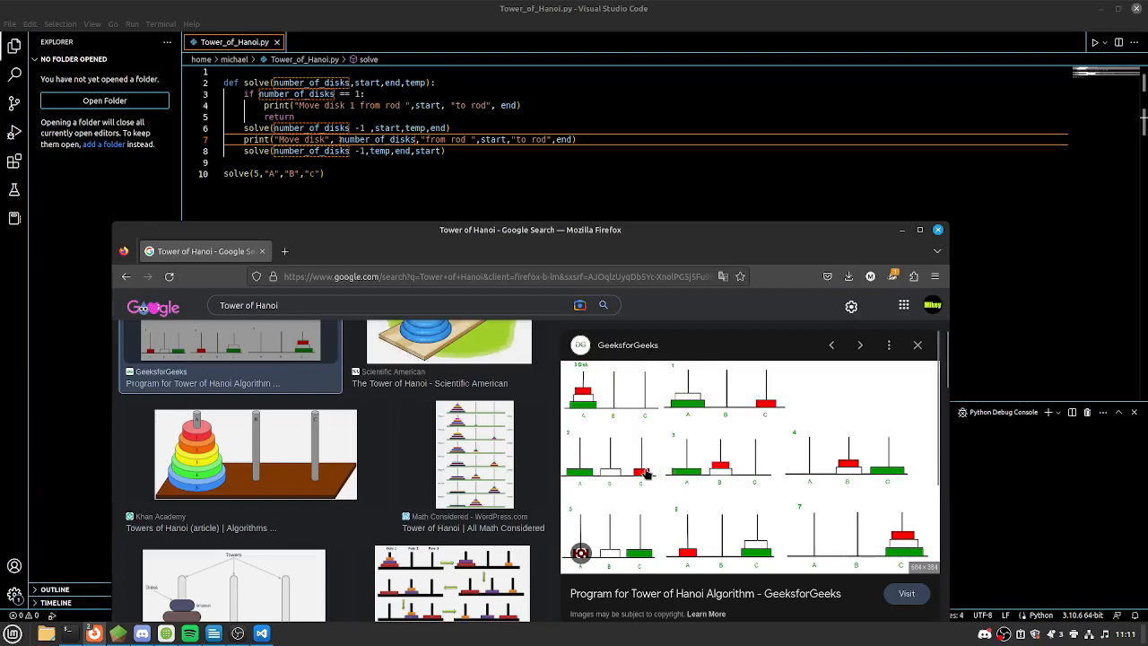
mouse_move(649, 459)
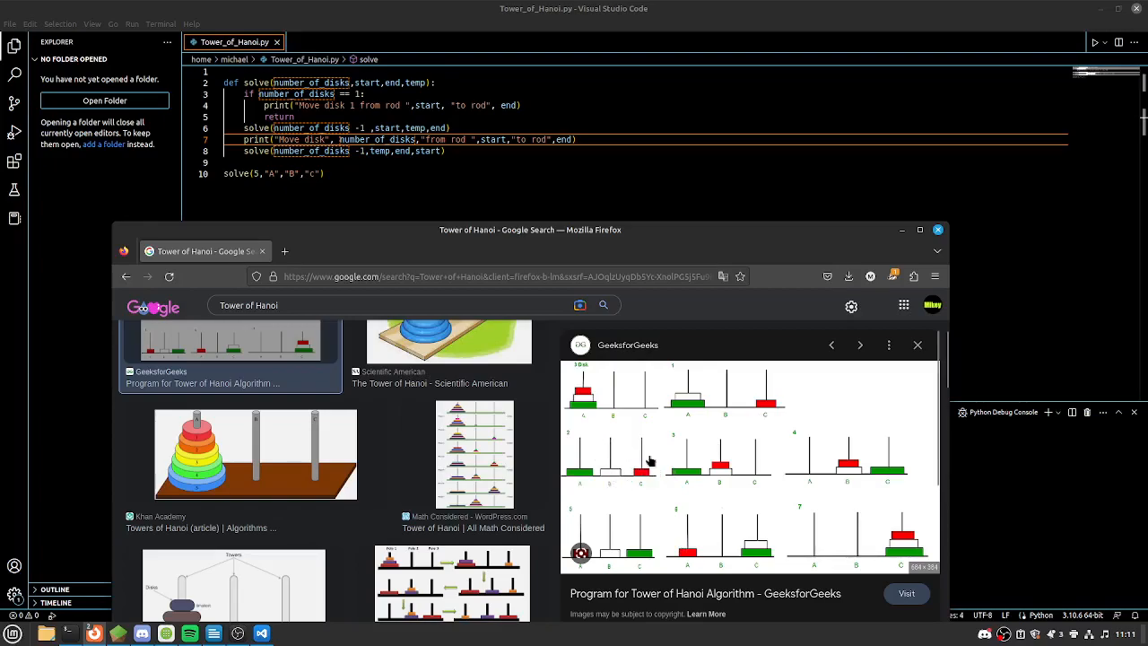
mouse_move(660, 452)
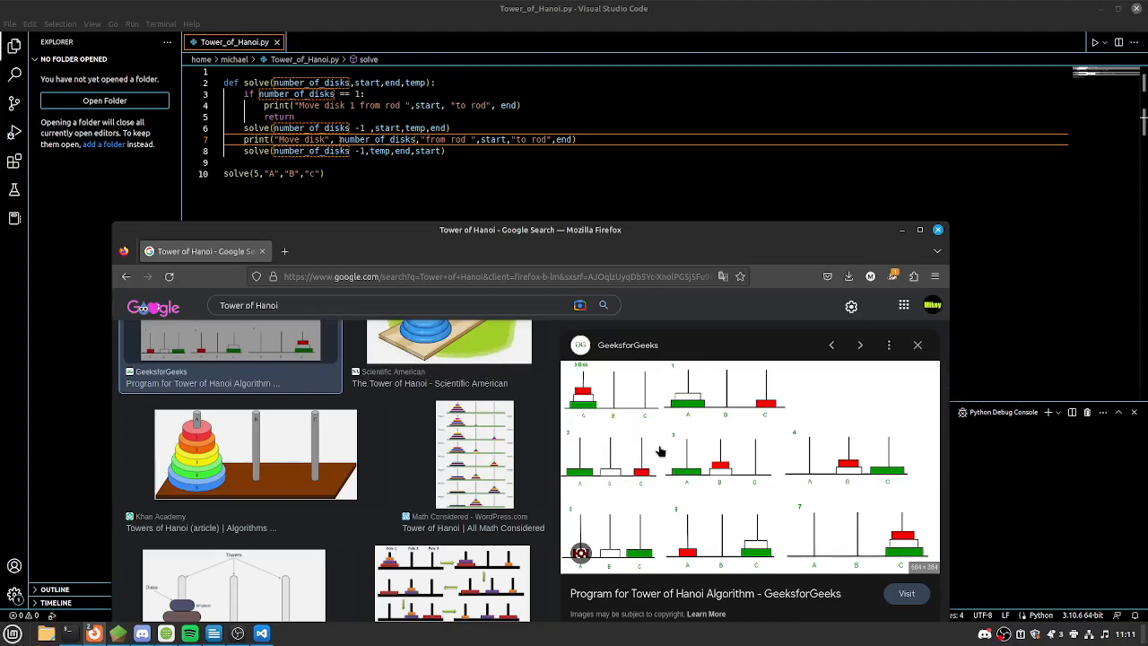
mouse_move(792, 335)
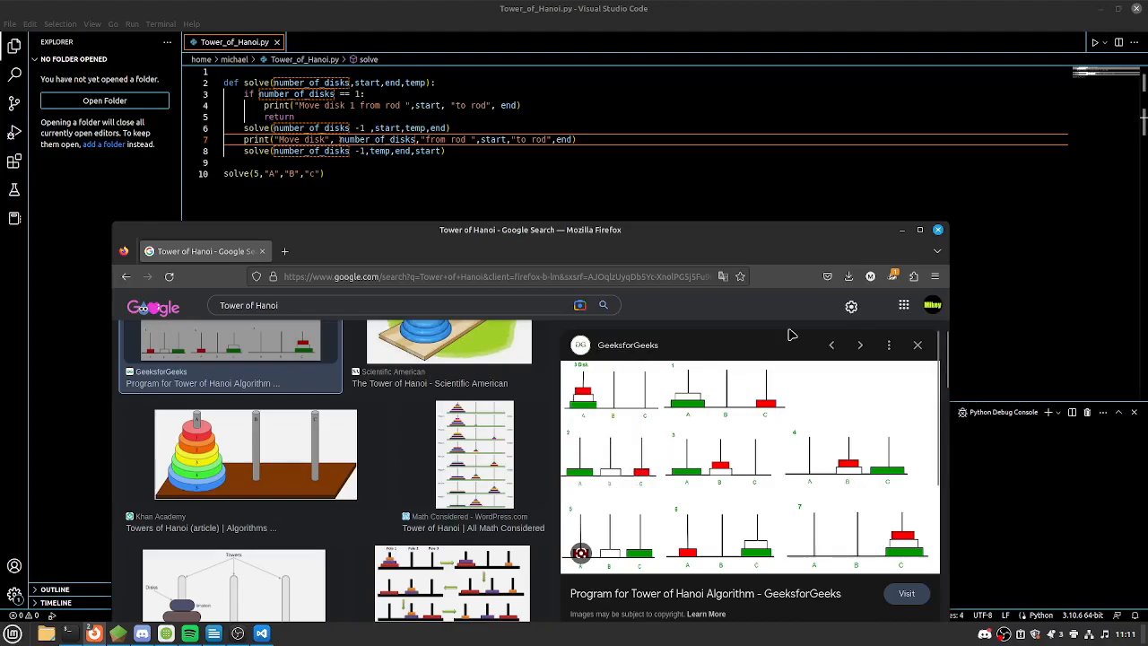